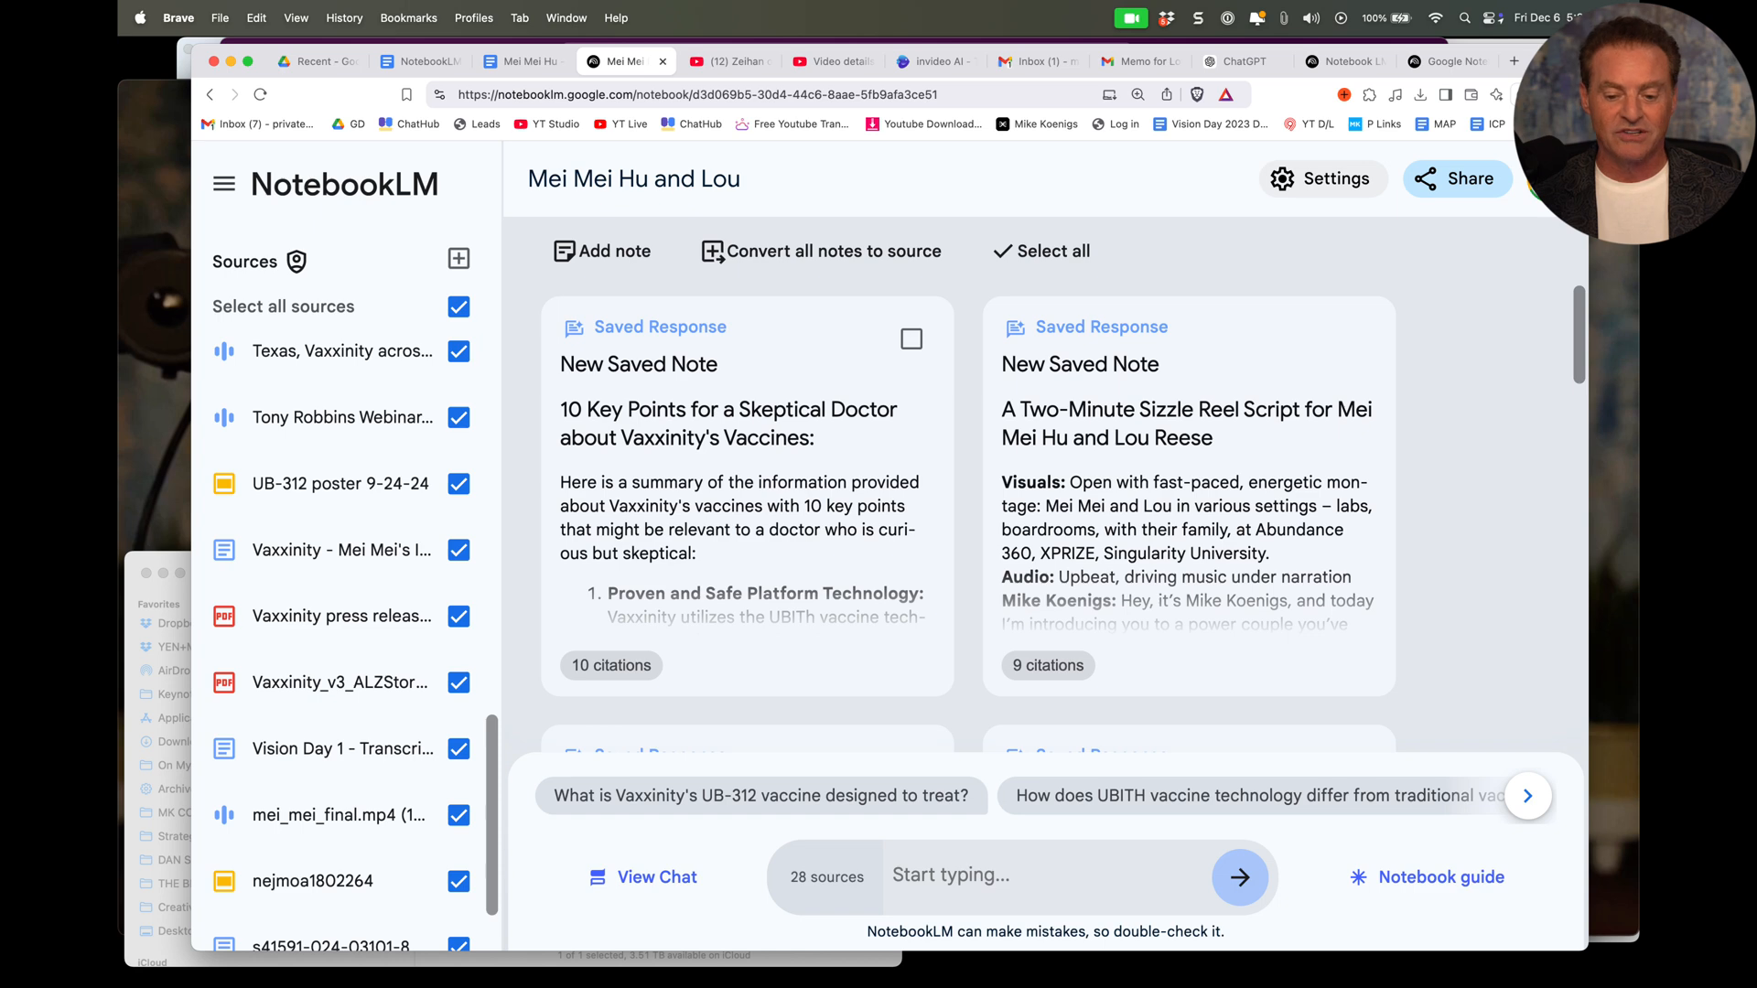
# Step: Choose Generative Media instead of stock footage and start rendering the invideo AI video
pyautogui.scroll(-3)
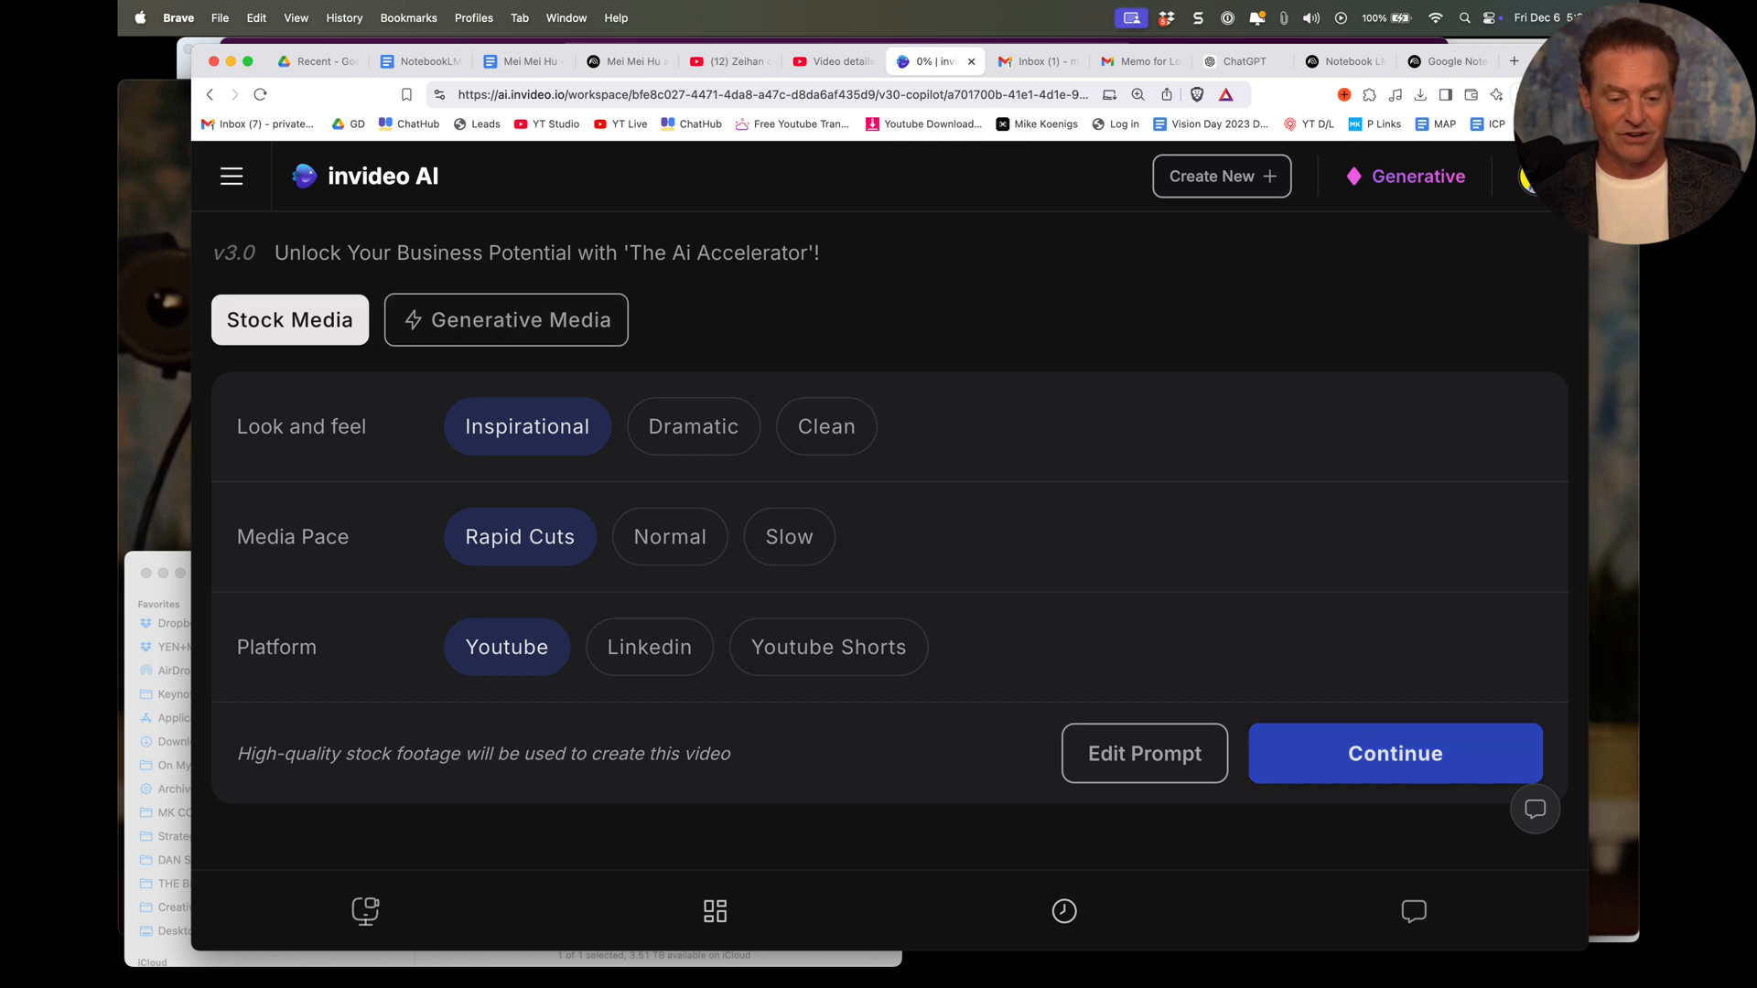
pyautogui.click(505, 319)
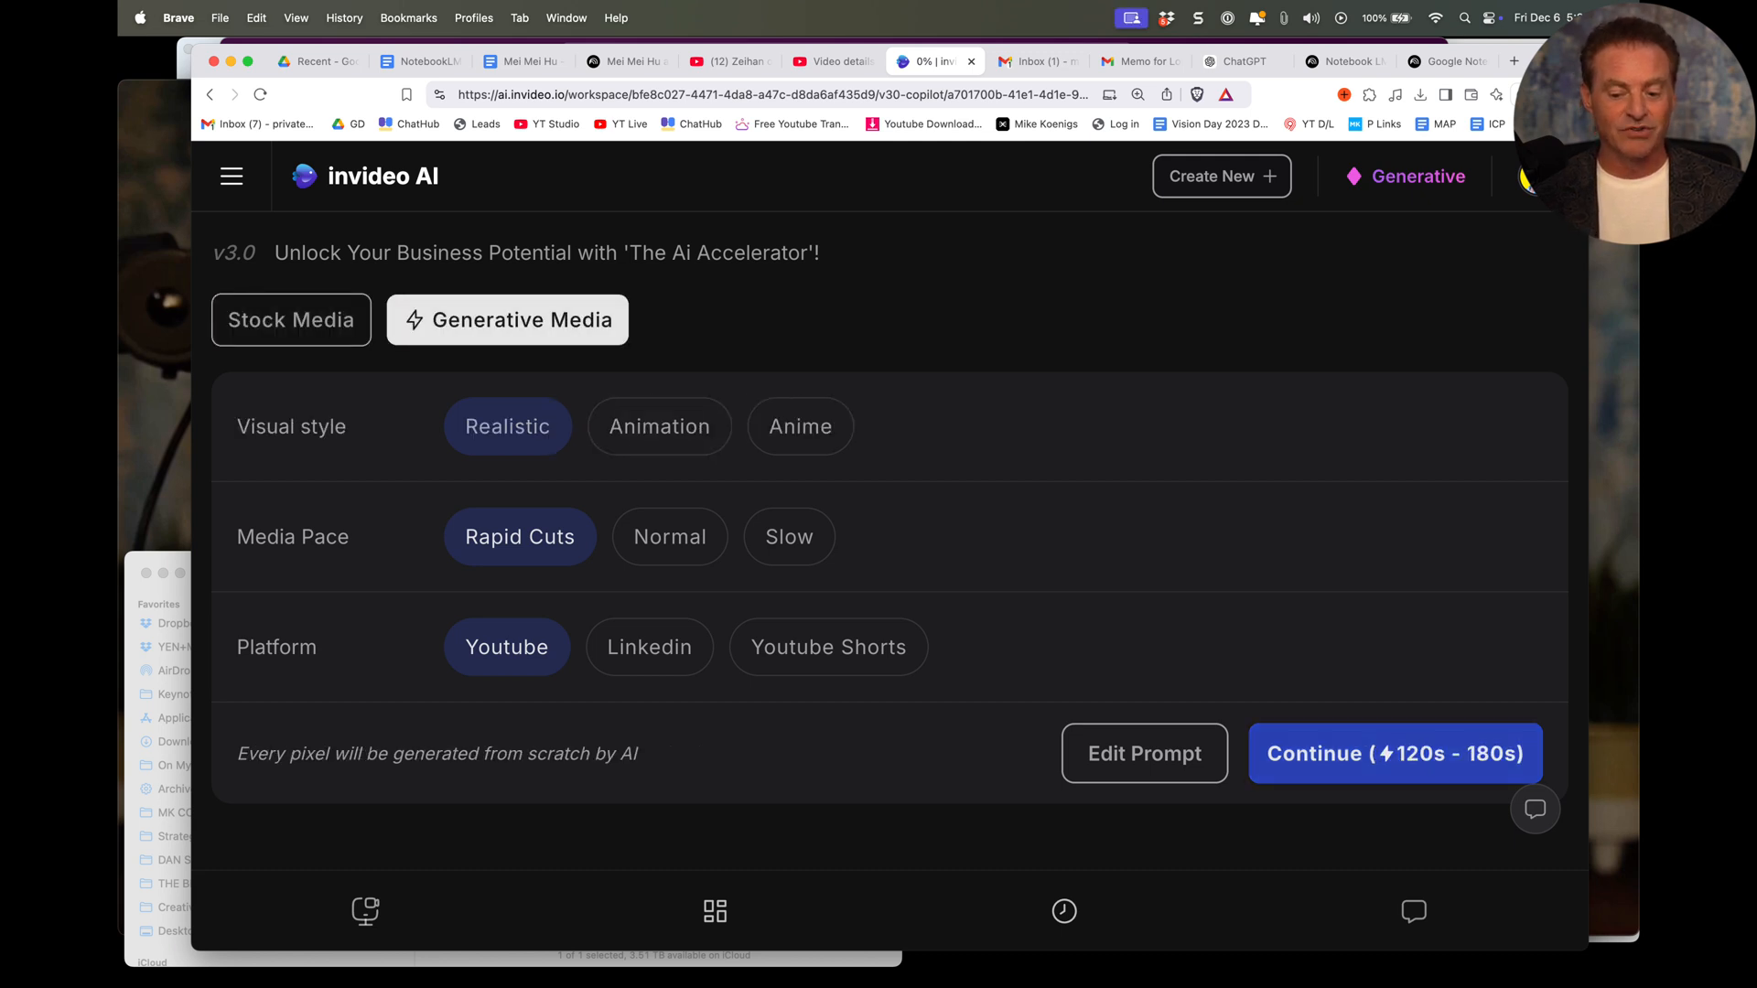
pyautogui.click(1394, 753)
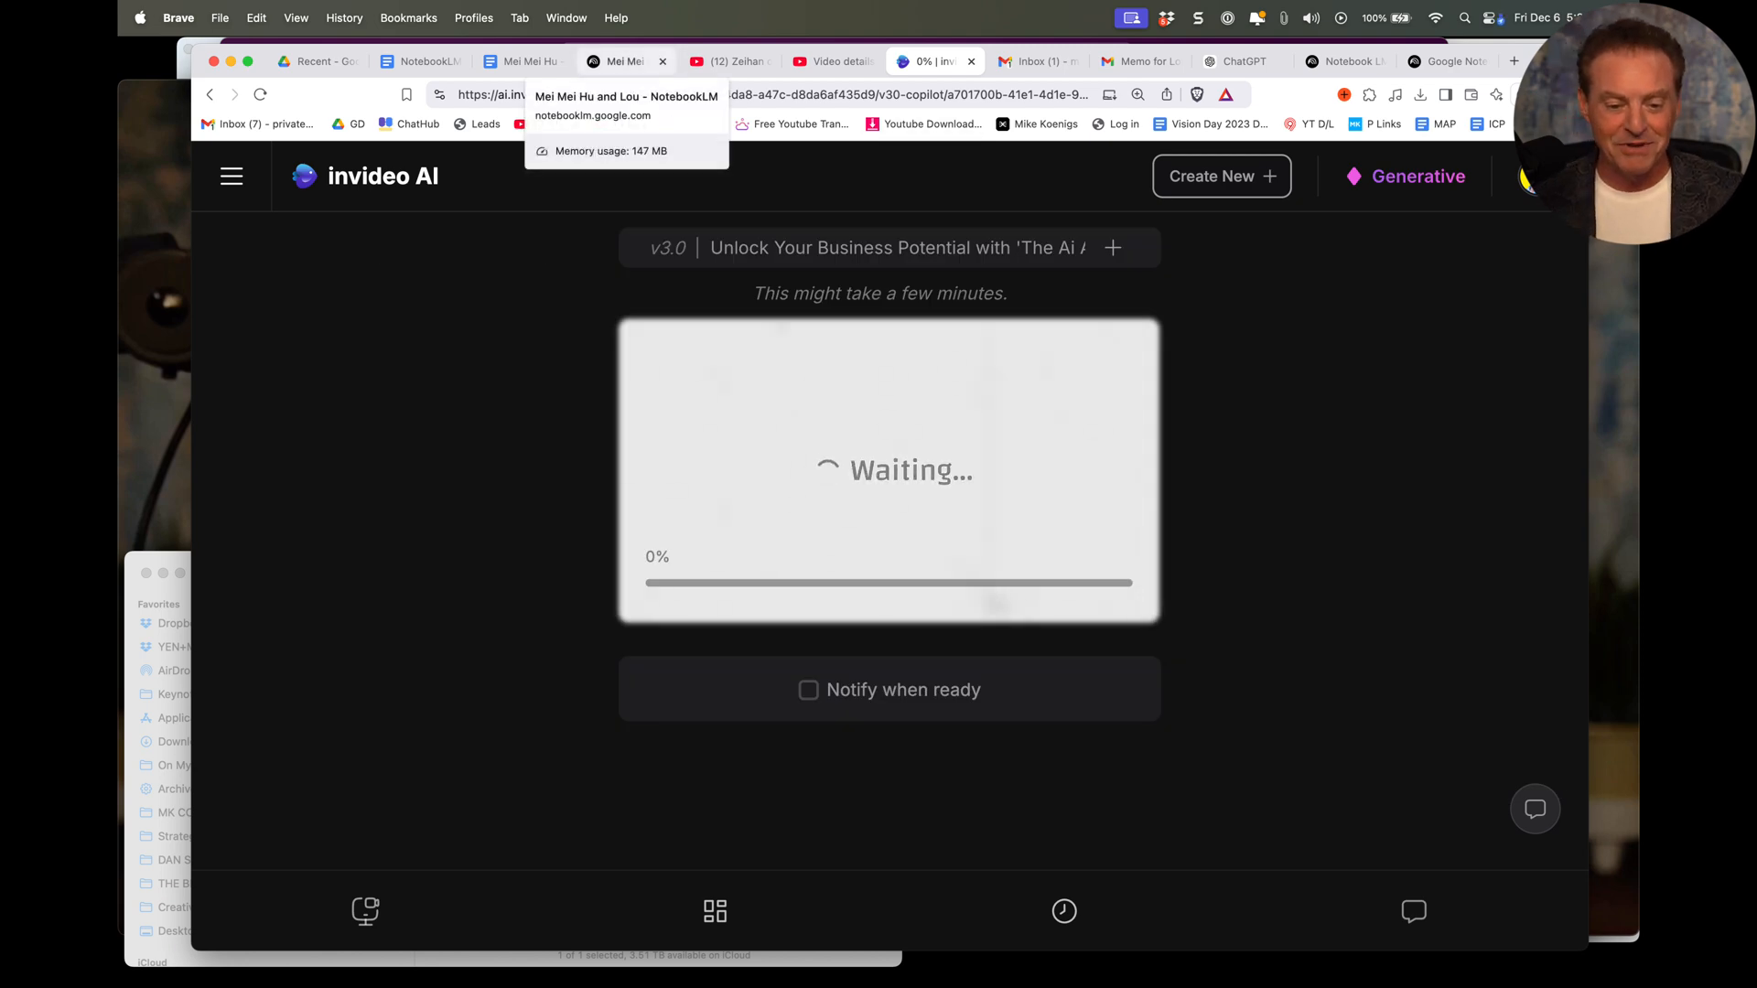
# Step: Bring up the Google Docs SOP document and open MacWhisper's transcript export preview
pyautogui.click(419, 61)
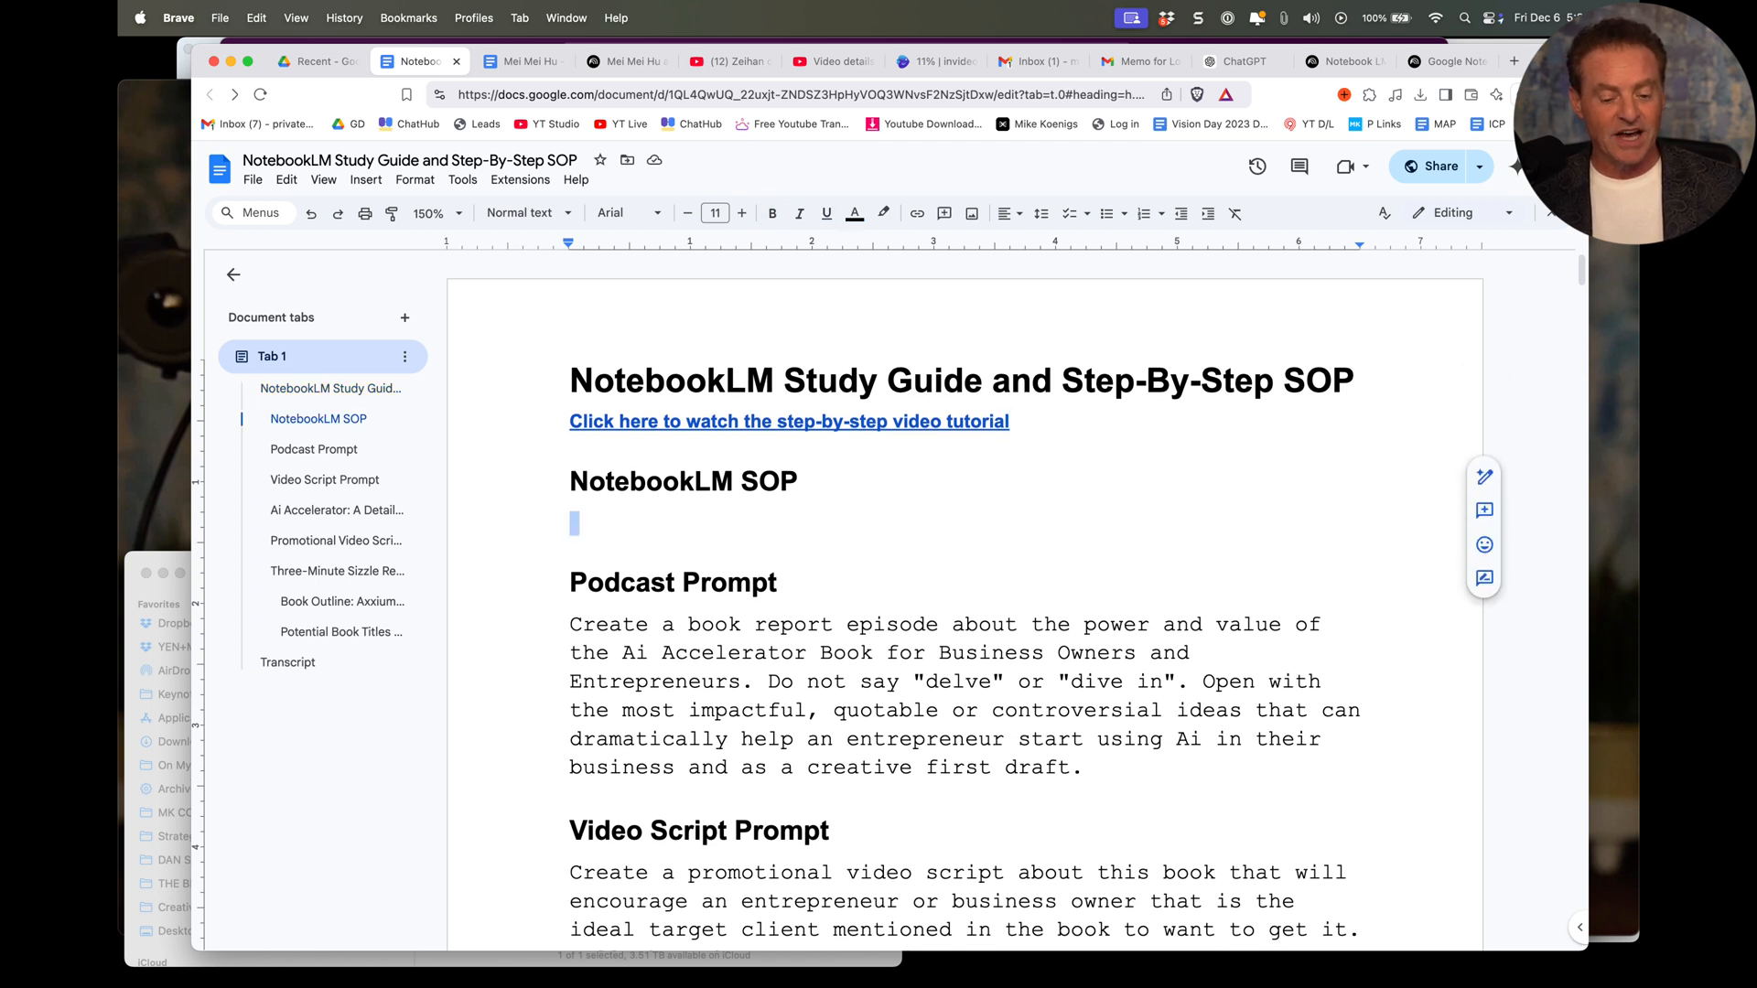
pyautogui.click(572, 521)
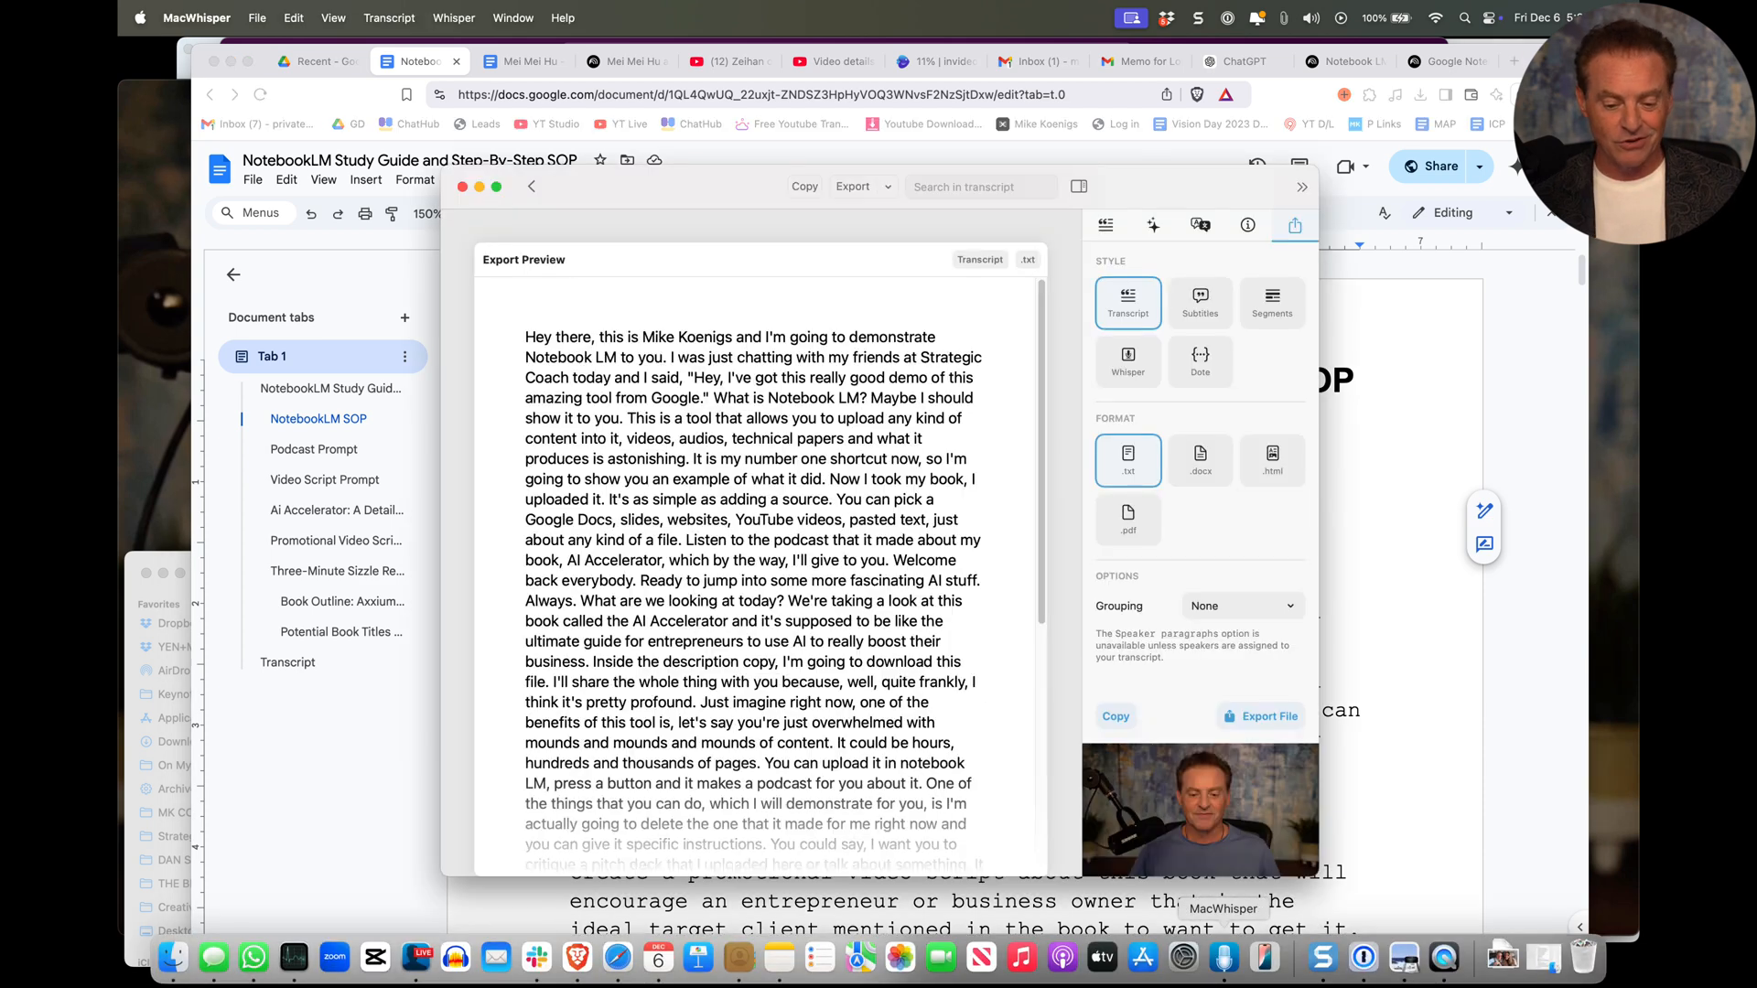
# Step: Copy the full video transcript from MacWhisper's Export Preview
pyautogui.scroll(-3)
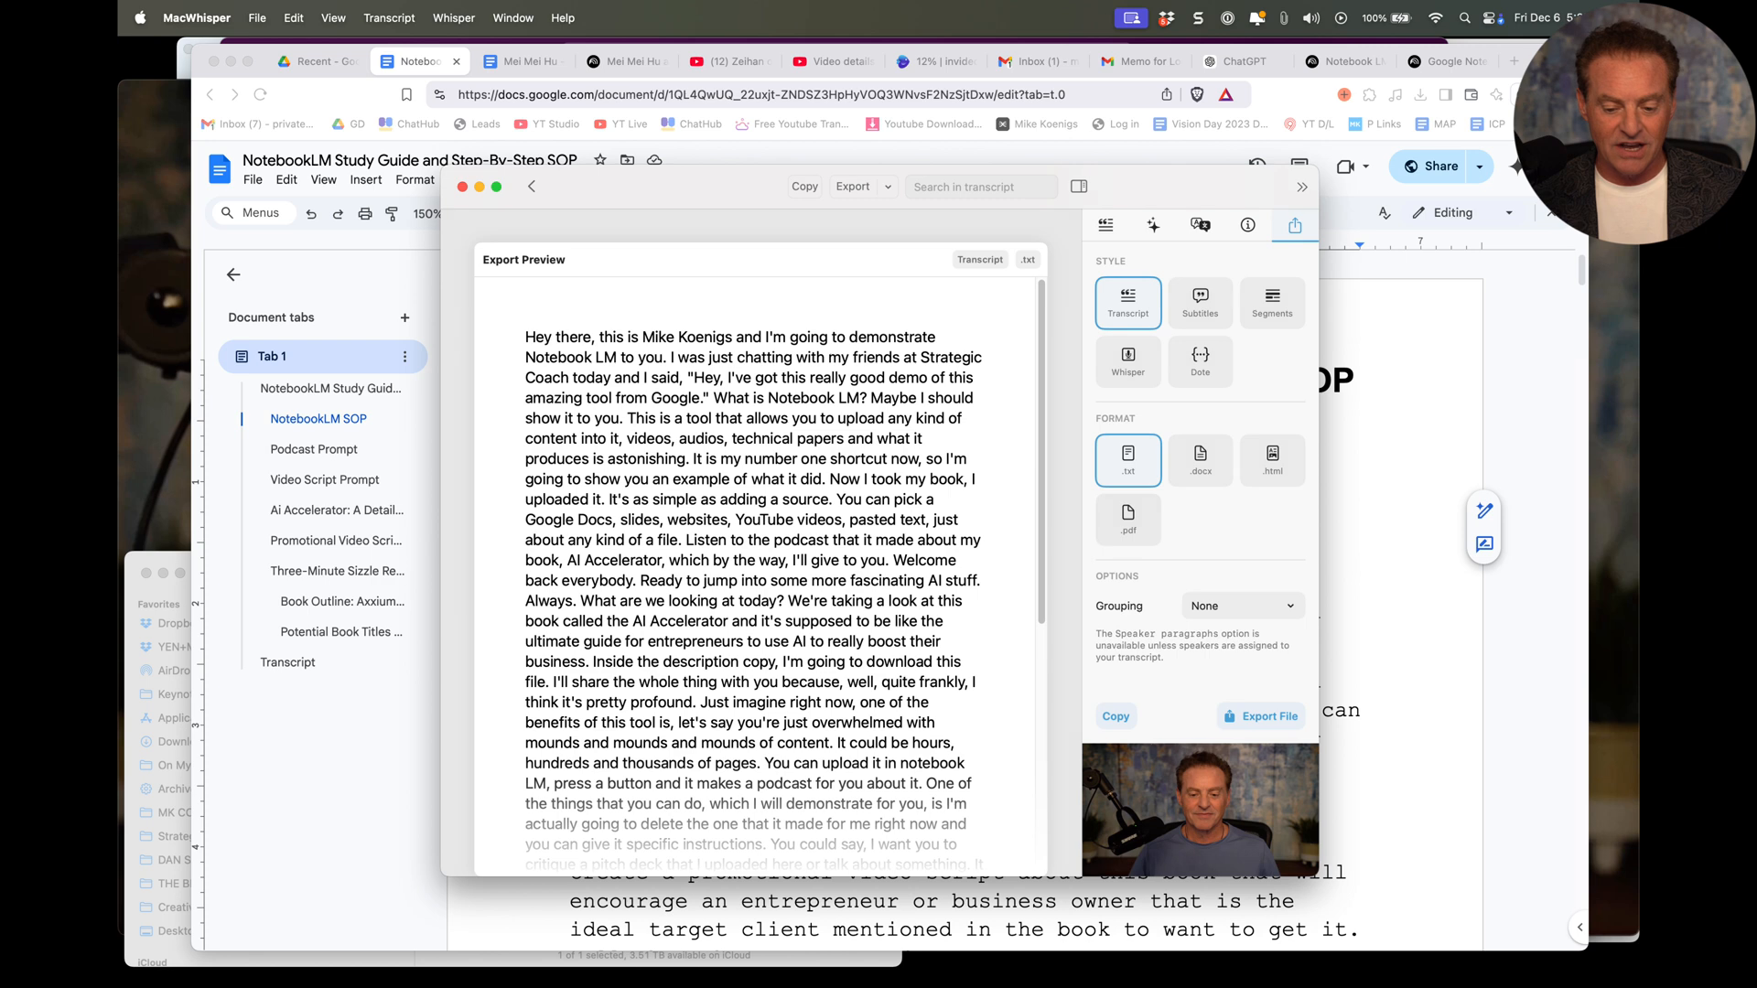
pyautogui.click(1115, 715)
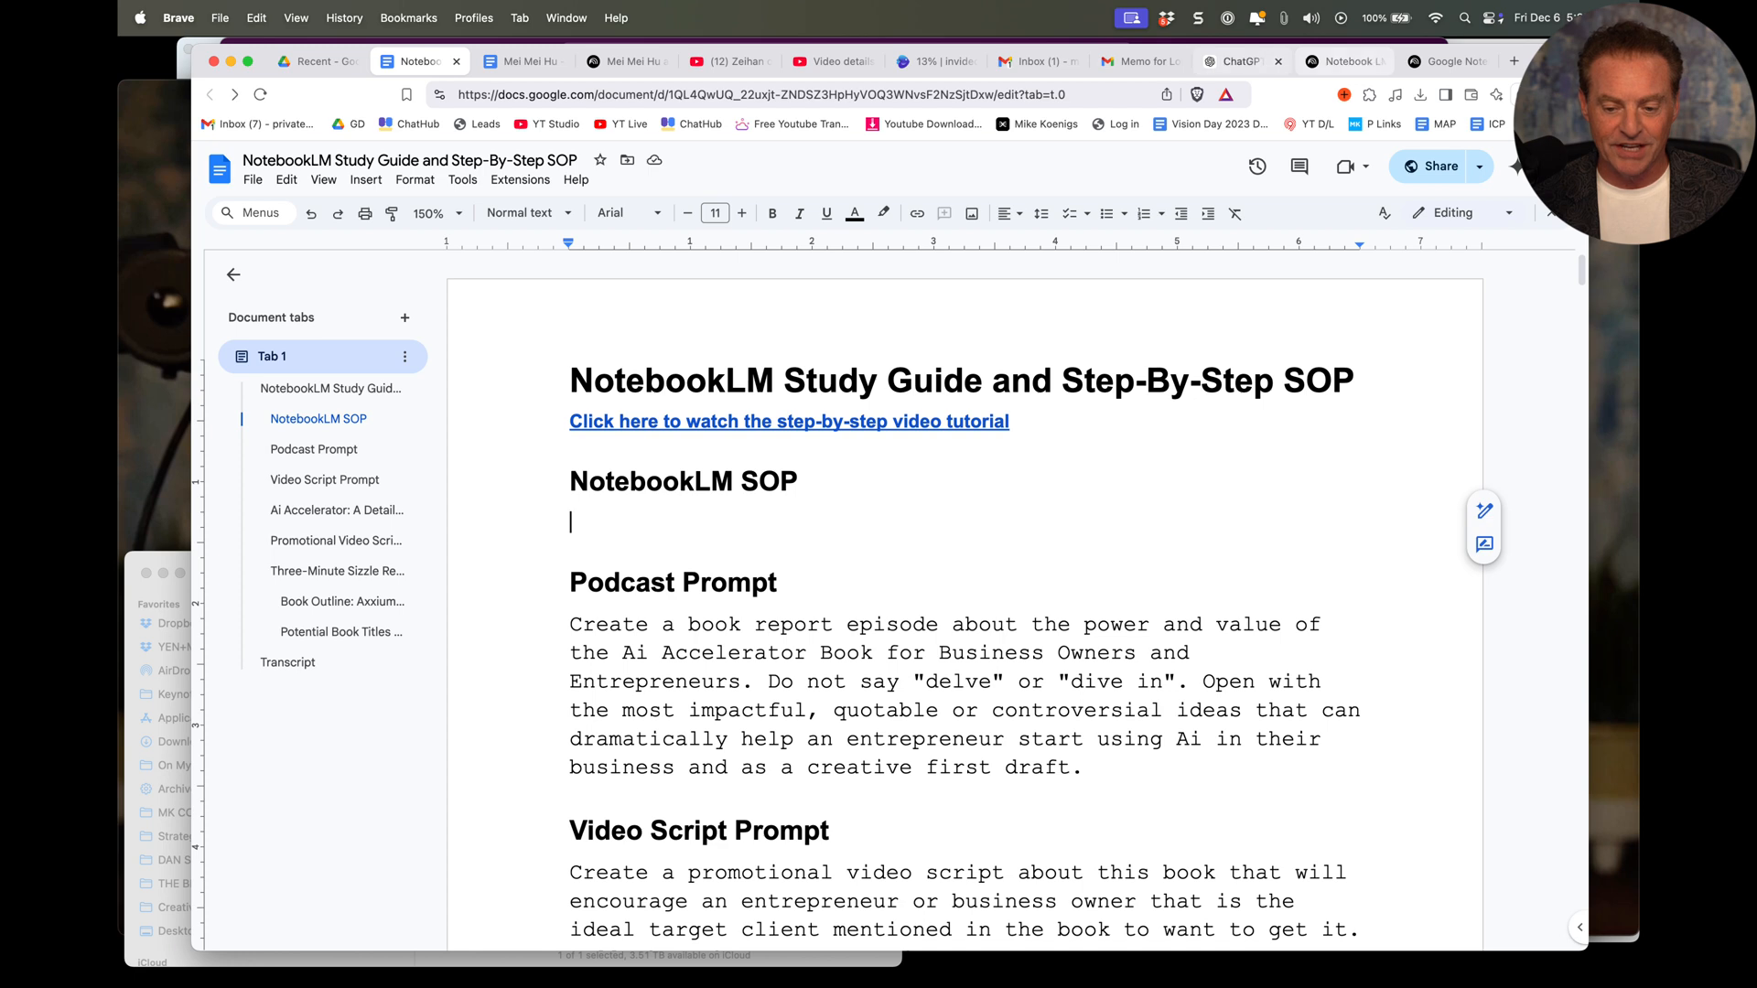
# Step: In a new ChatGPT chat, request a step-by-step NotebookLM SOP from this transcript
pyautogui.click(1238, 60)
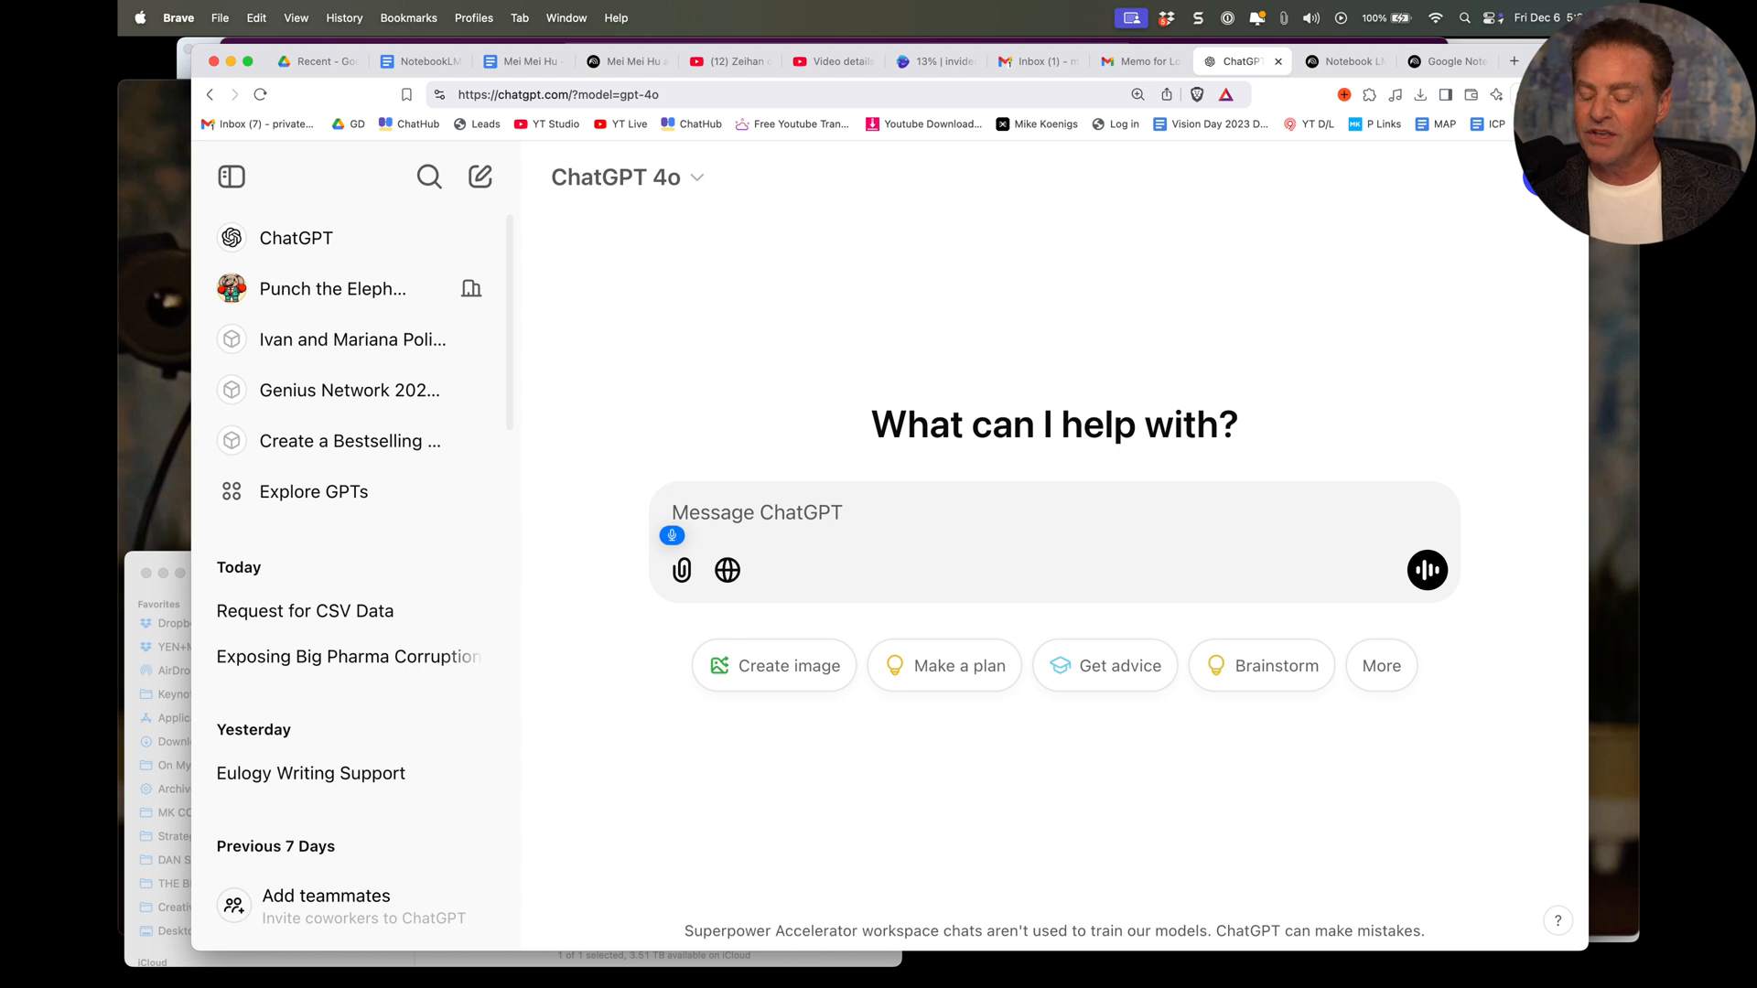
pyautogui.write('I want you to turn this')
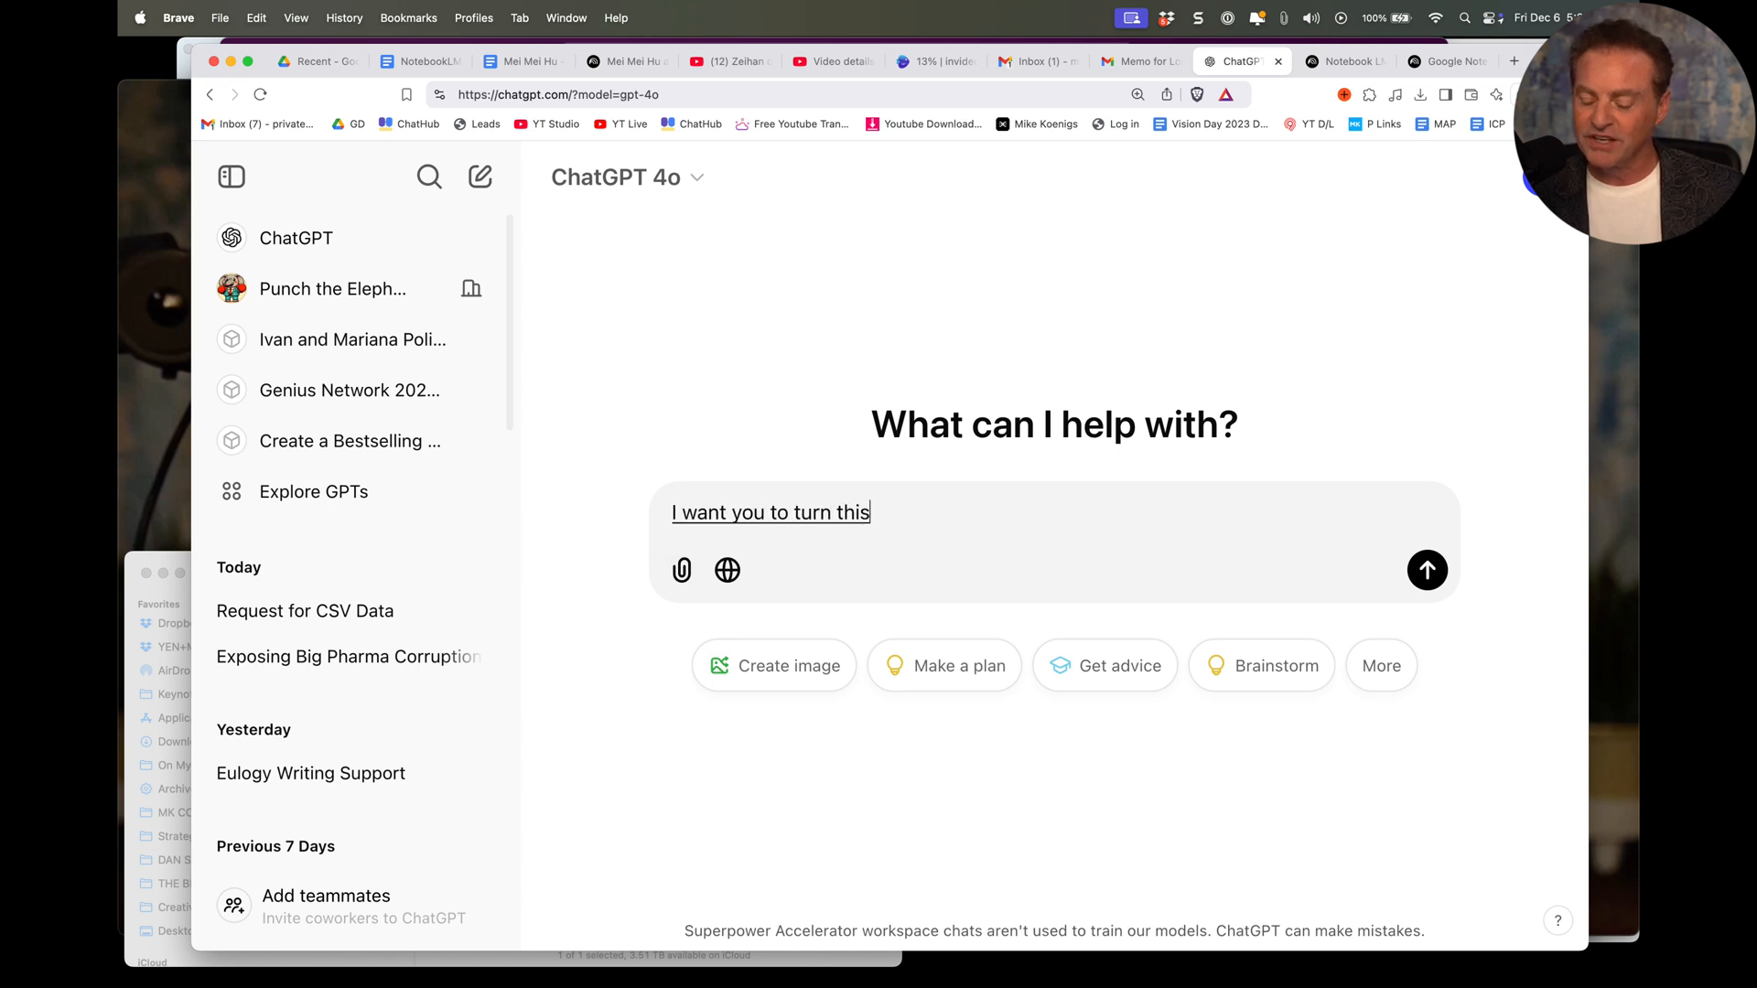
pyautogui.write('transcript into a step')
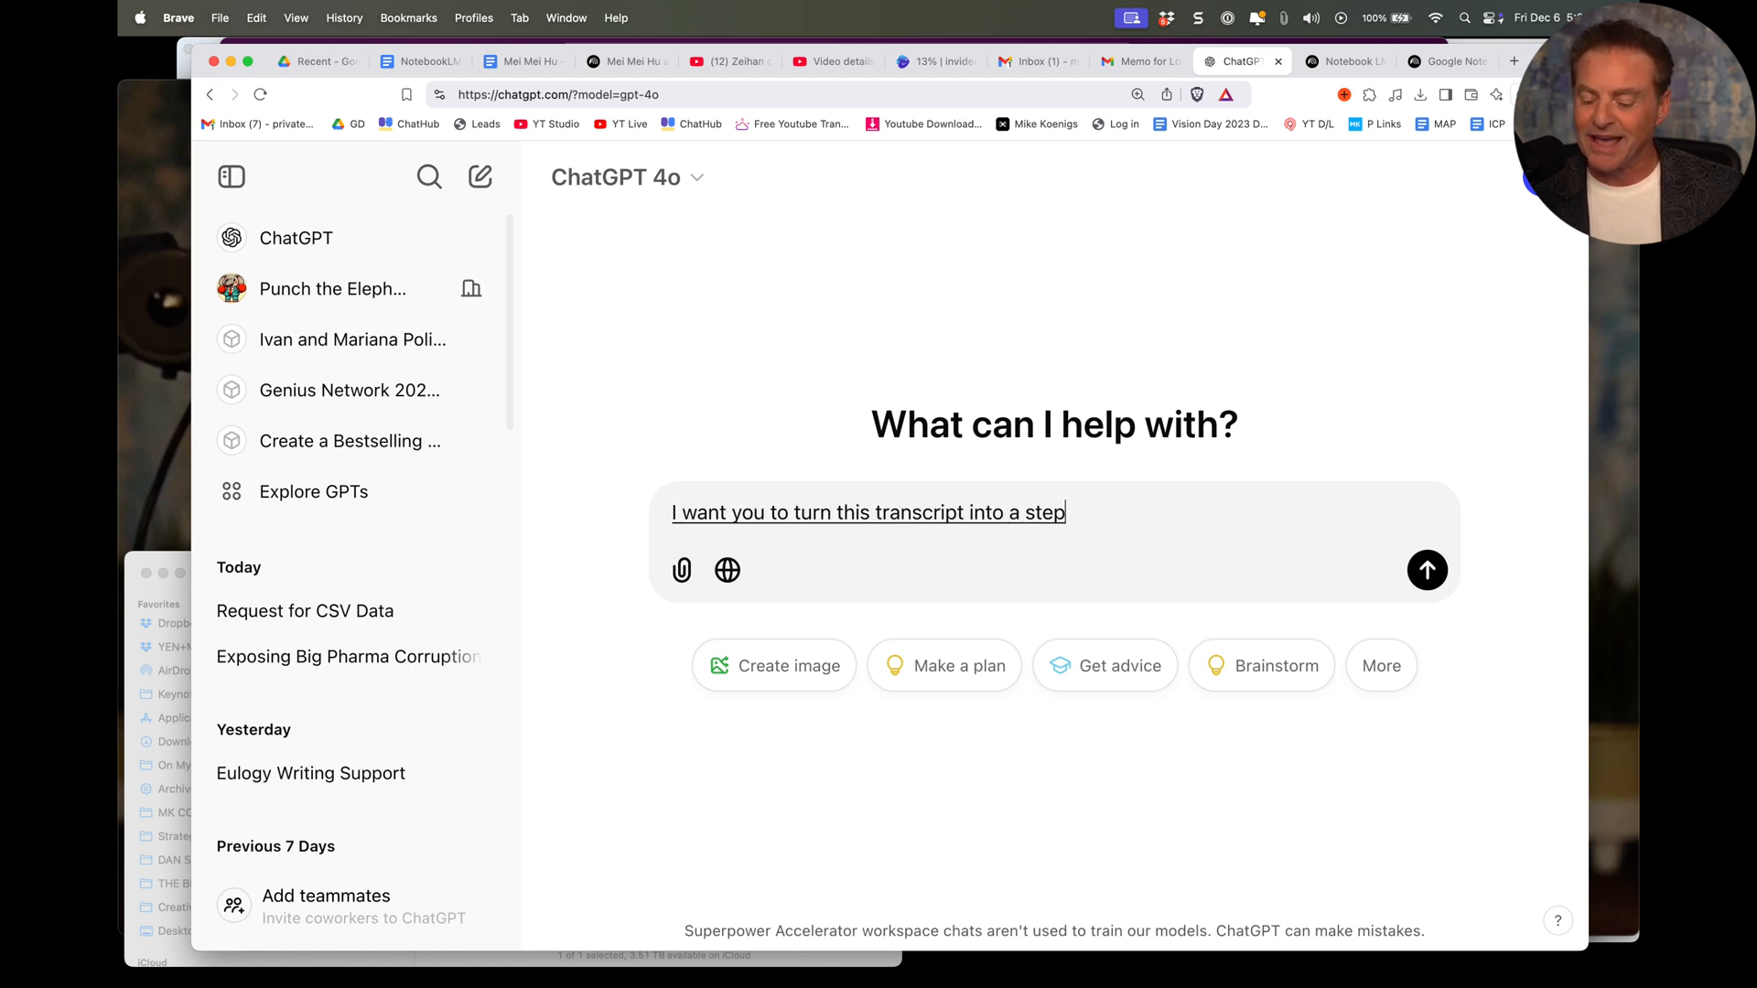
pyautogui.write('-by-step SOP')
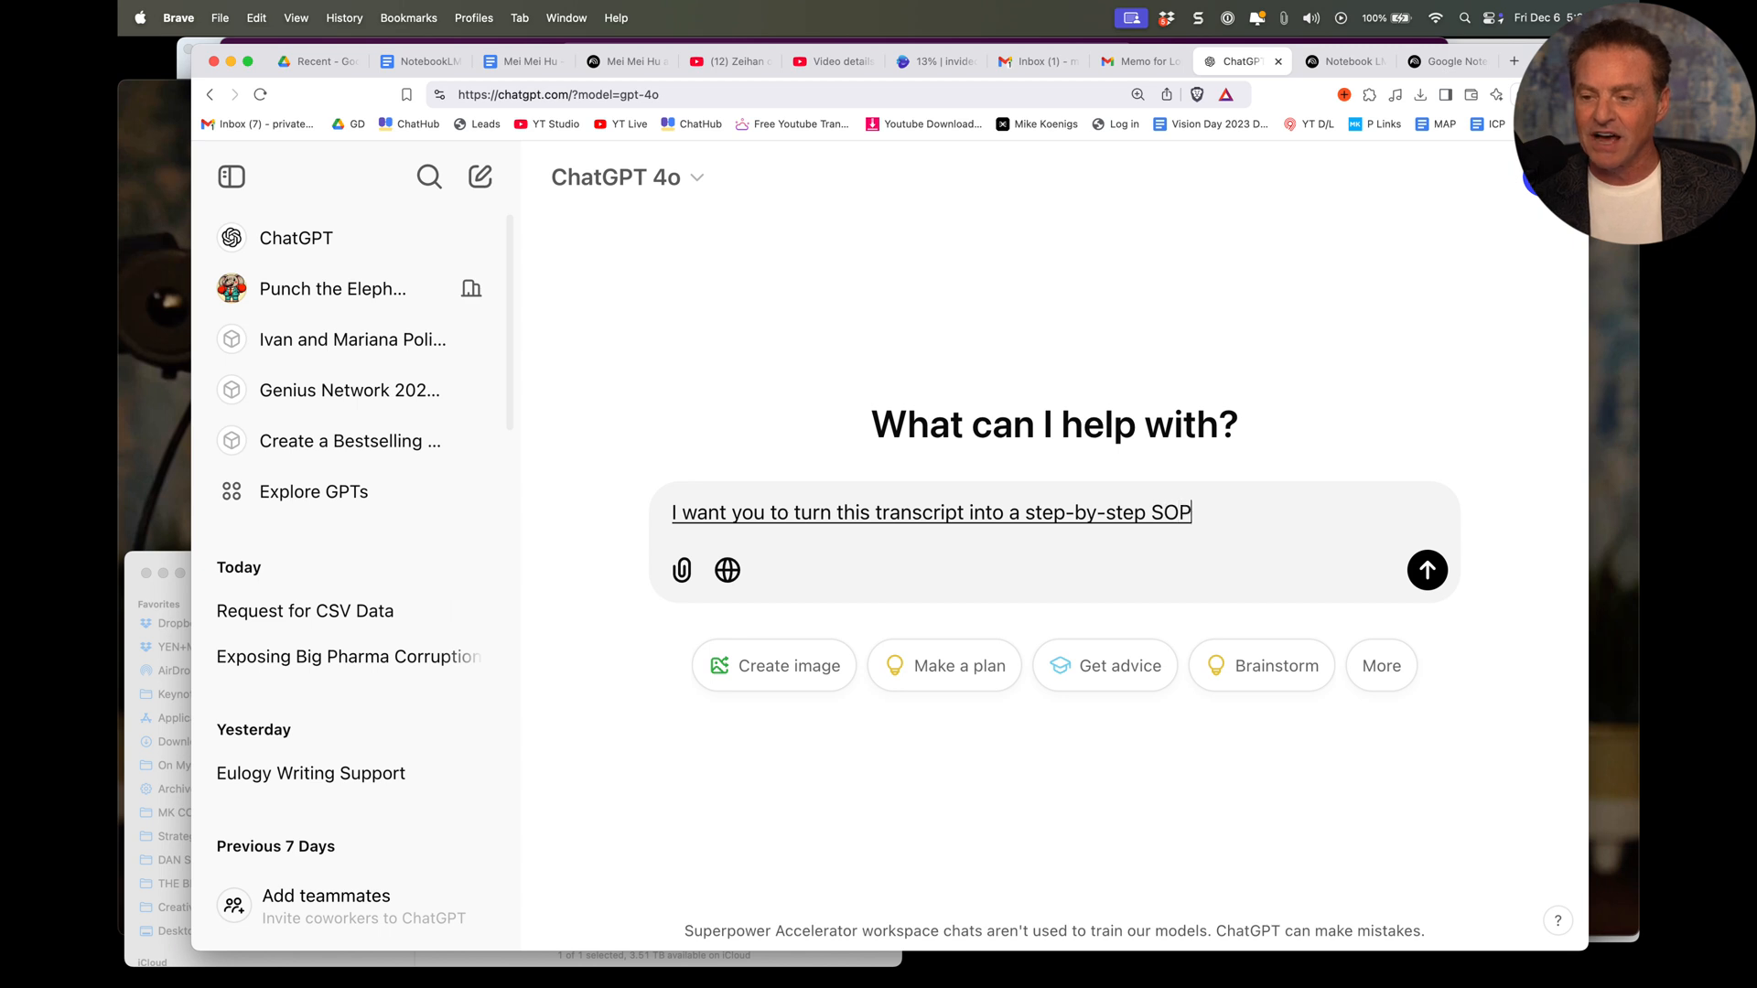
pyautogui.write('about how to use notebook LM')
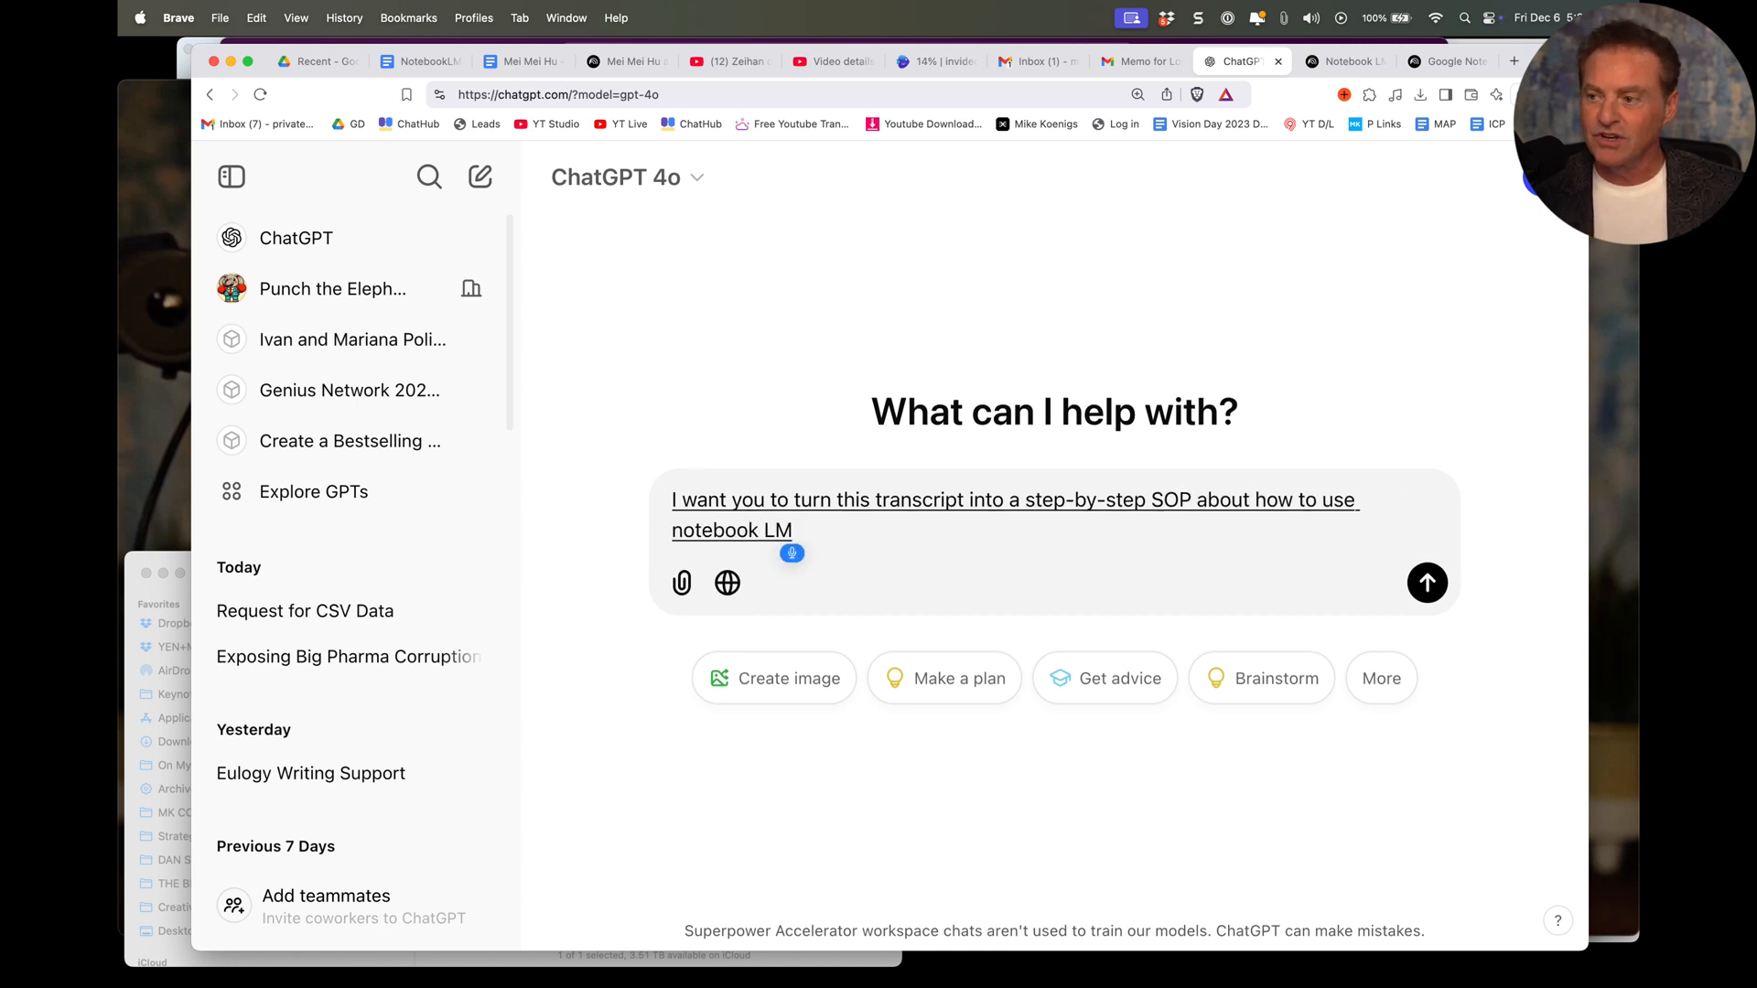
pyautogui.write('to generate')
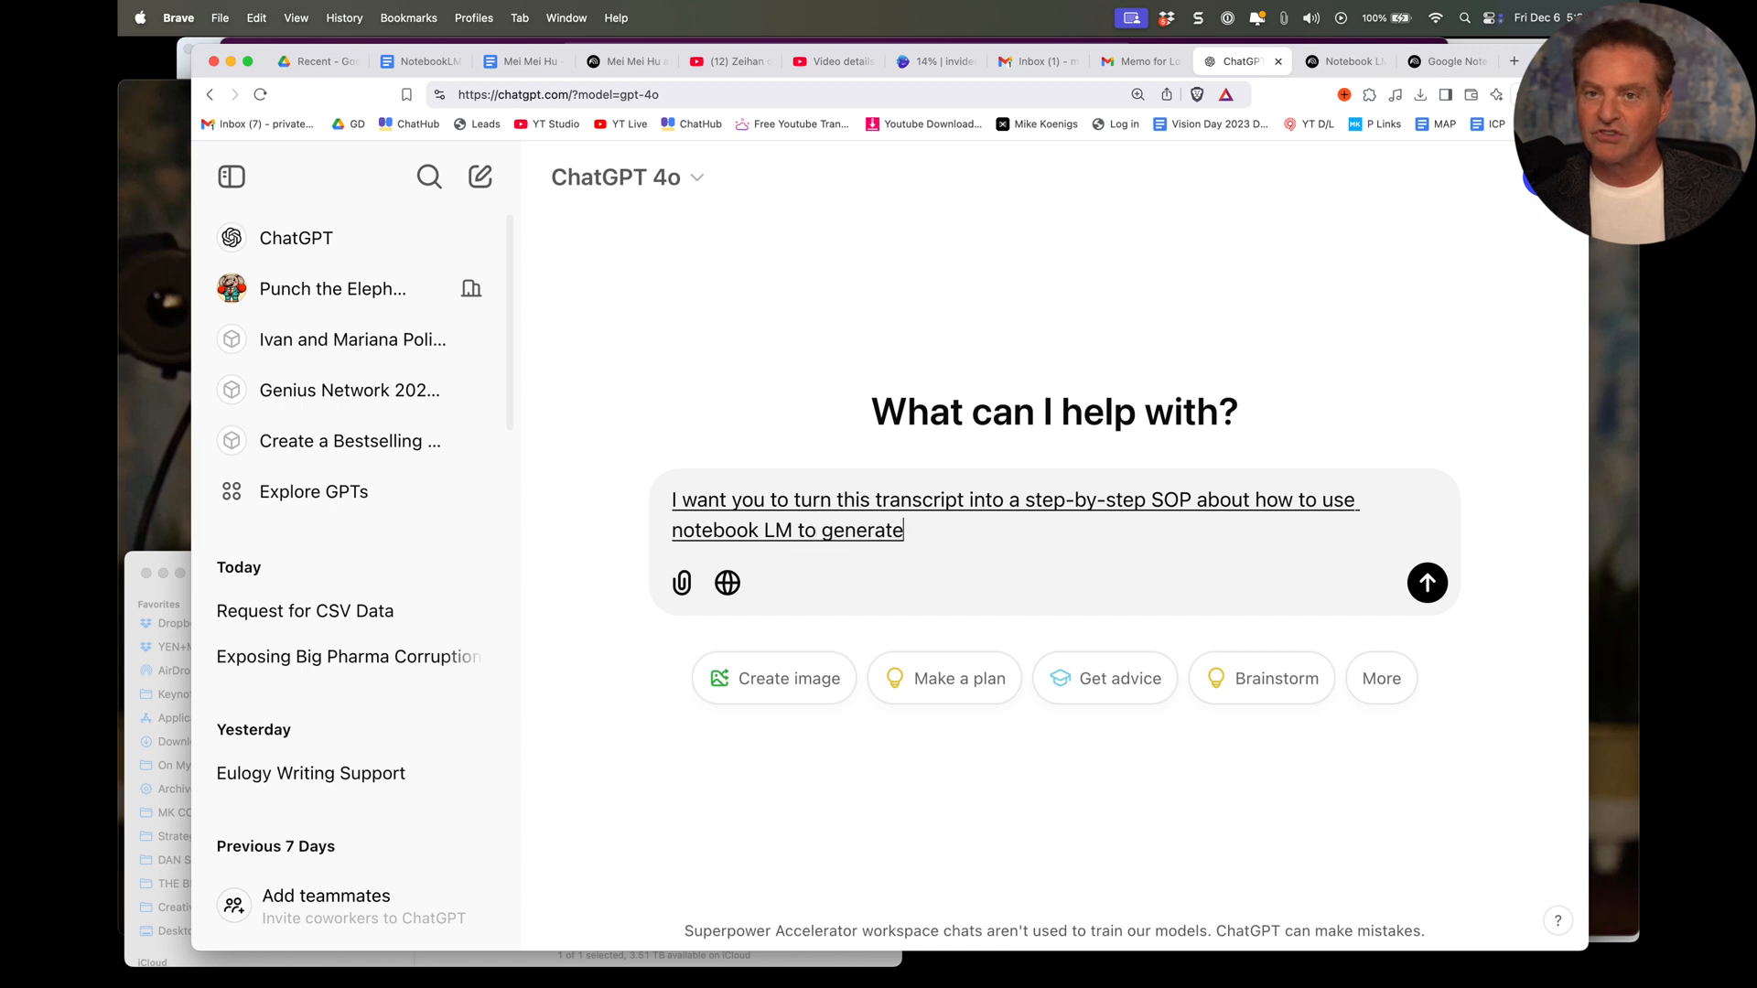
pyautogui.write('books Scripps')
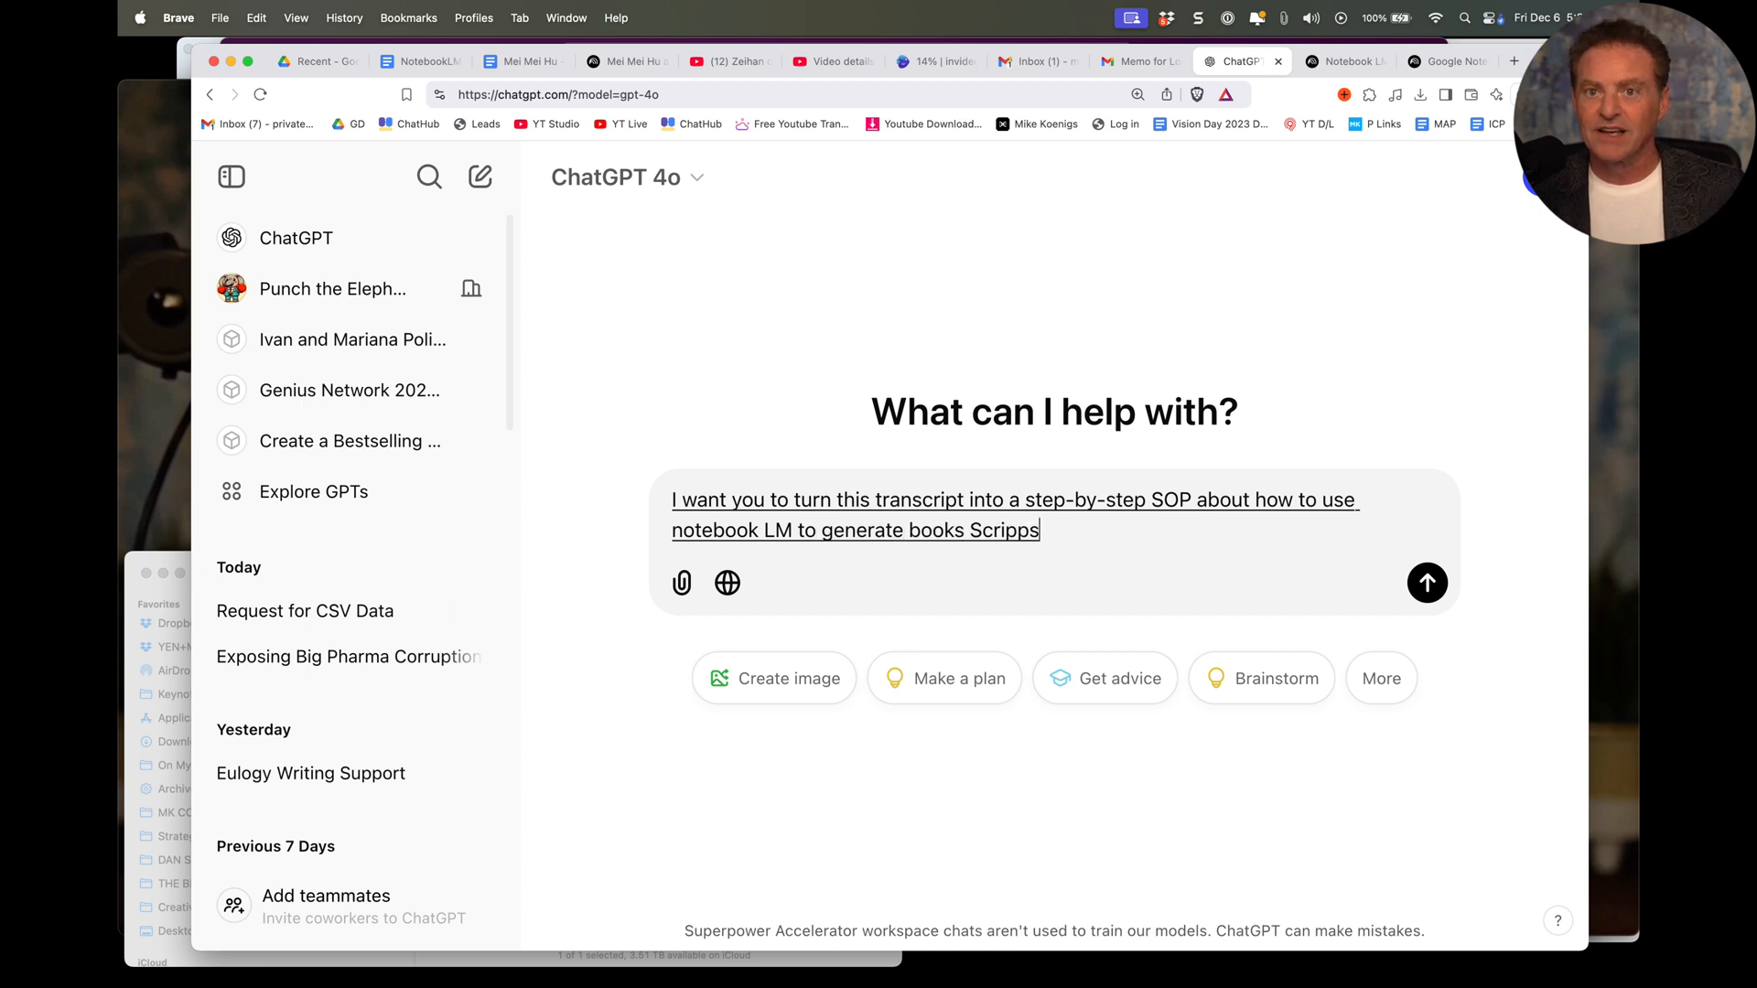
pyautogui.write('or')
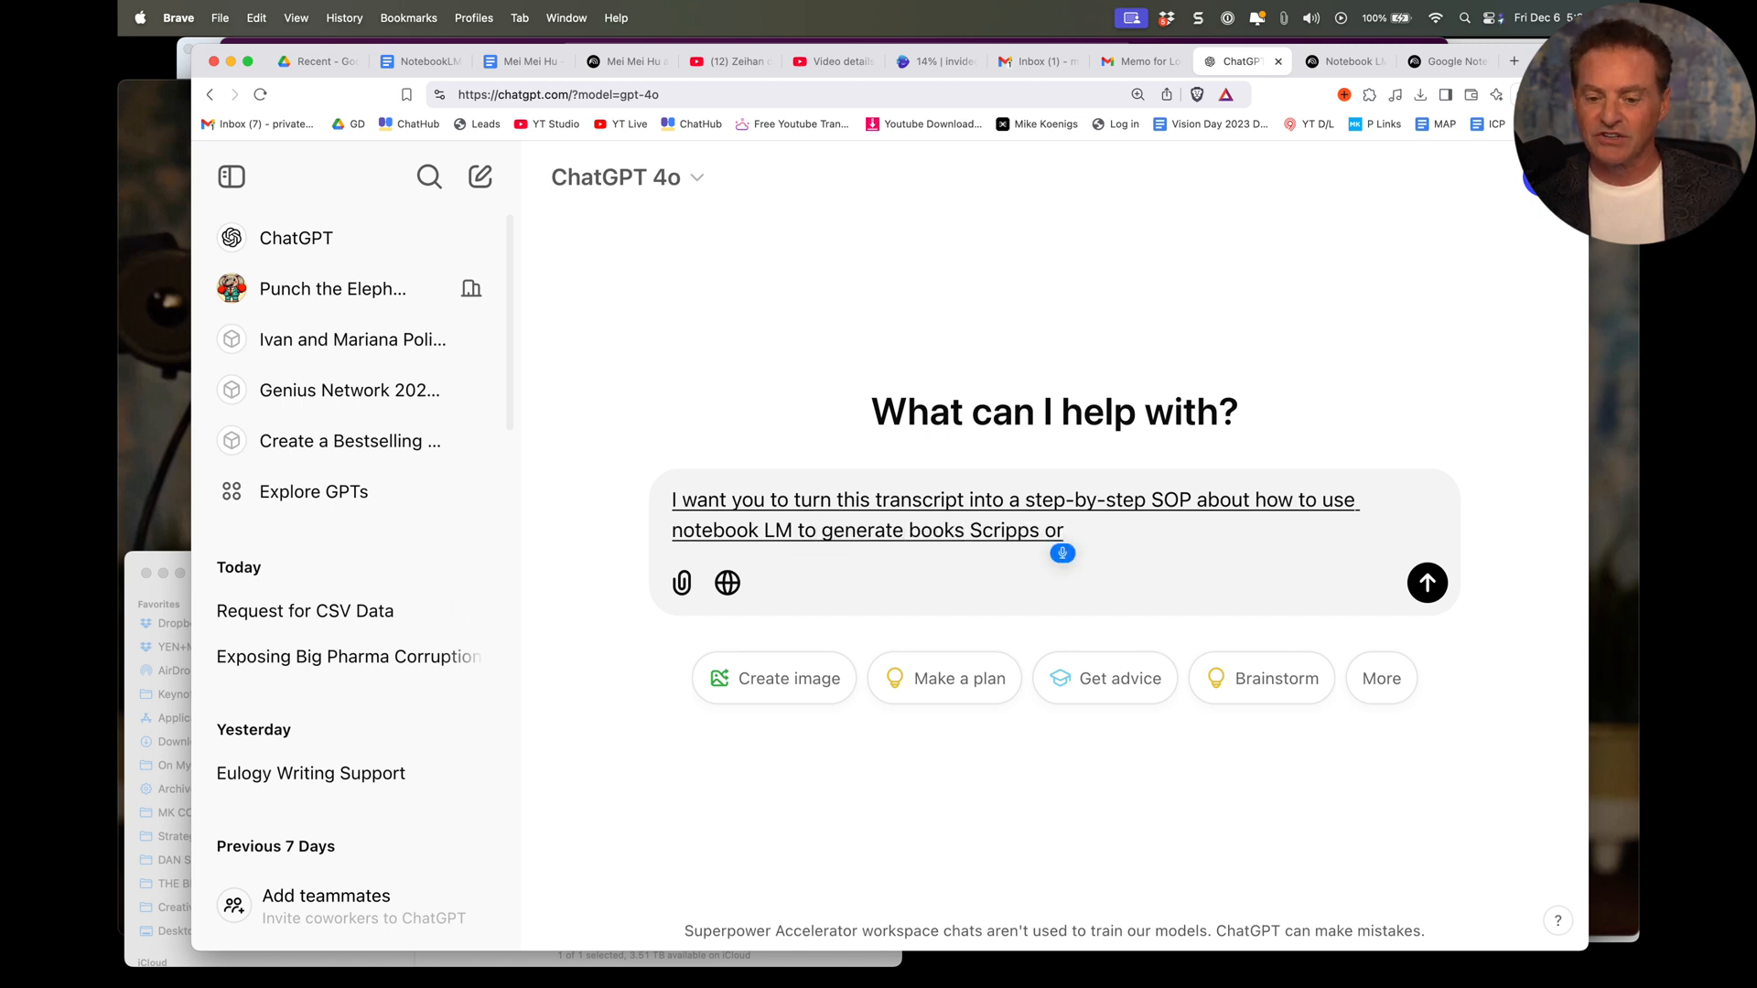
pyautogui.write(', or learn content at')
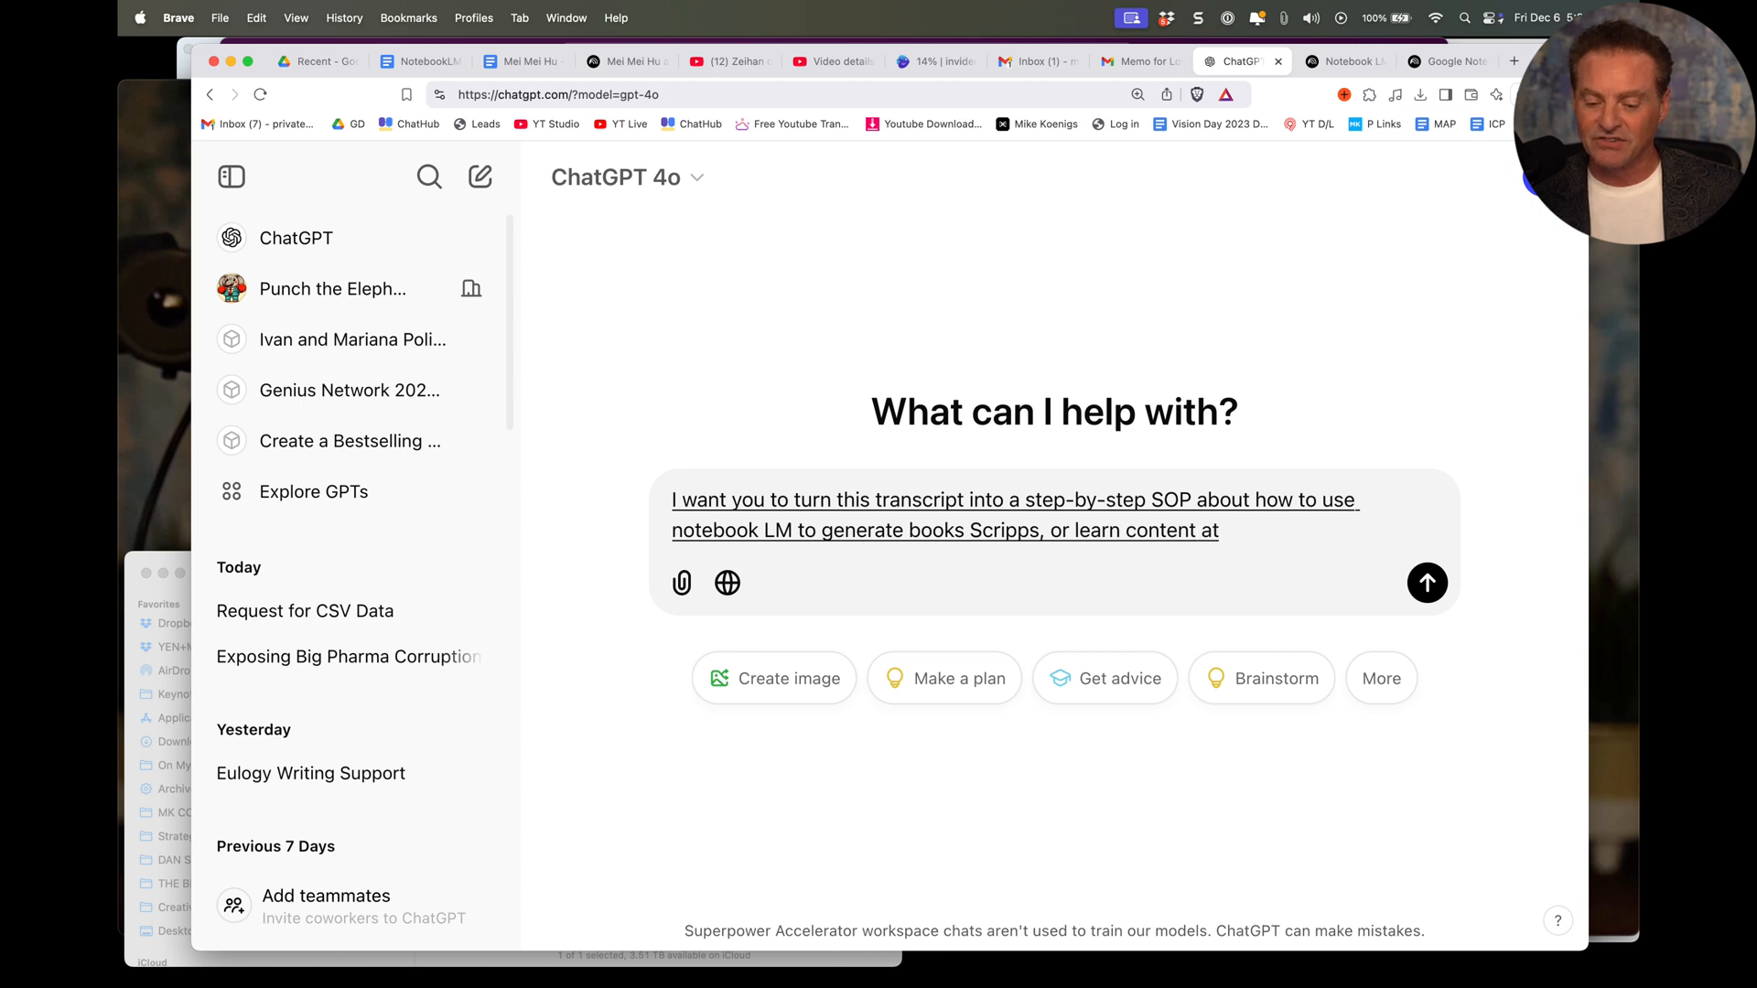
pyautogui.write('blazingly fast speeds.')
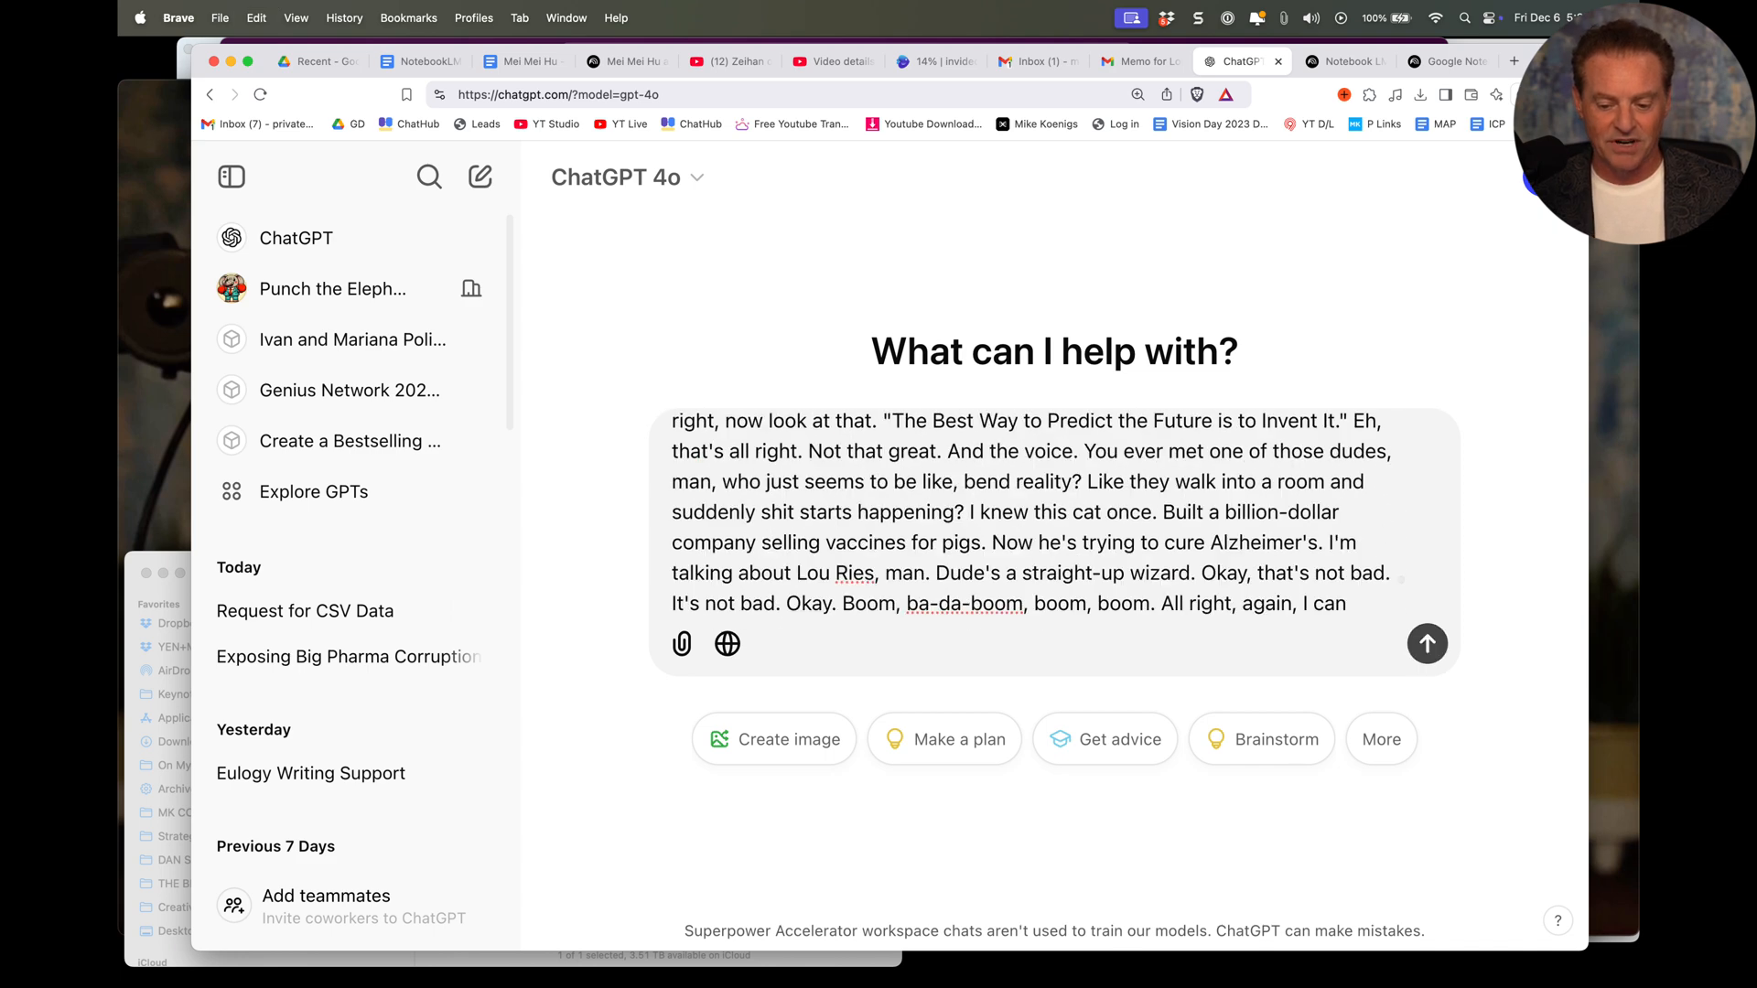
# Step: Send the SOP request, follow the streaming reply past Step 7, and open a new tab
pyautogui.click(1427, 643)
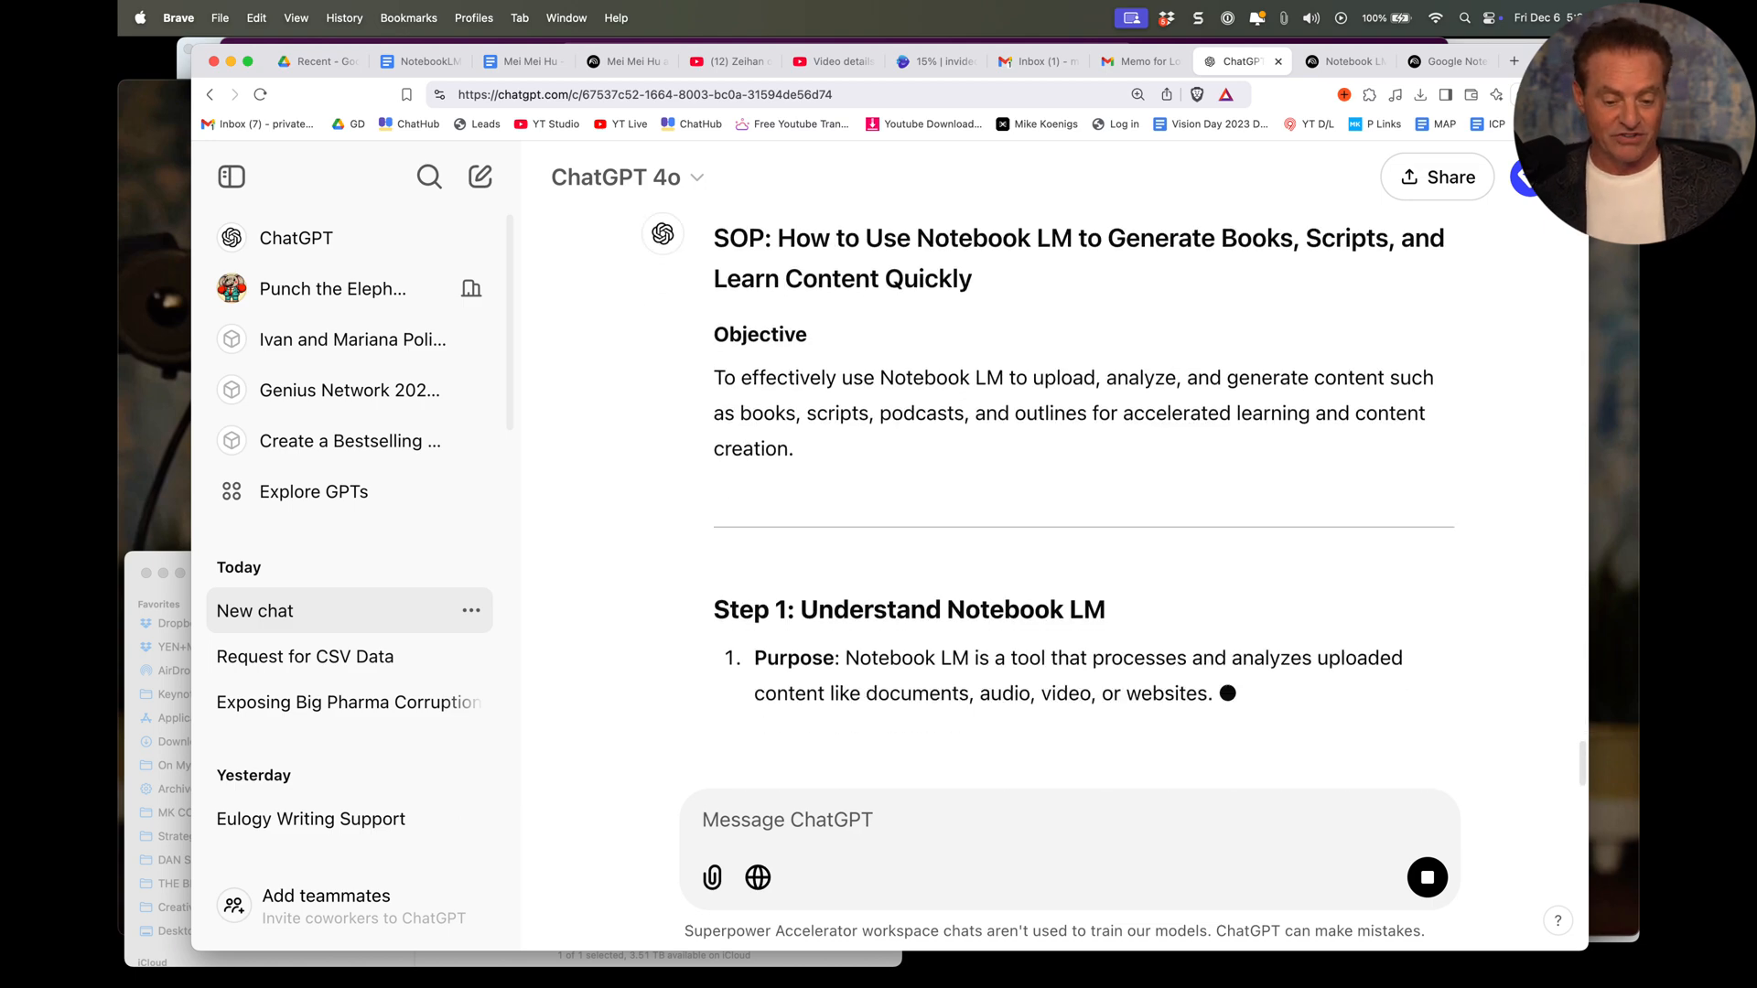
pyautogui.scroll(-3)
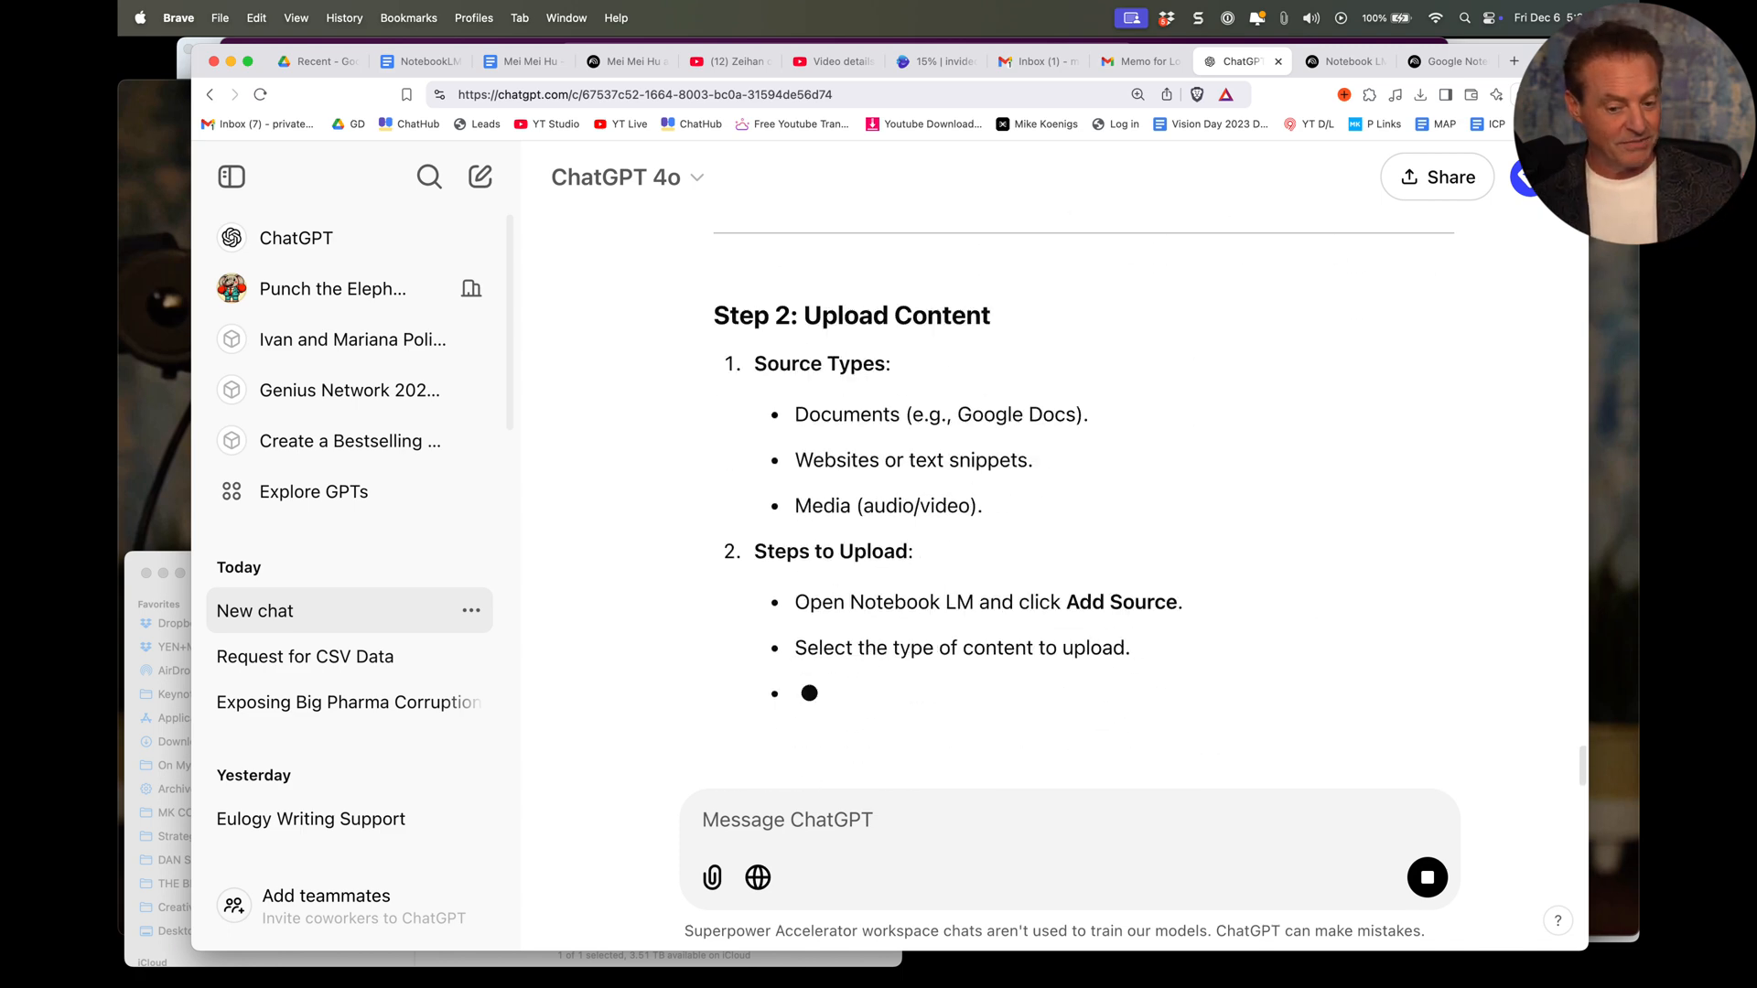
pyautogui.scroll(-3)
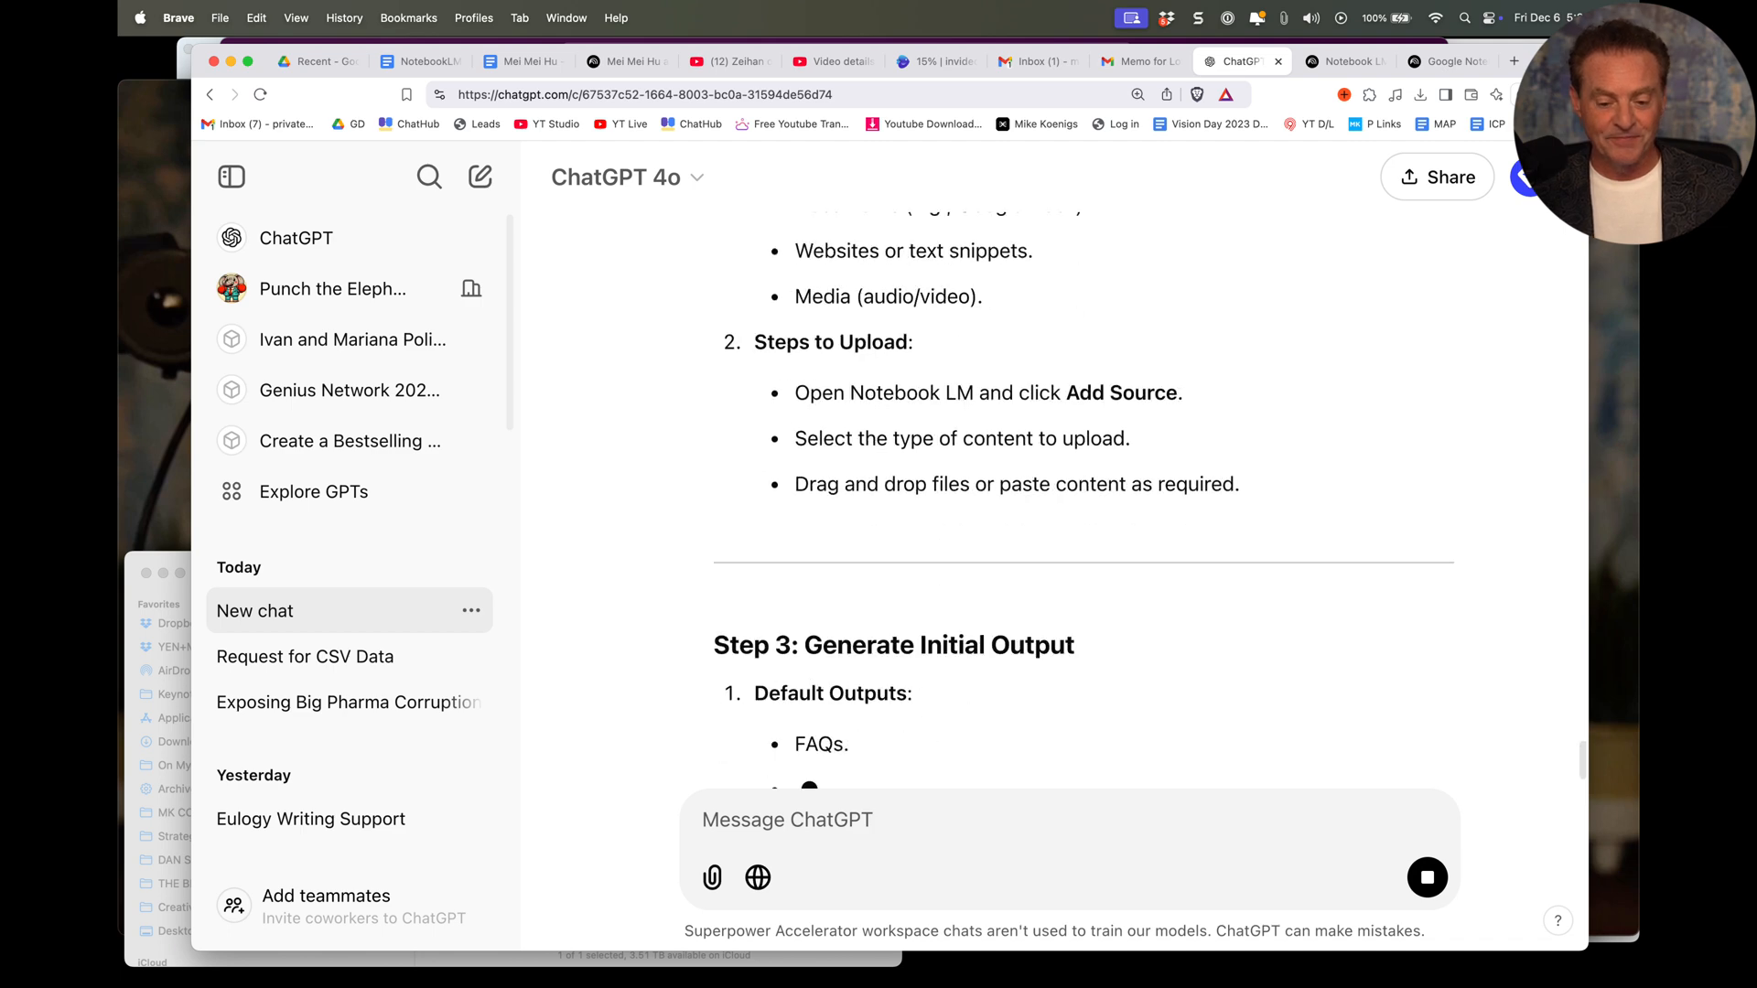
pyautogui.scroll(-3)
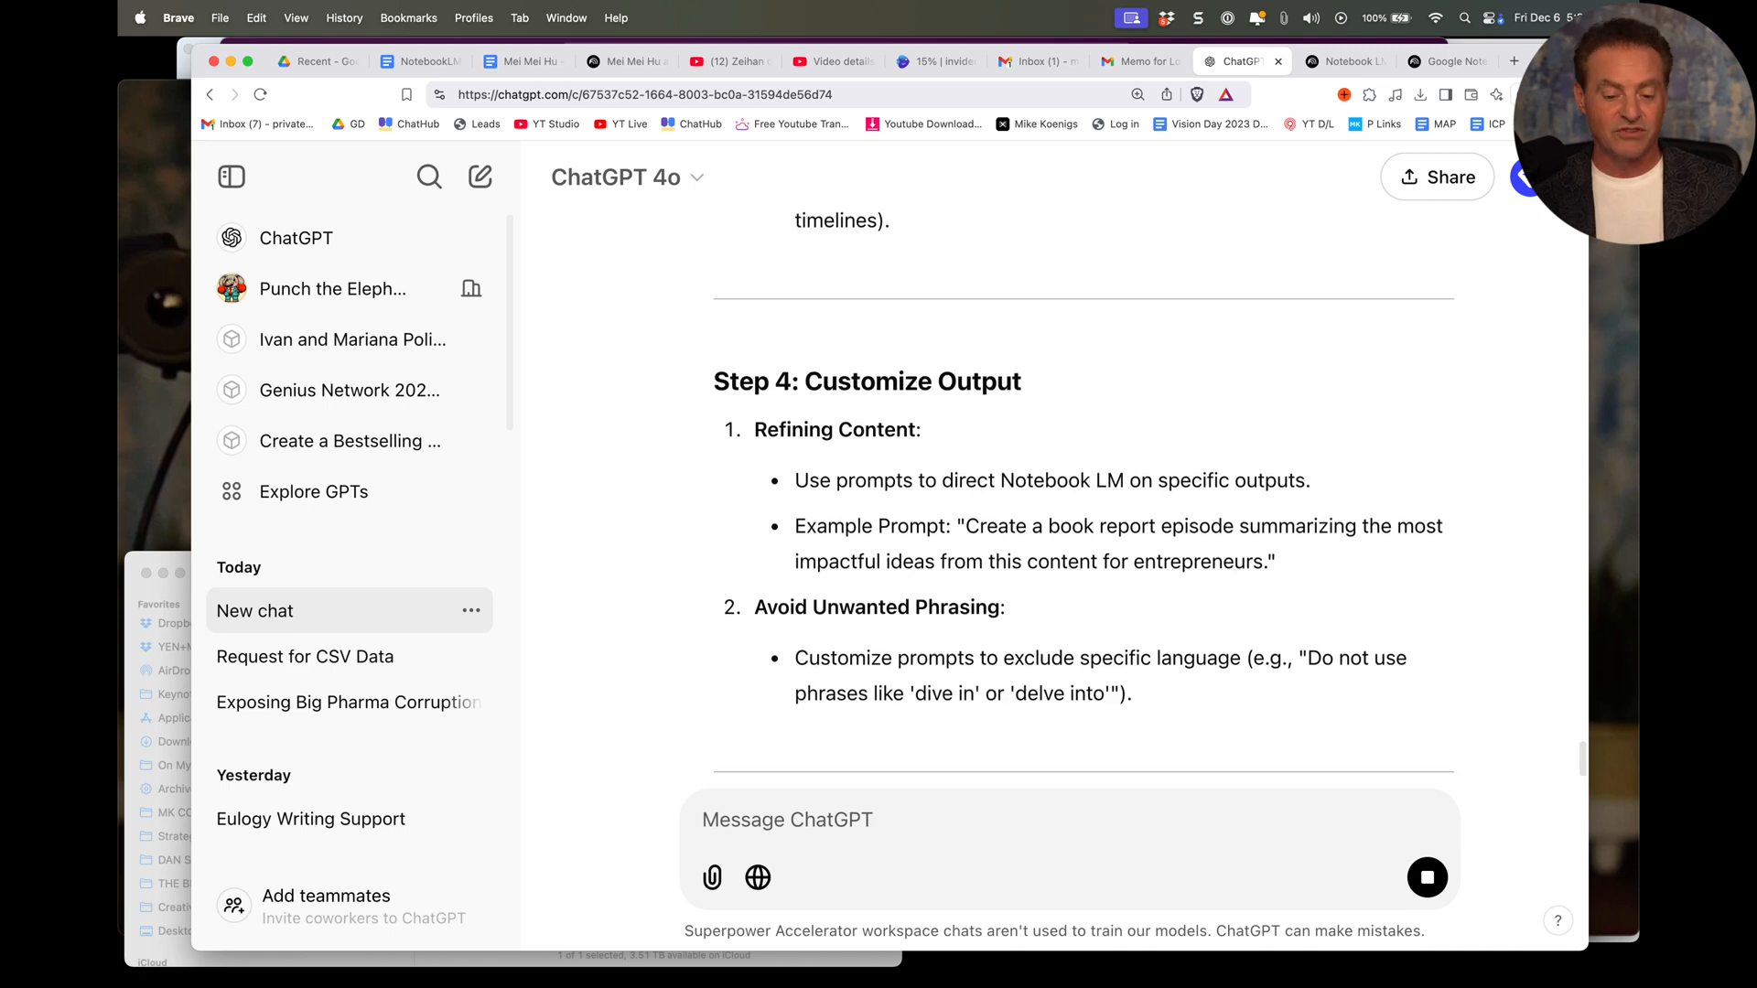
pyautogui.scroll(-3)
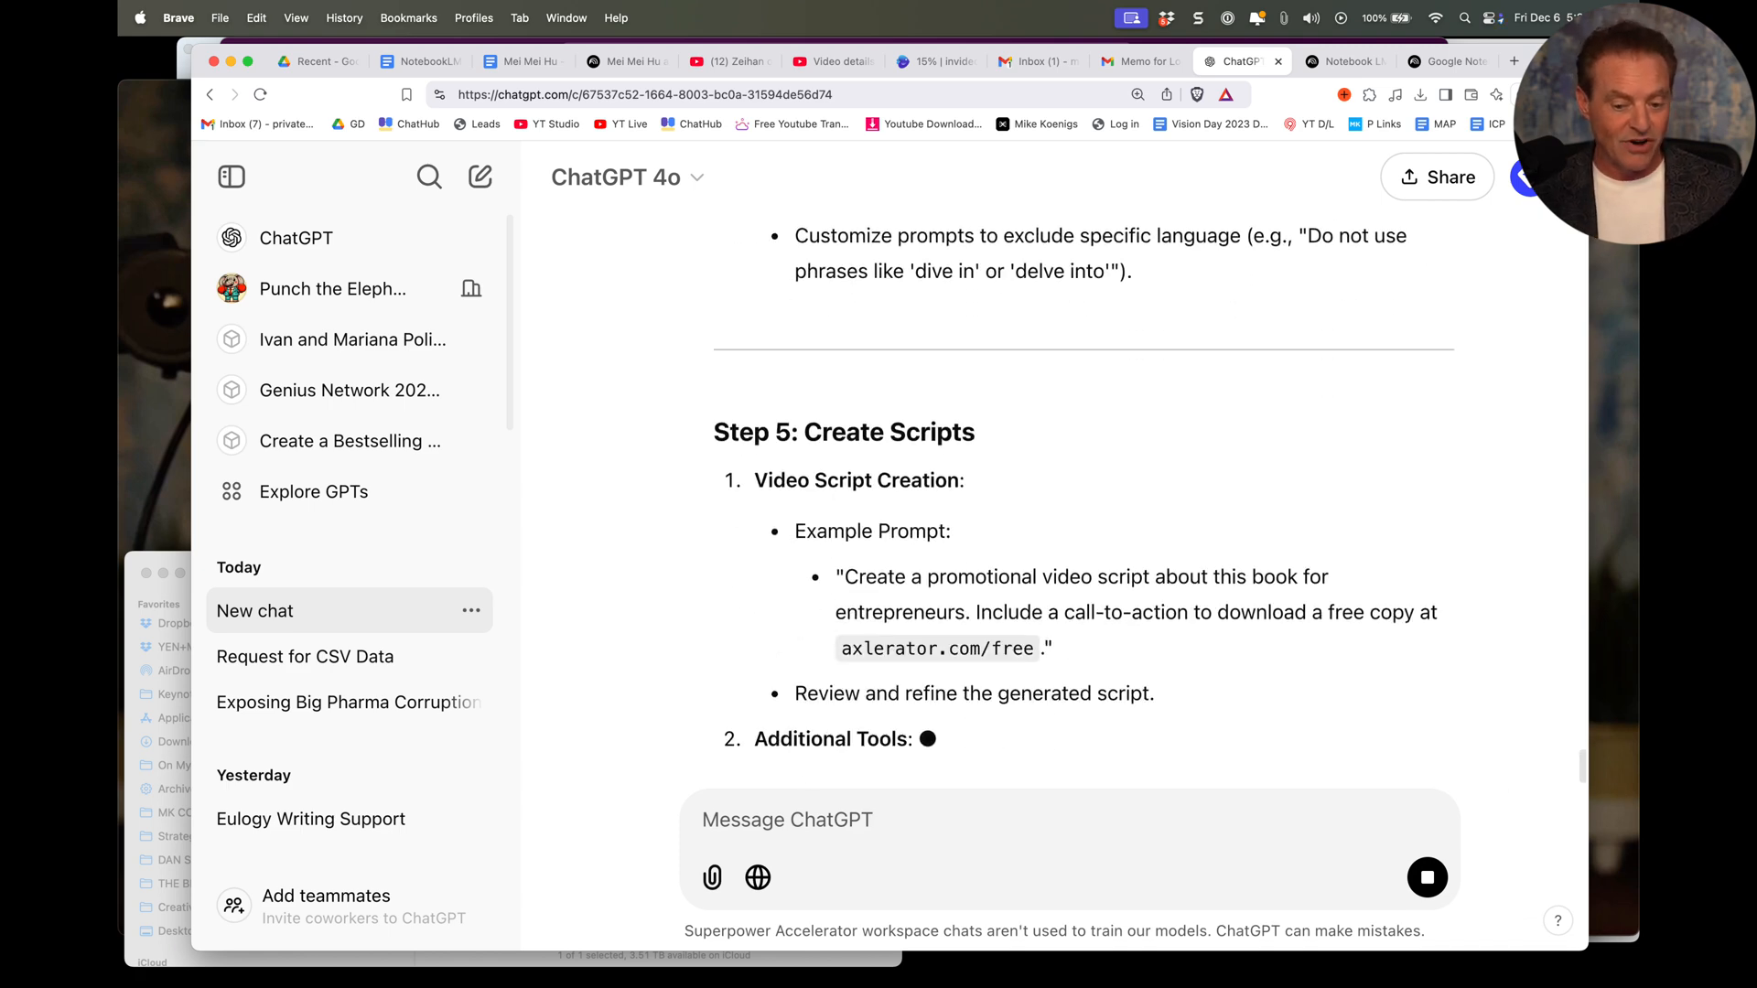
pyautogui.scroll(-3)
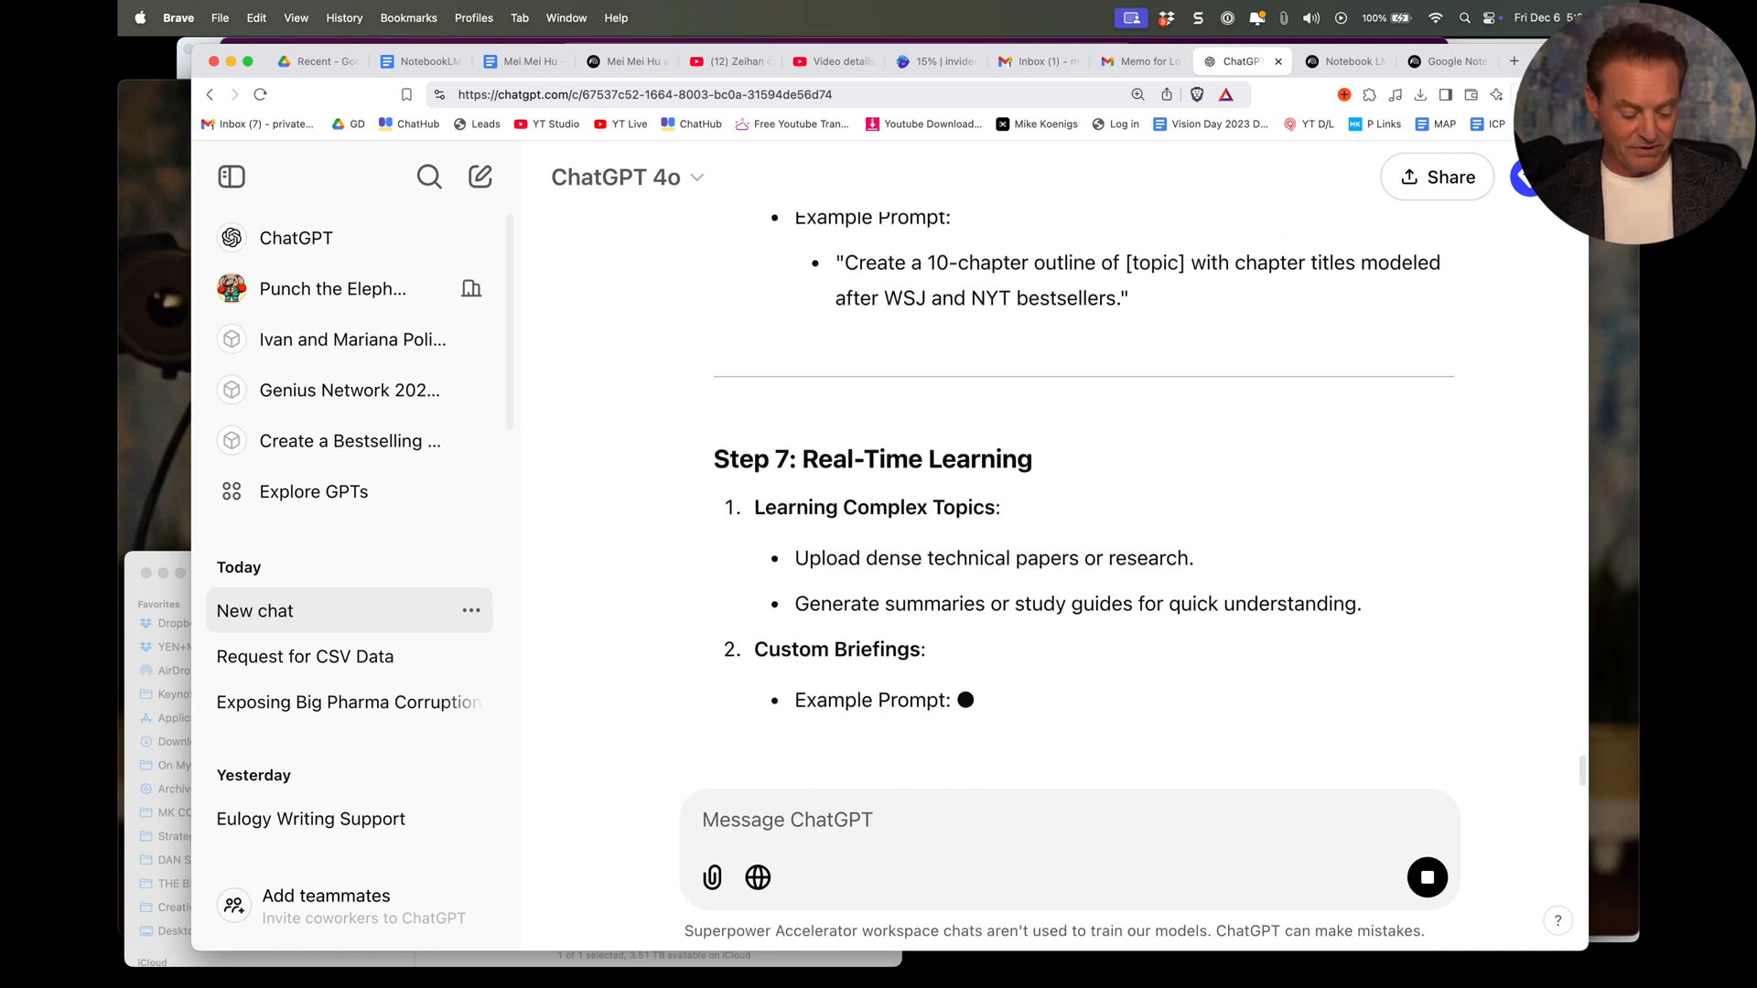
pyautogui.click(1514, 60)
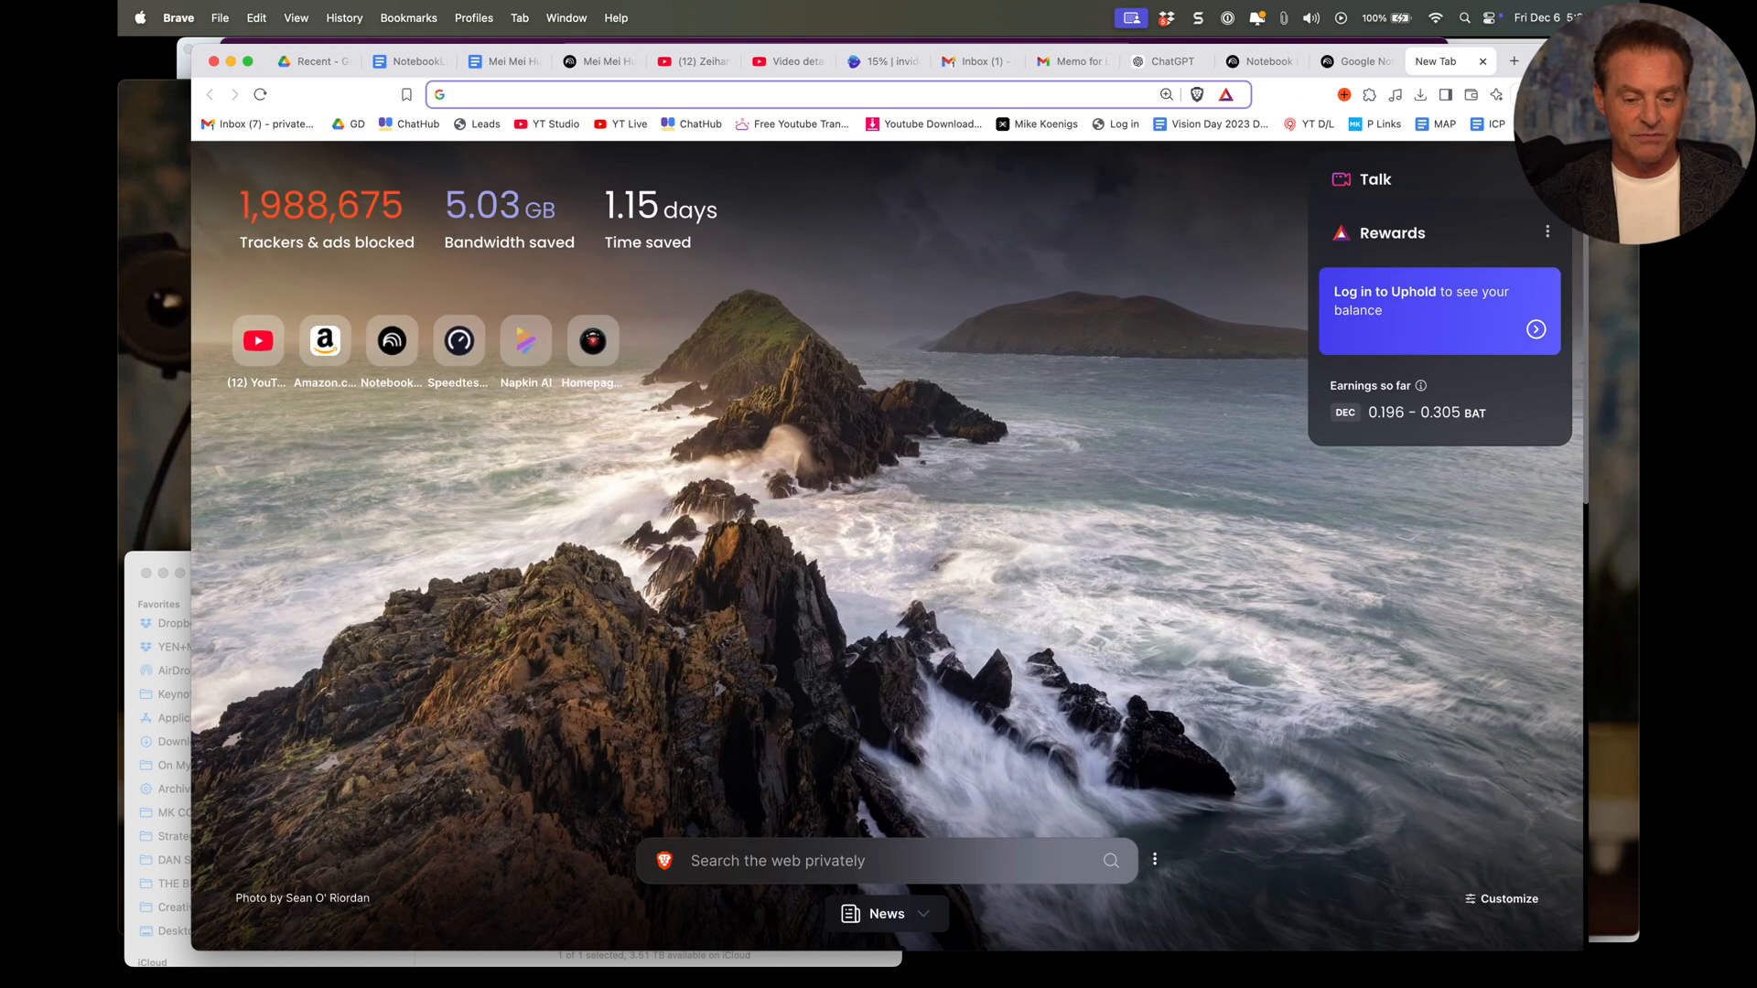
# Step: Go to napkin.ai, create a new blank napkin, and return to the ChatGPT reply
pyautogui.write('napa')
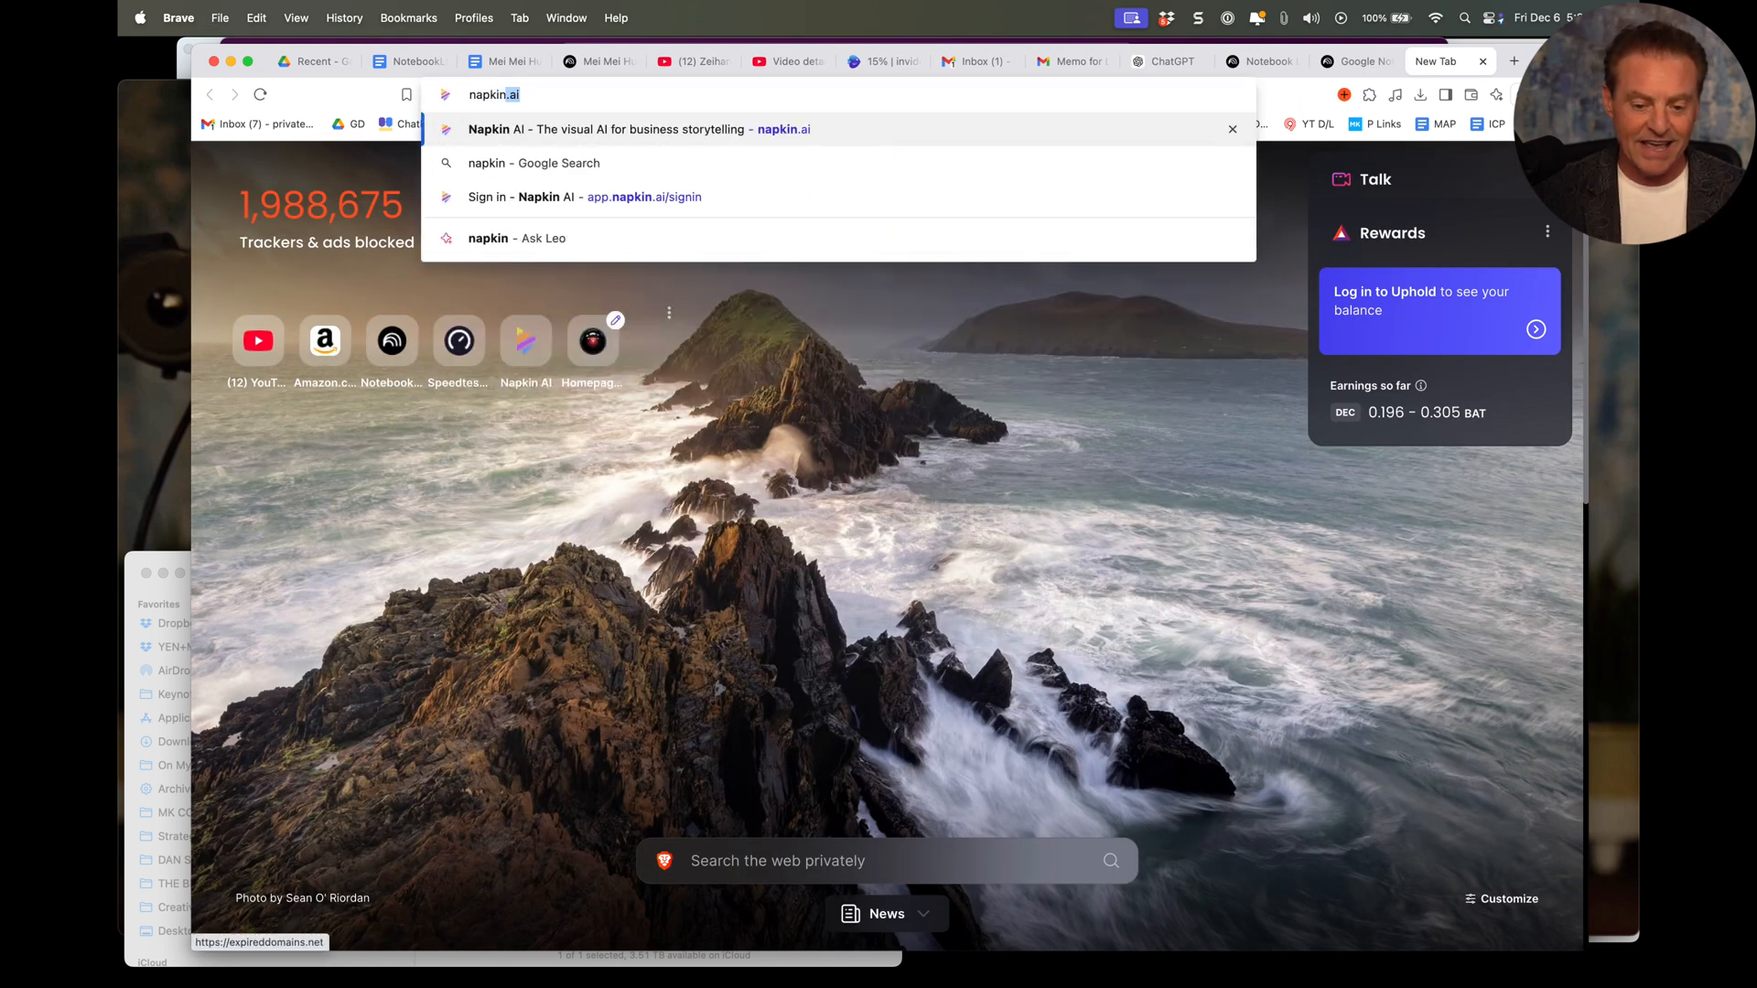
pyautogui.click(606, 129)
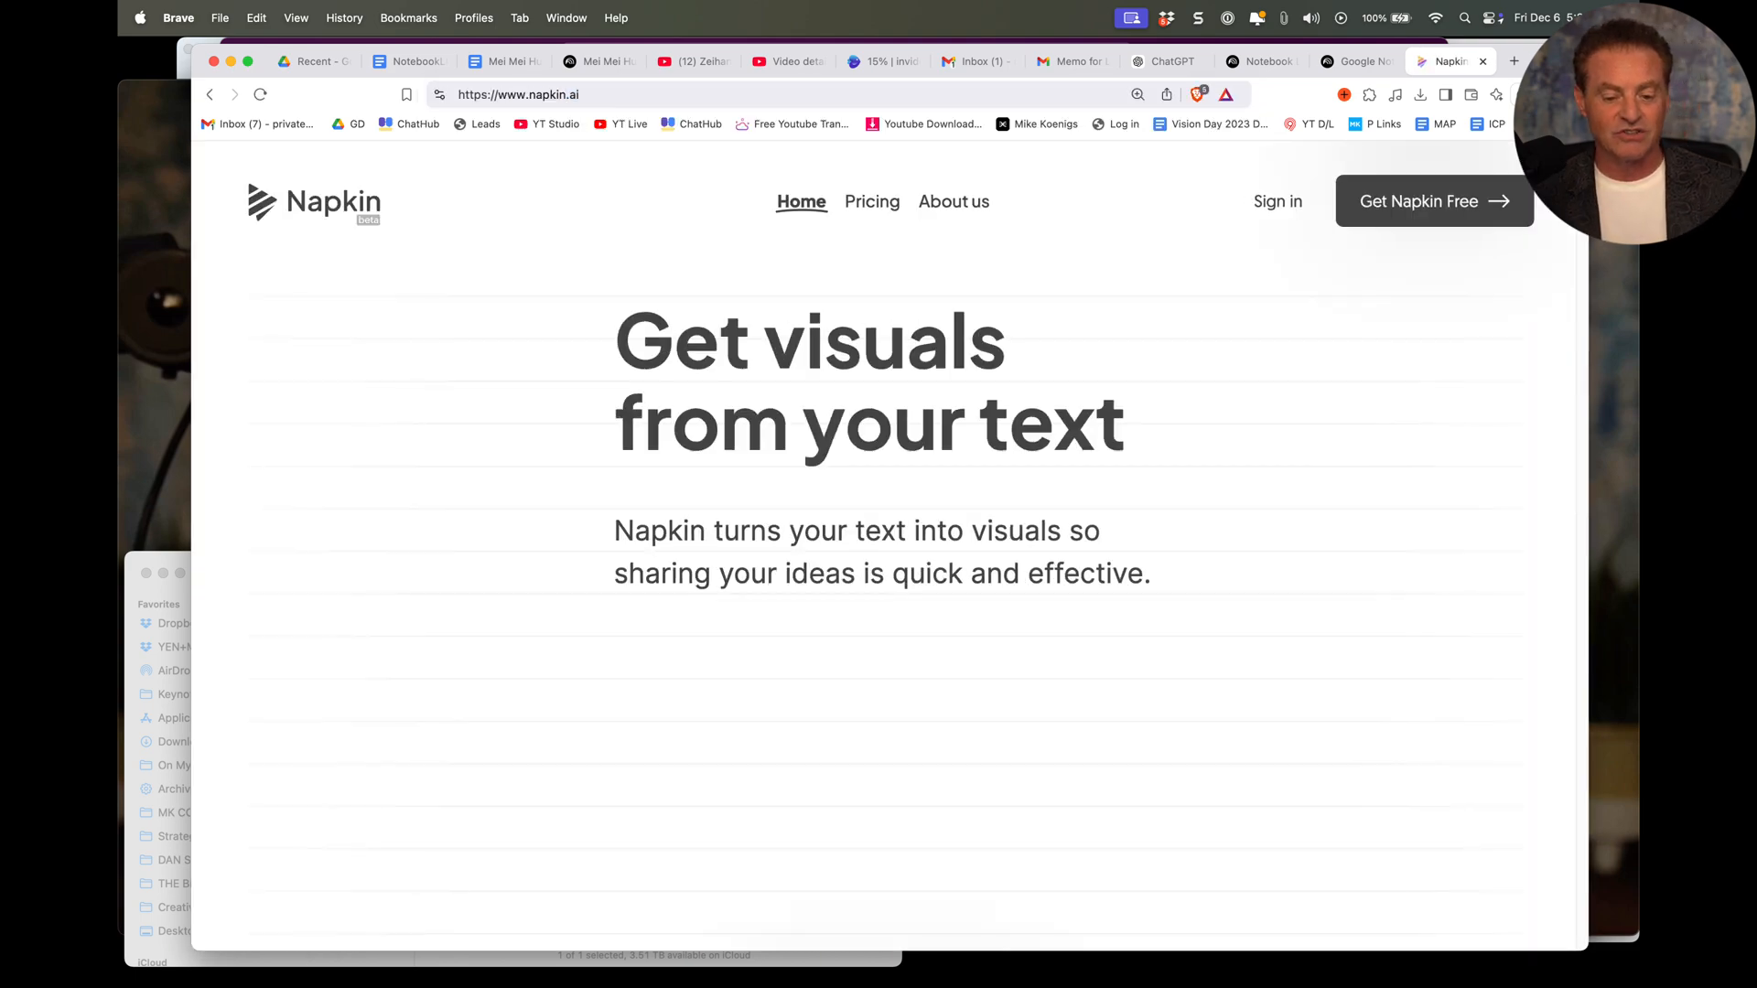
pyautogui.scroll(-3)
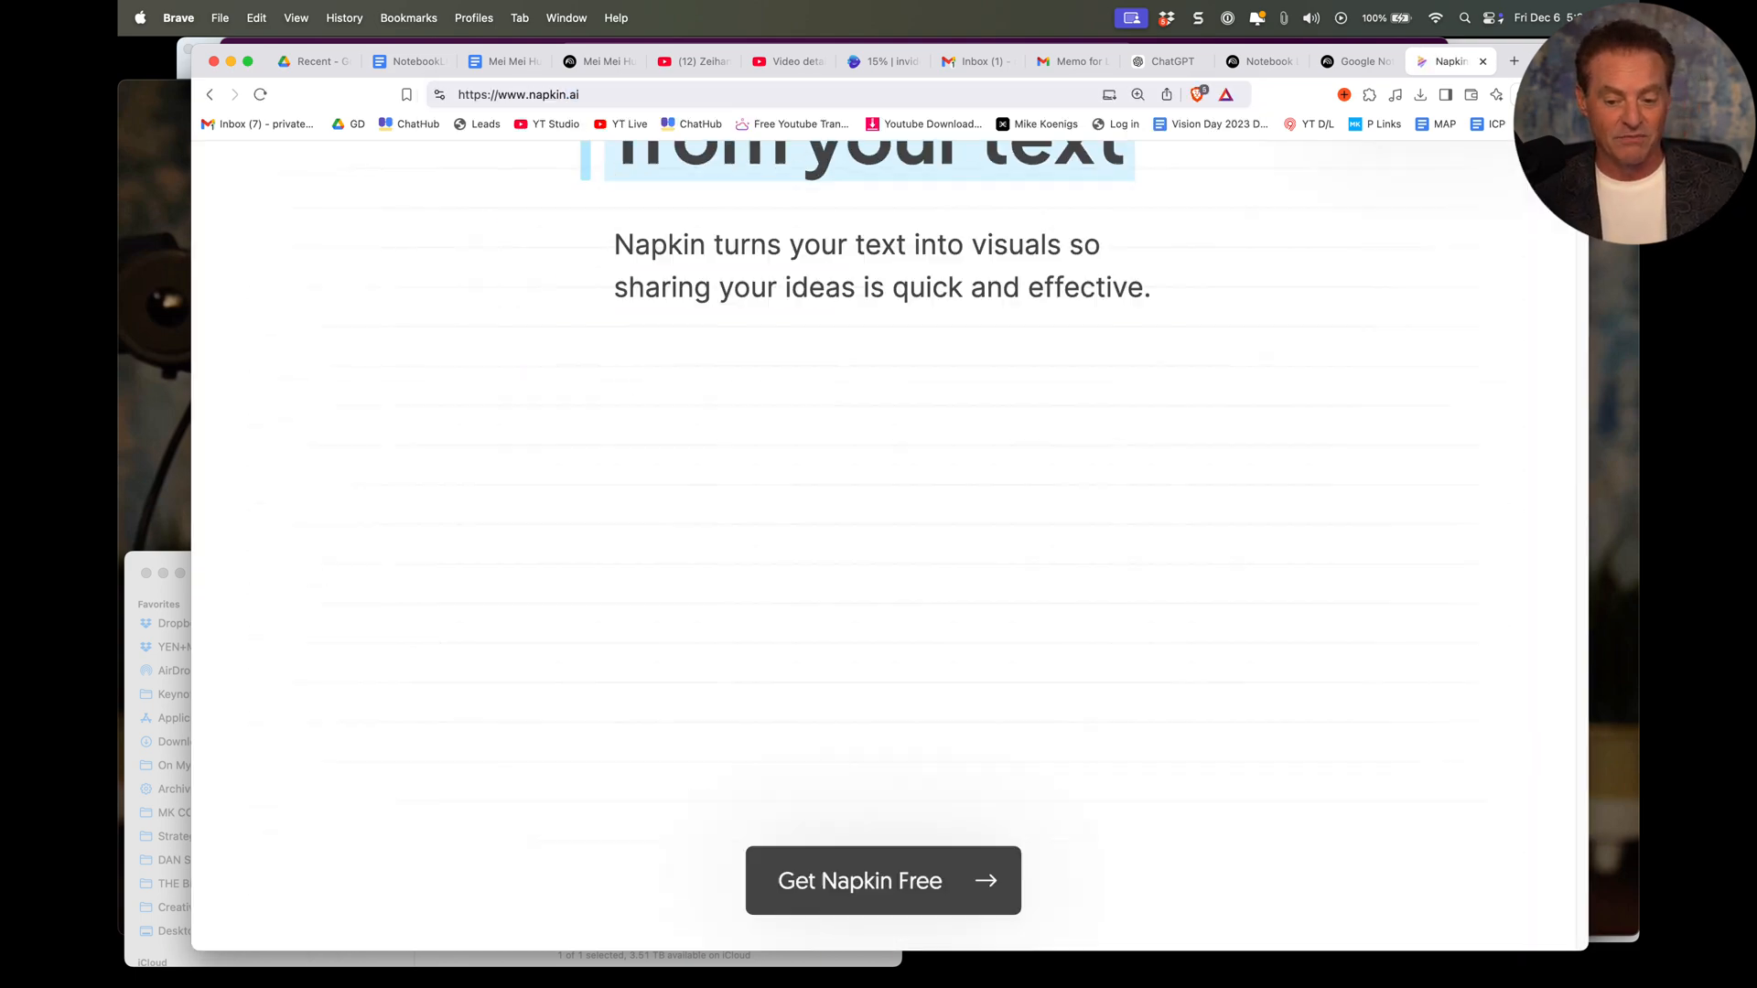
pyautogui.scroll(-3)
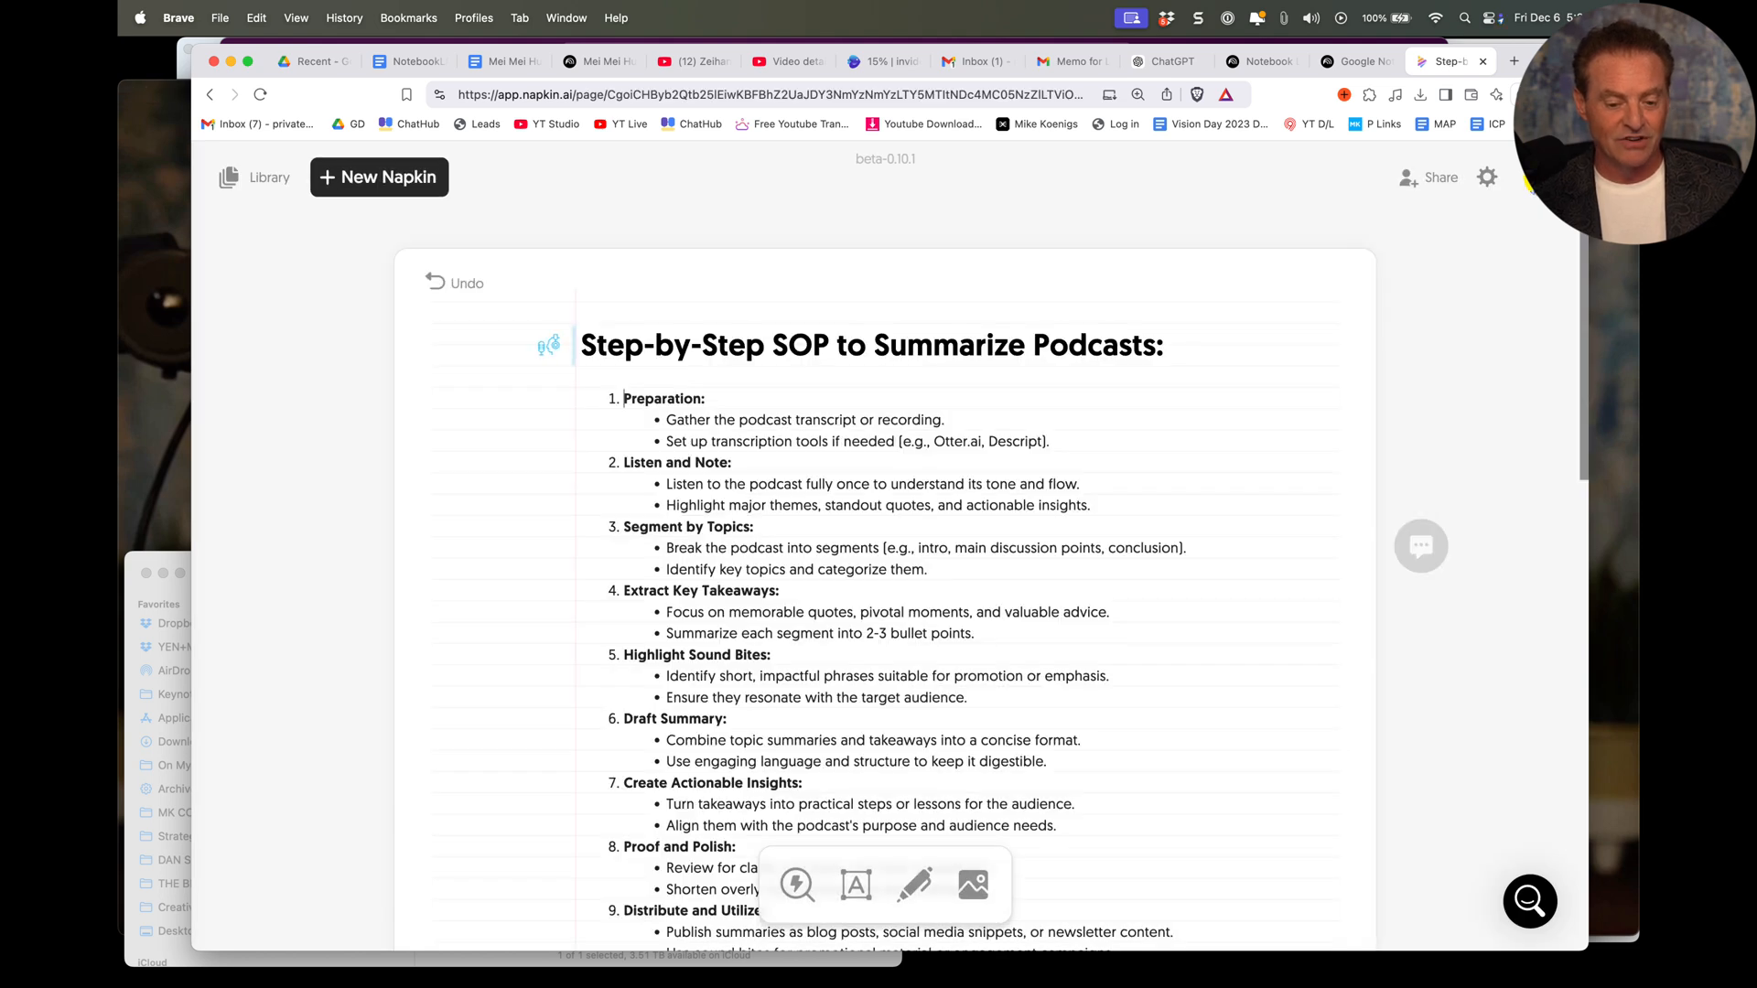
pyautogui.click(378, 176)
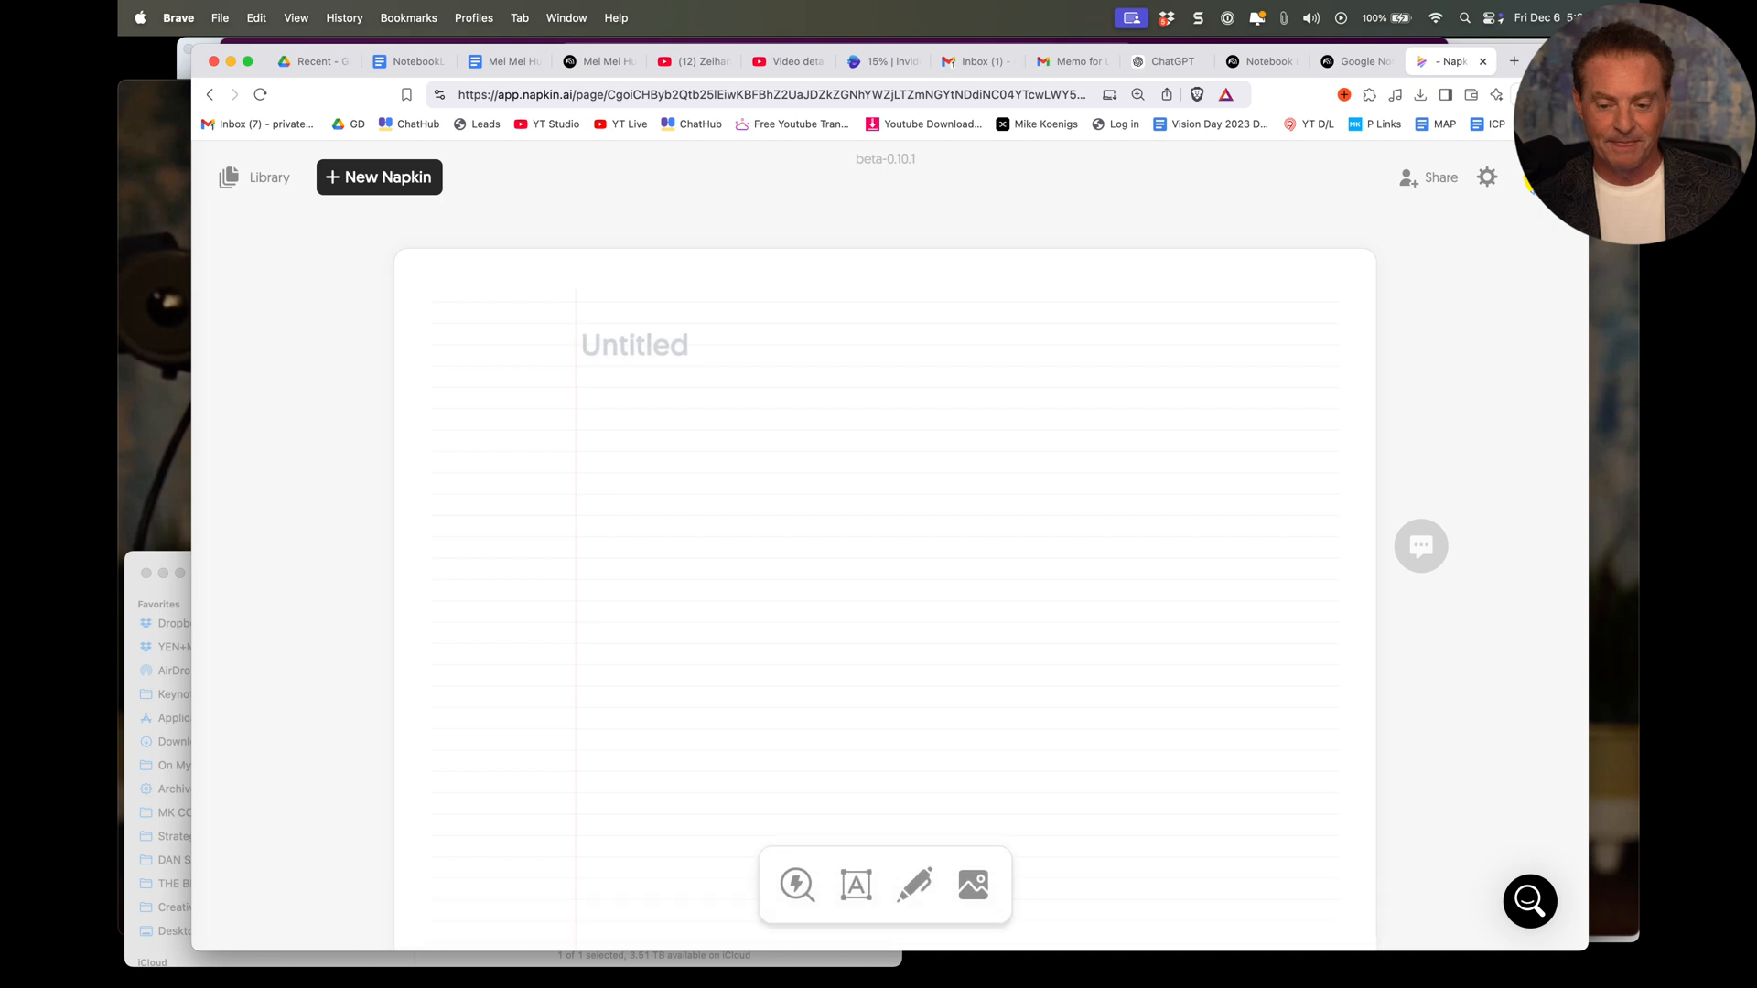
pyautogui.click(1165, 61)
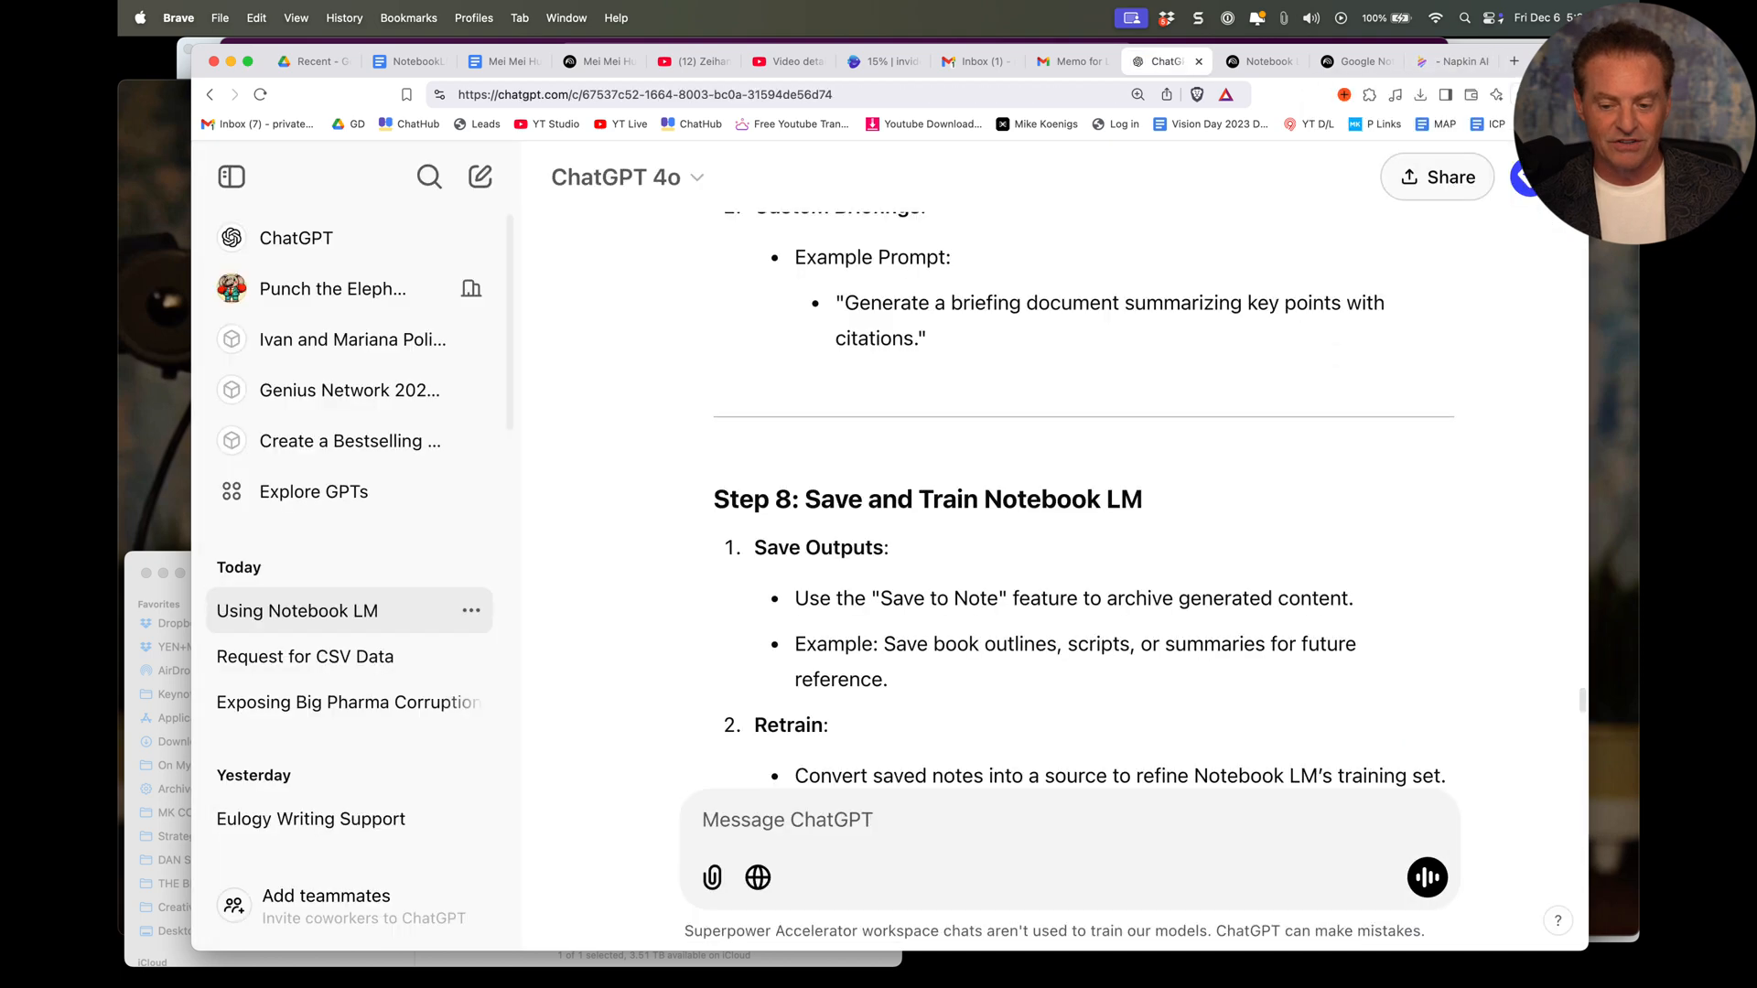
# Step: Copy ChatGPT's full SOP reply and add an empty line under the Google Docs SOP title
pyautogui.scroll(-3)
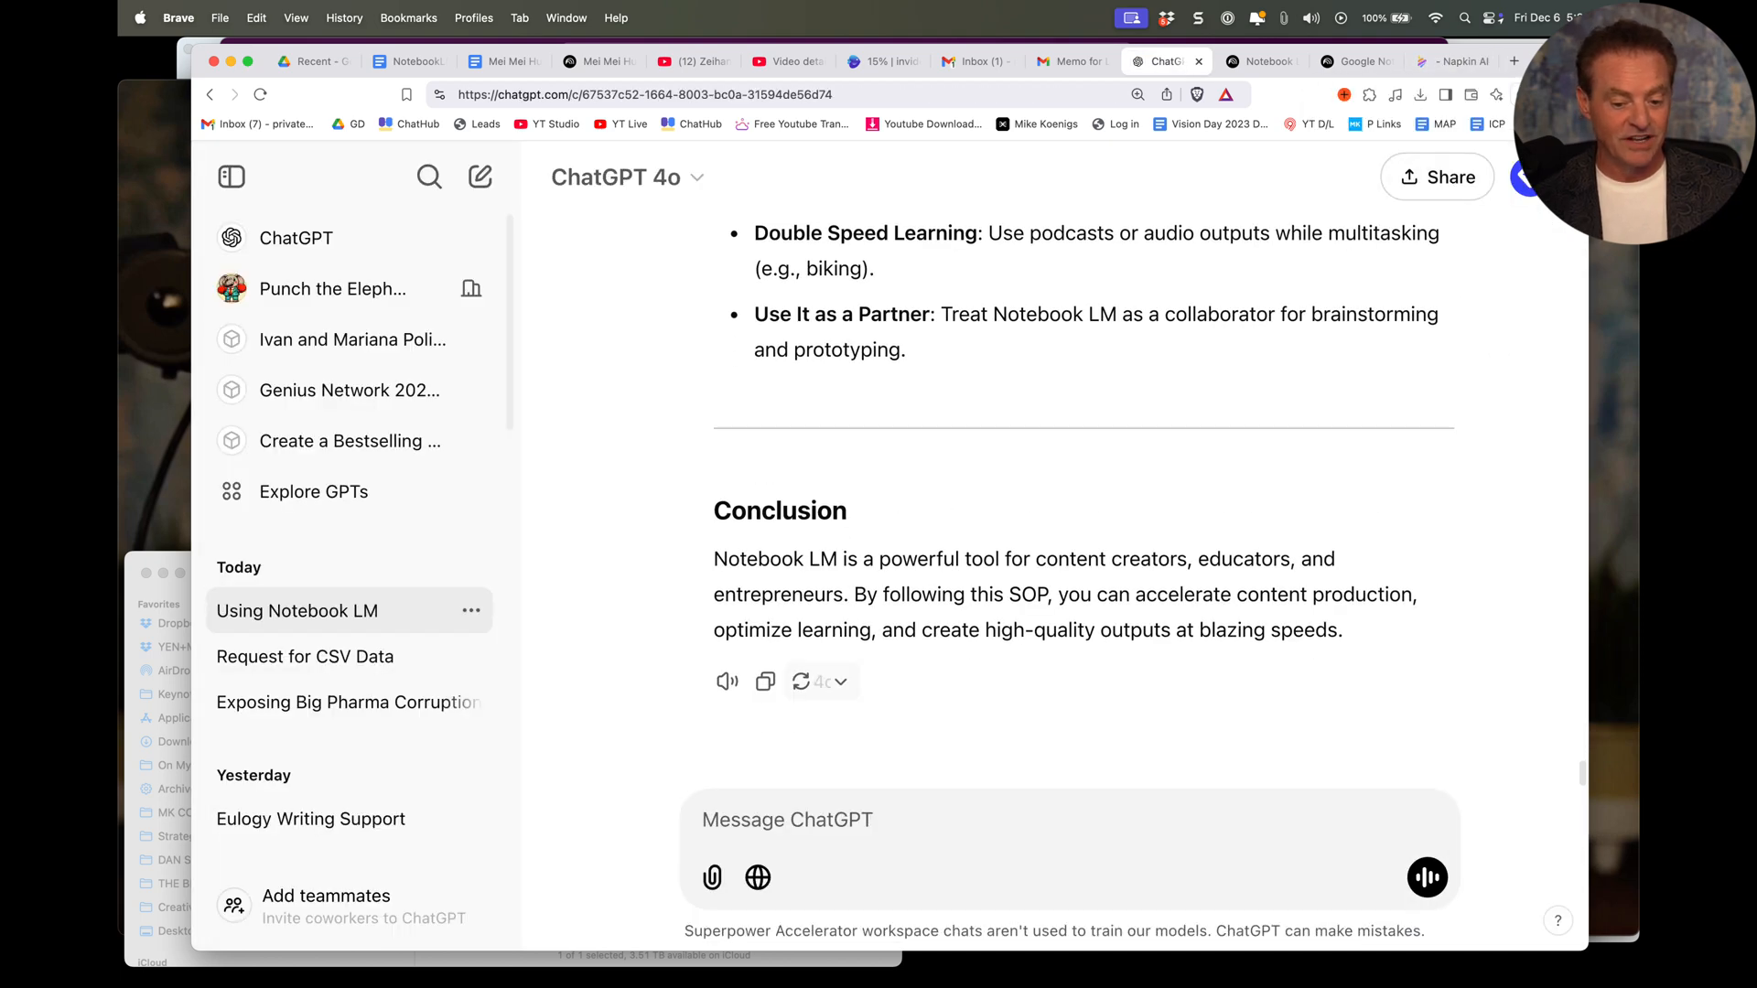
pyautogui.click(764, 681)
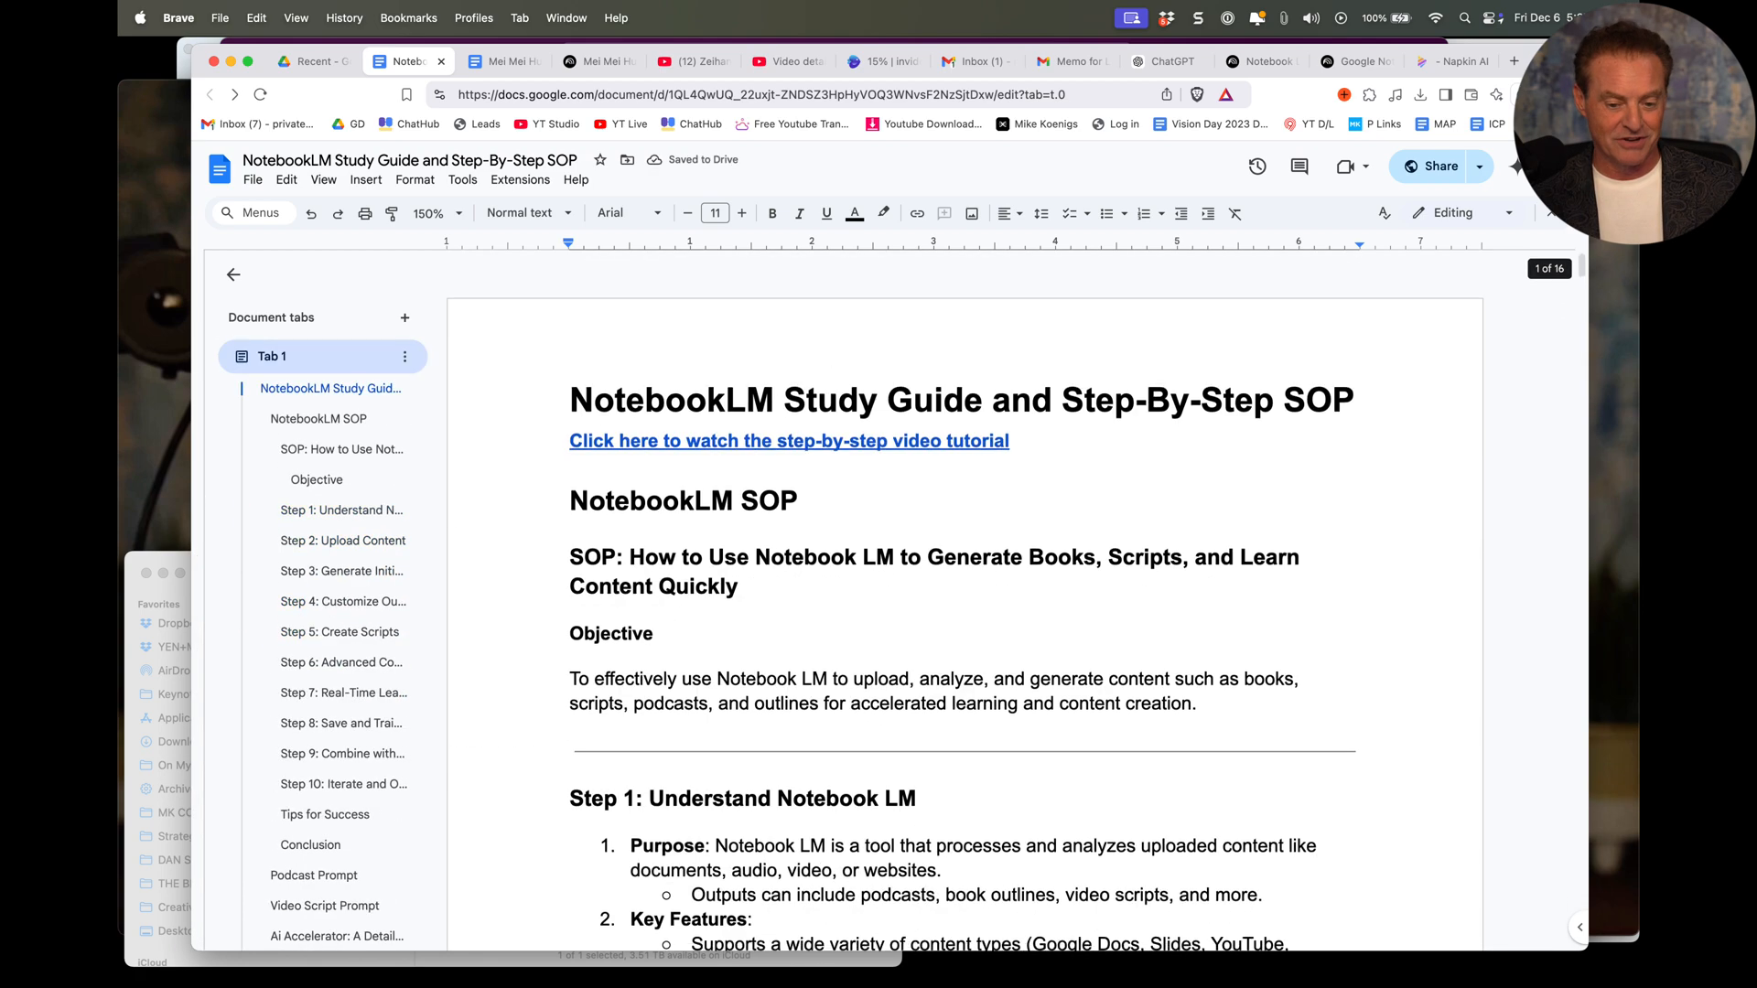
pyautogui.click(341, 448)
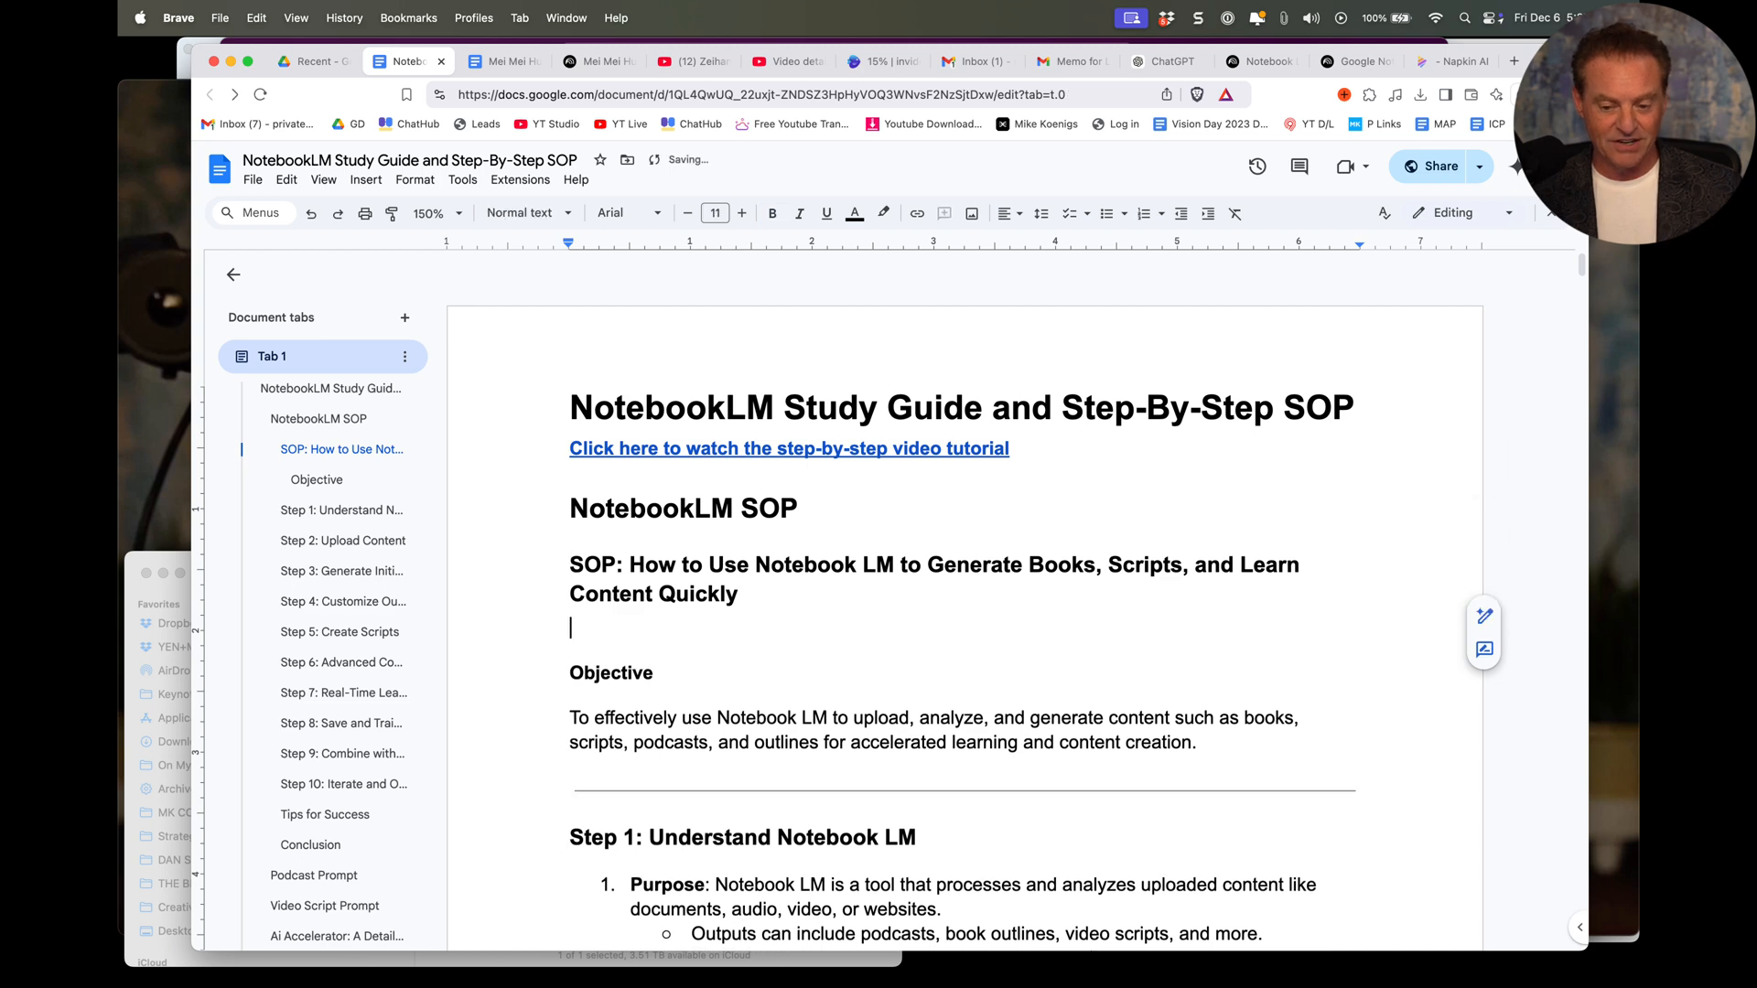
# Step: Paste the SOP into the blank napkin and select its steps
pyautogui.click(1446, 60)
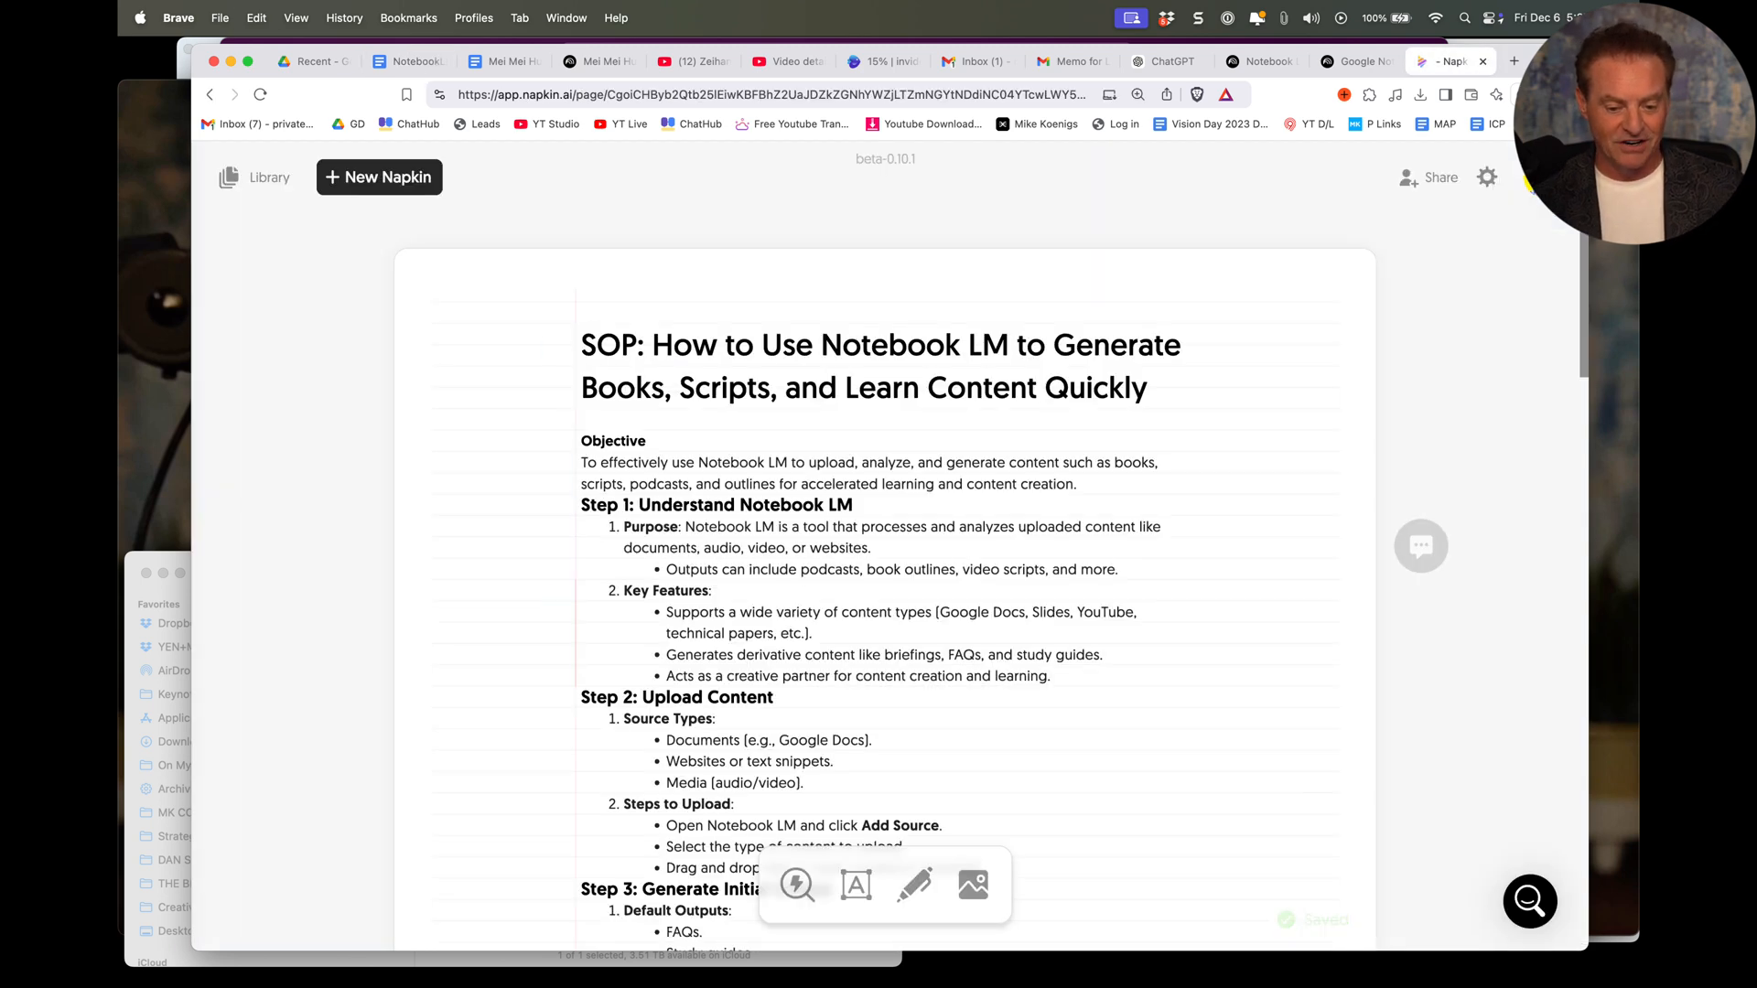
pyautogui.scroll(-3)
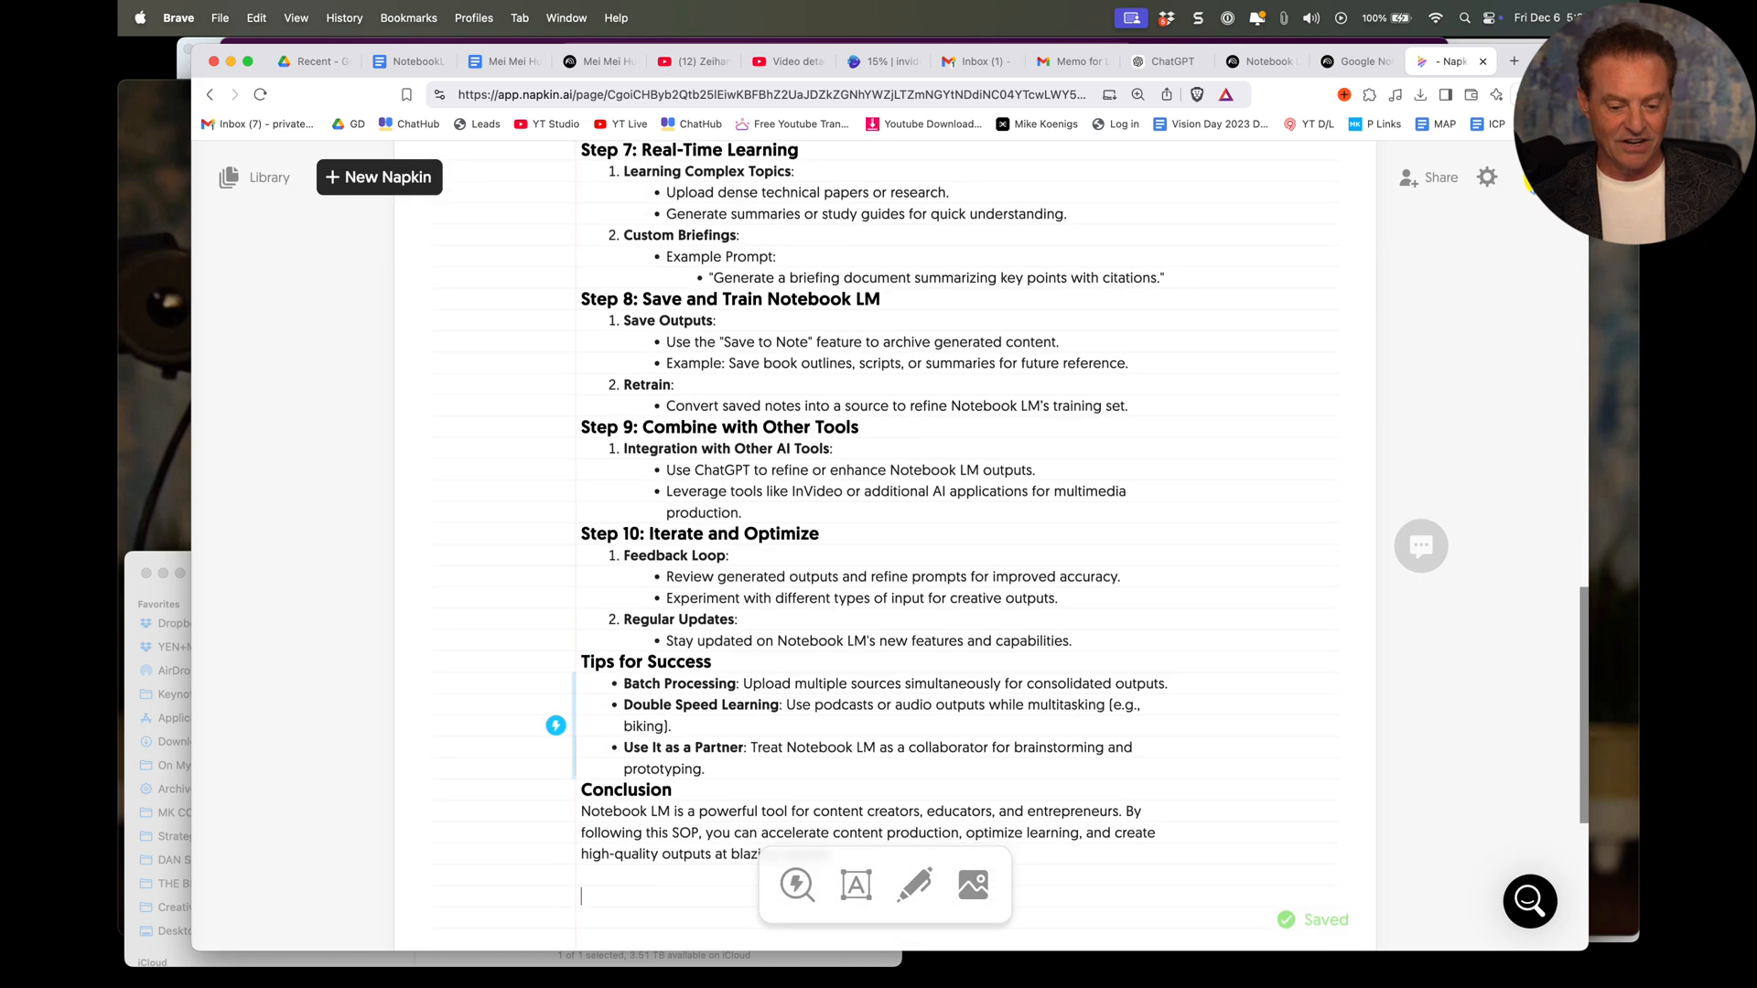
pyautogui.moveTo(583, 150); pyautogui.dragTo(705, 768)
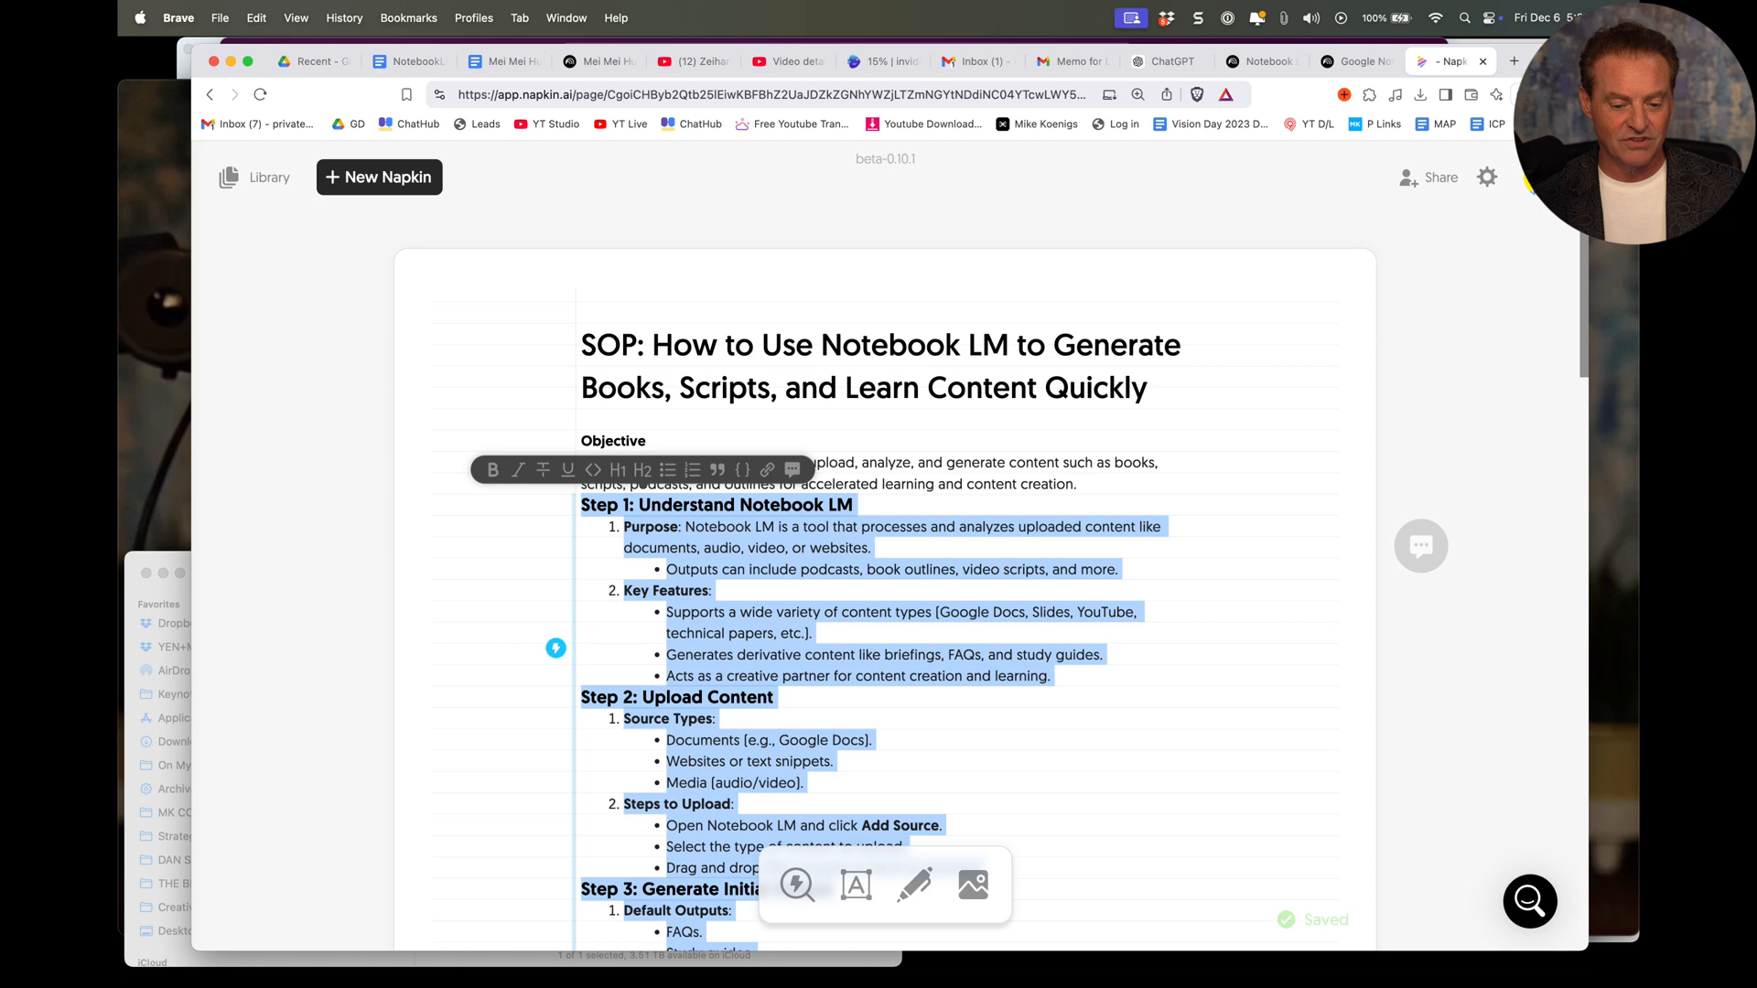
# Step: Generate a visual from the steps, preview the funnel style, and settle on the timeline
pyautogui.scroll(-3)
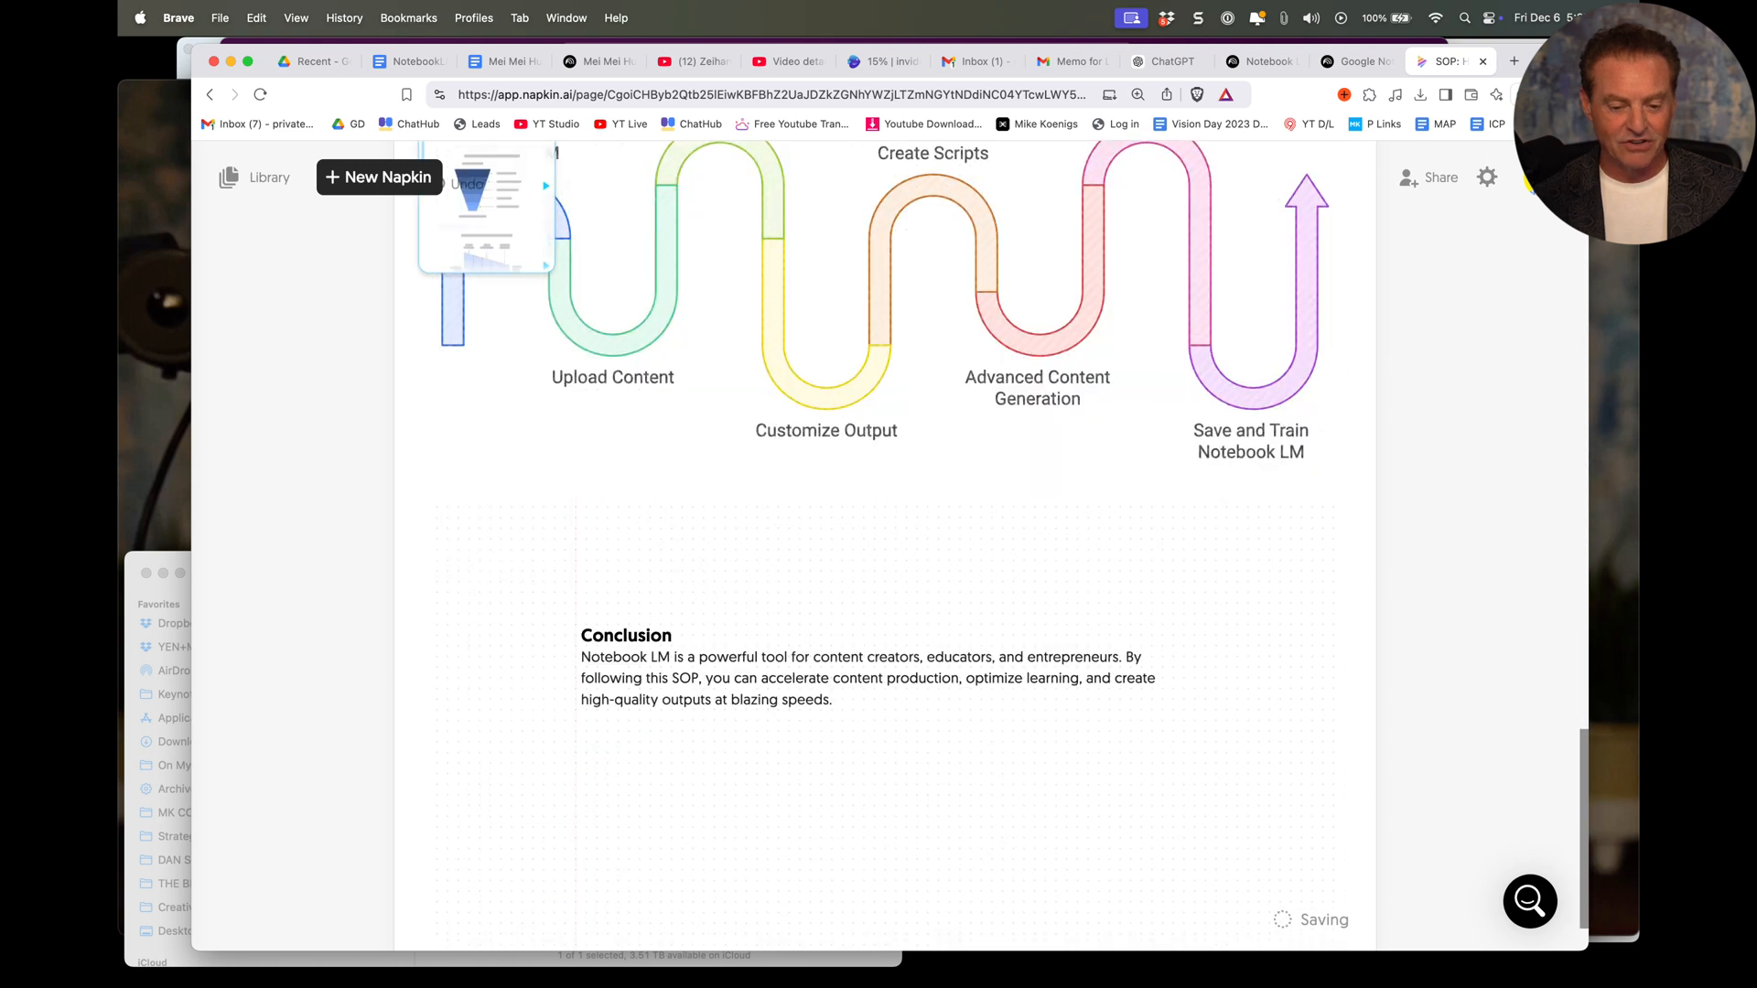
pyautogui.scroll(-3)
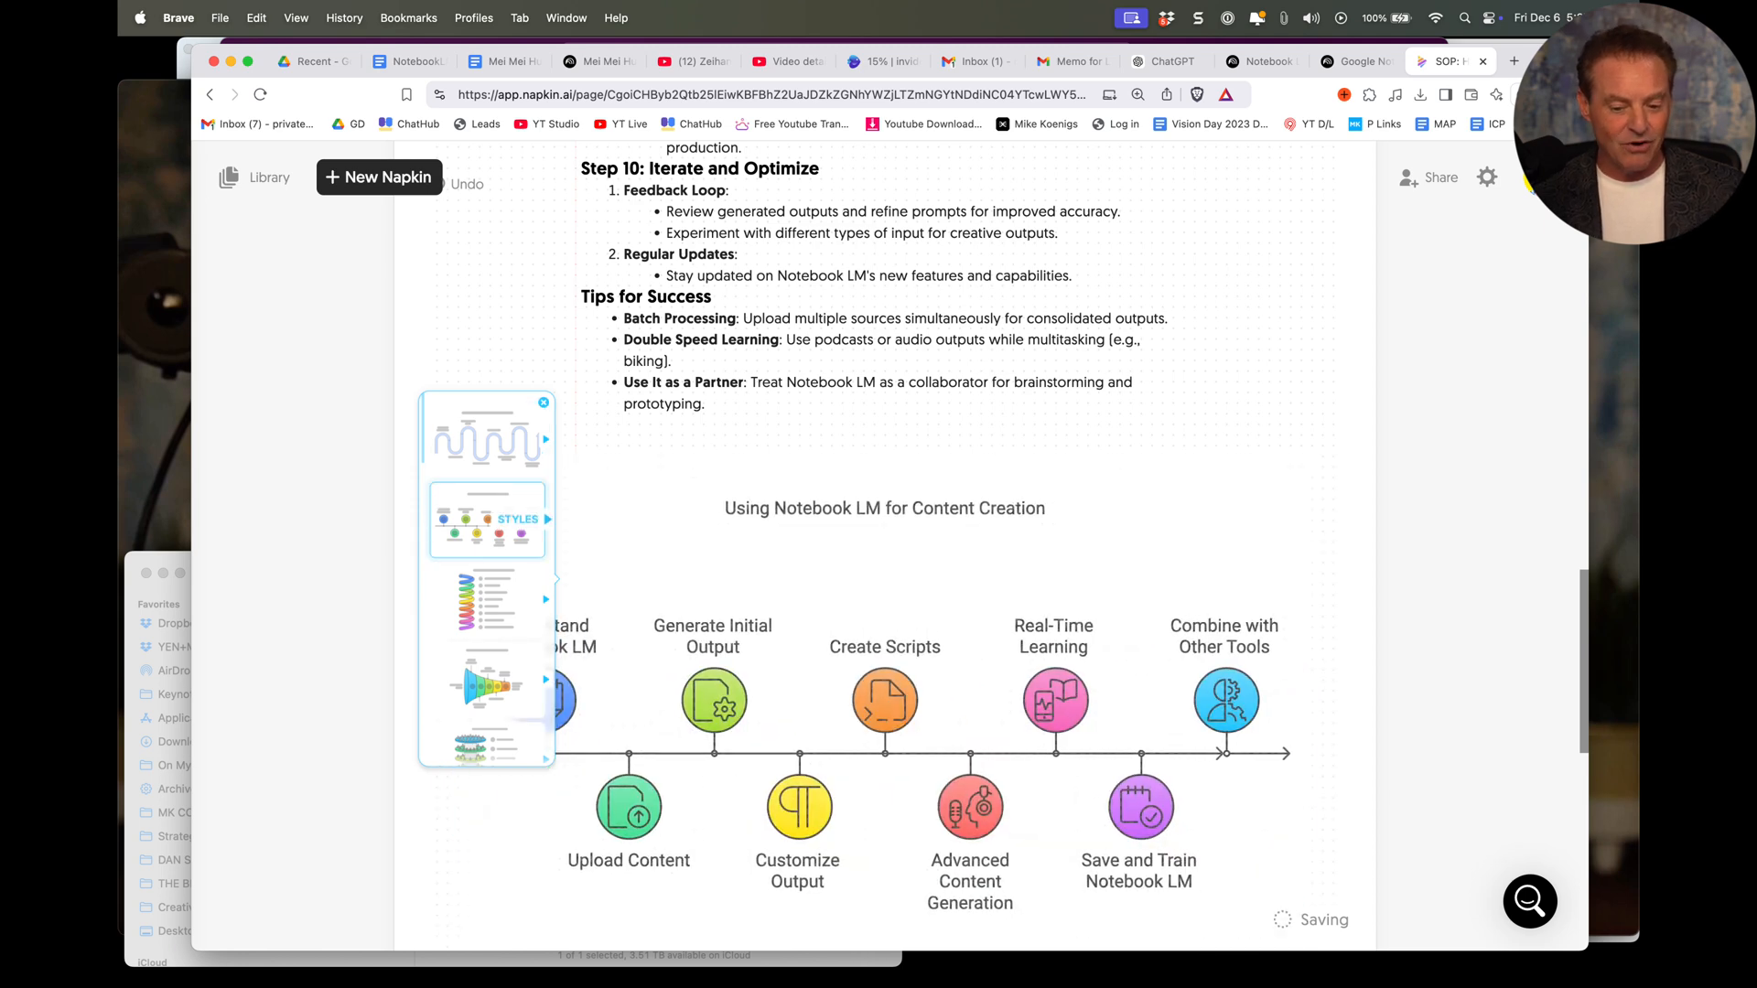
pyautogui.click(486, 599)
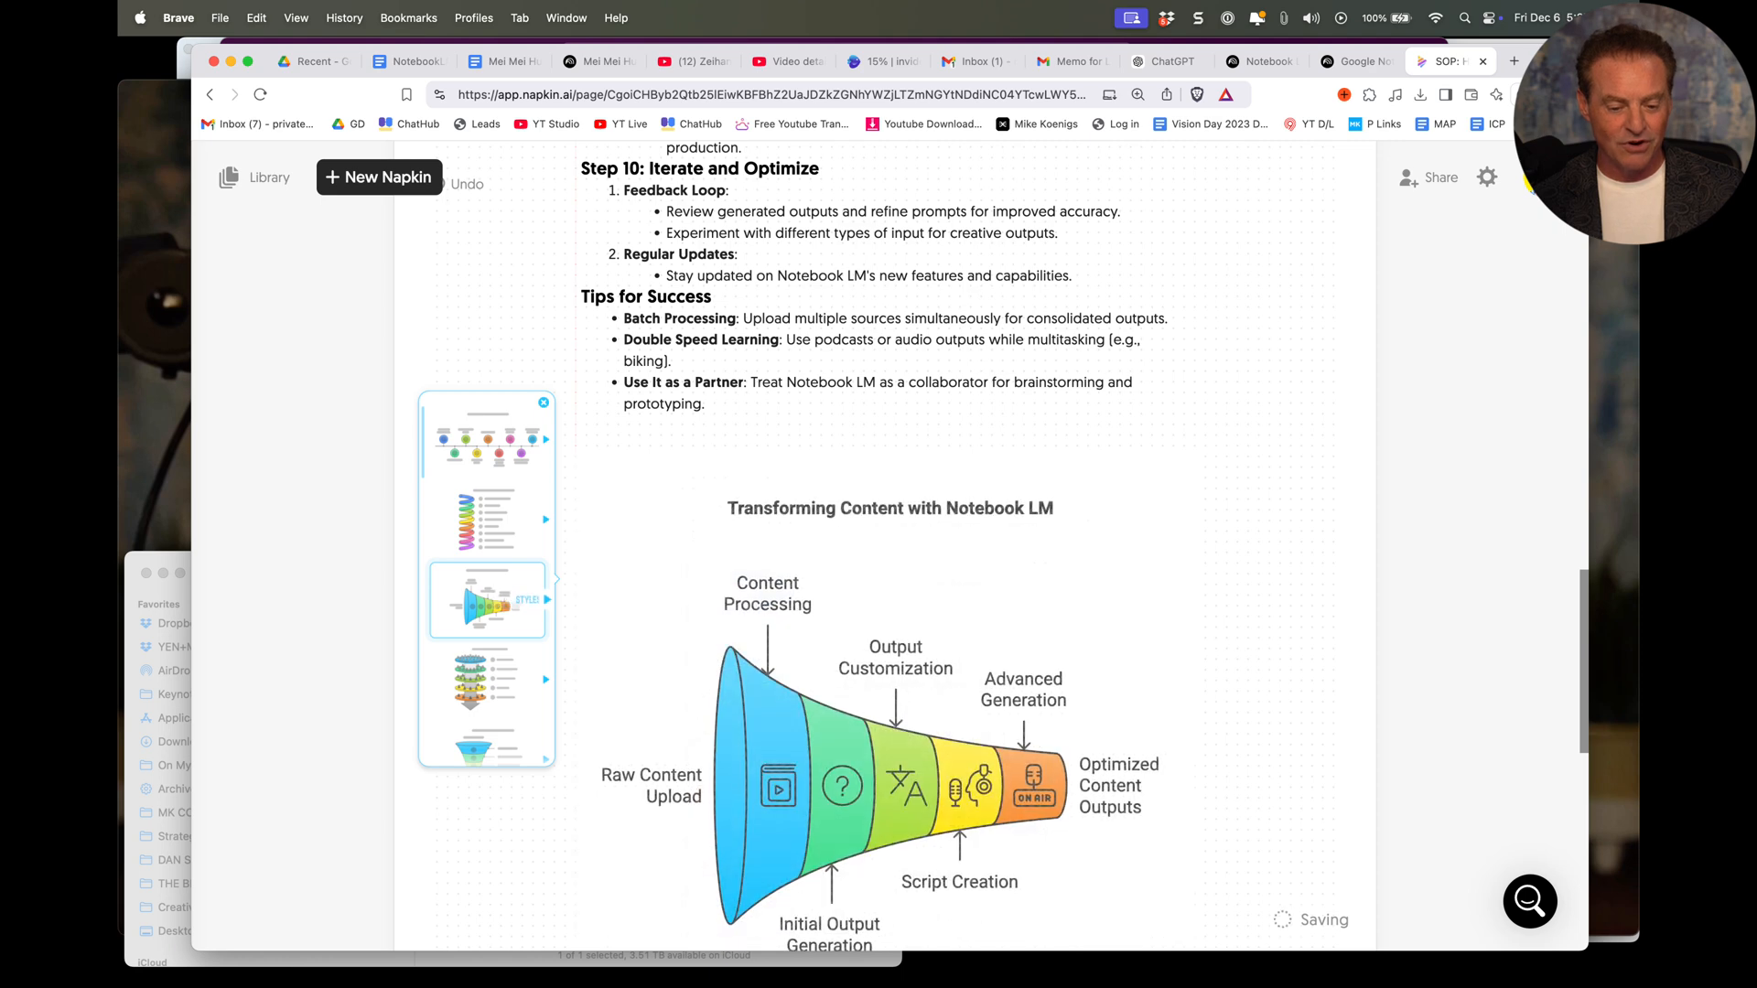
pyautogui.scroll(-3)
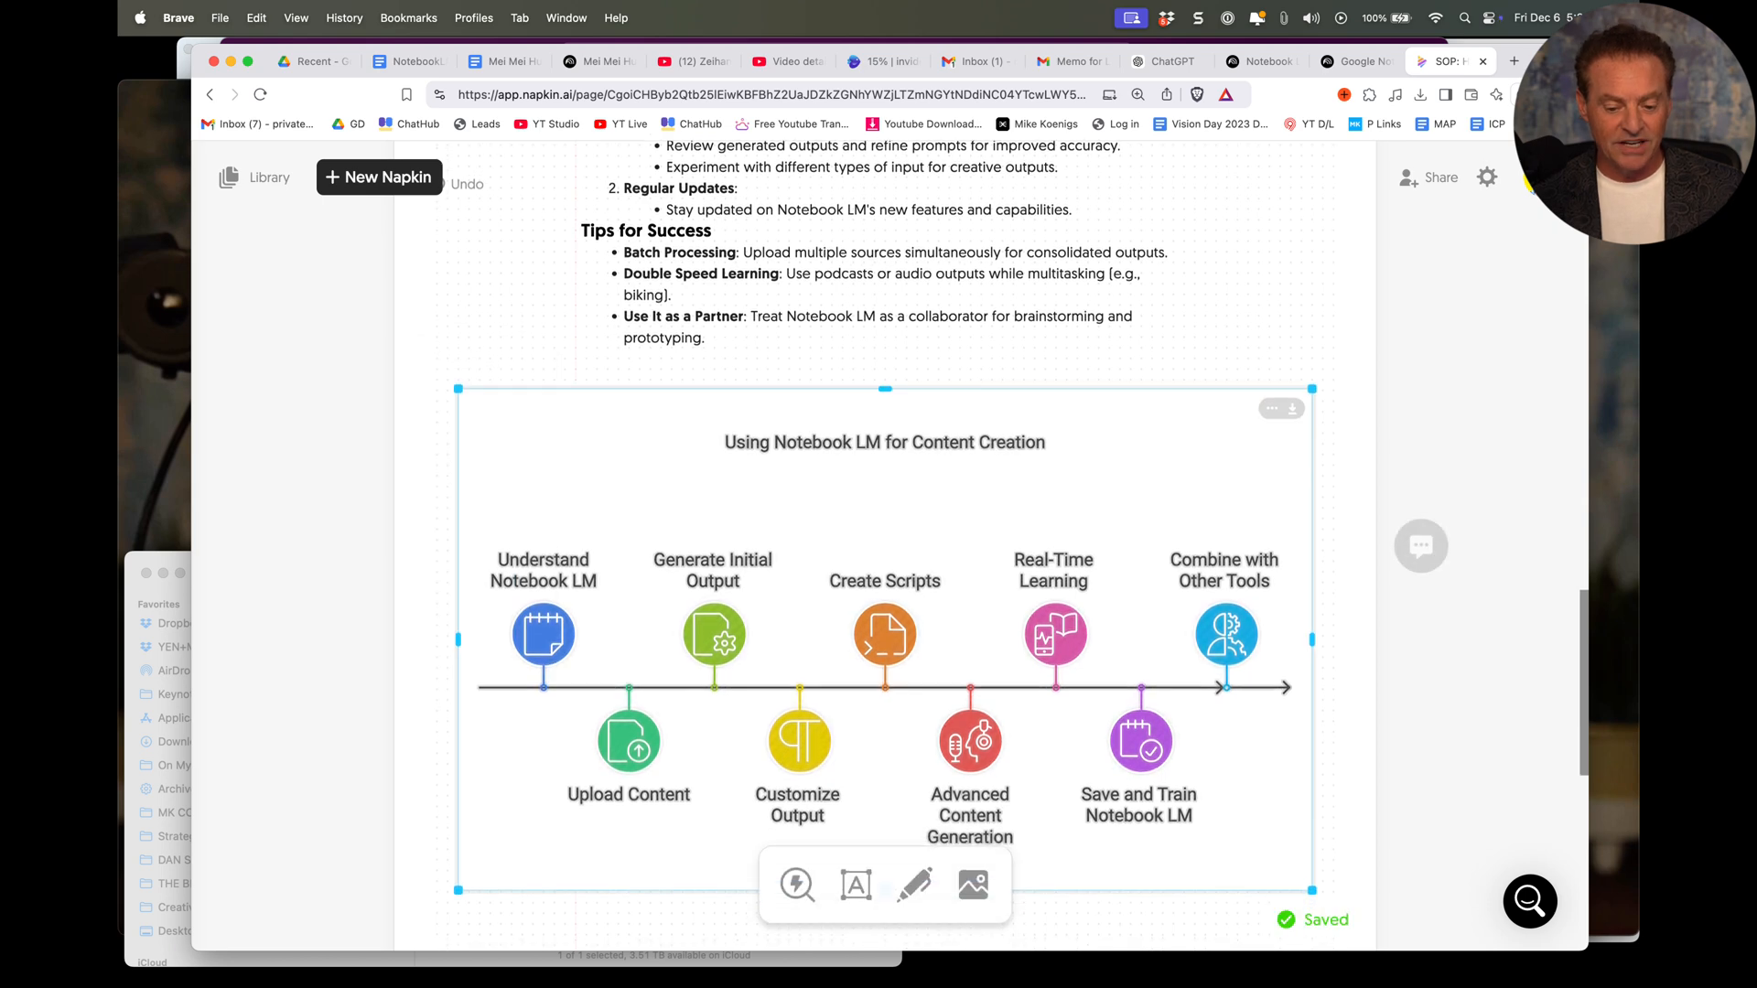
# Step: Export the timeline diagram at double resolution and copy it as a PNG image
pyautogui.scroll(-3)
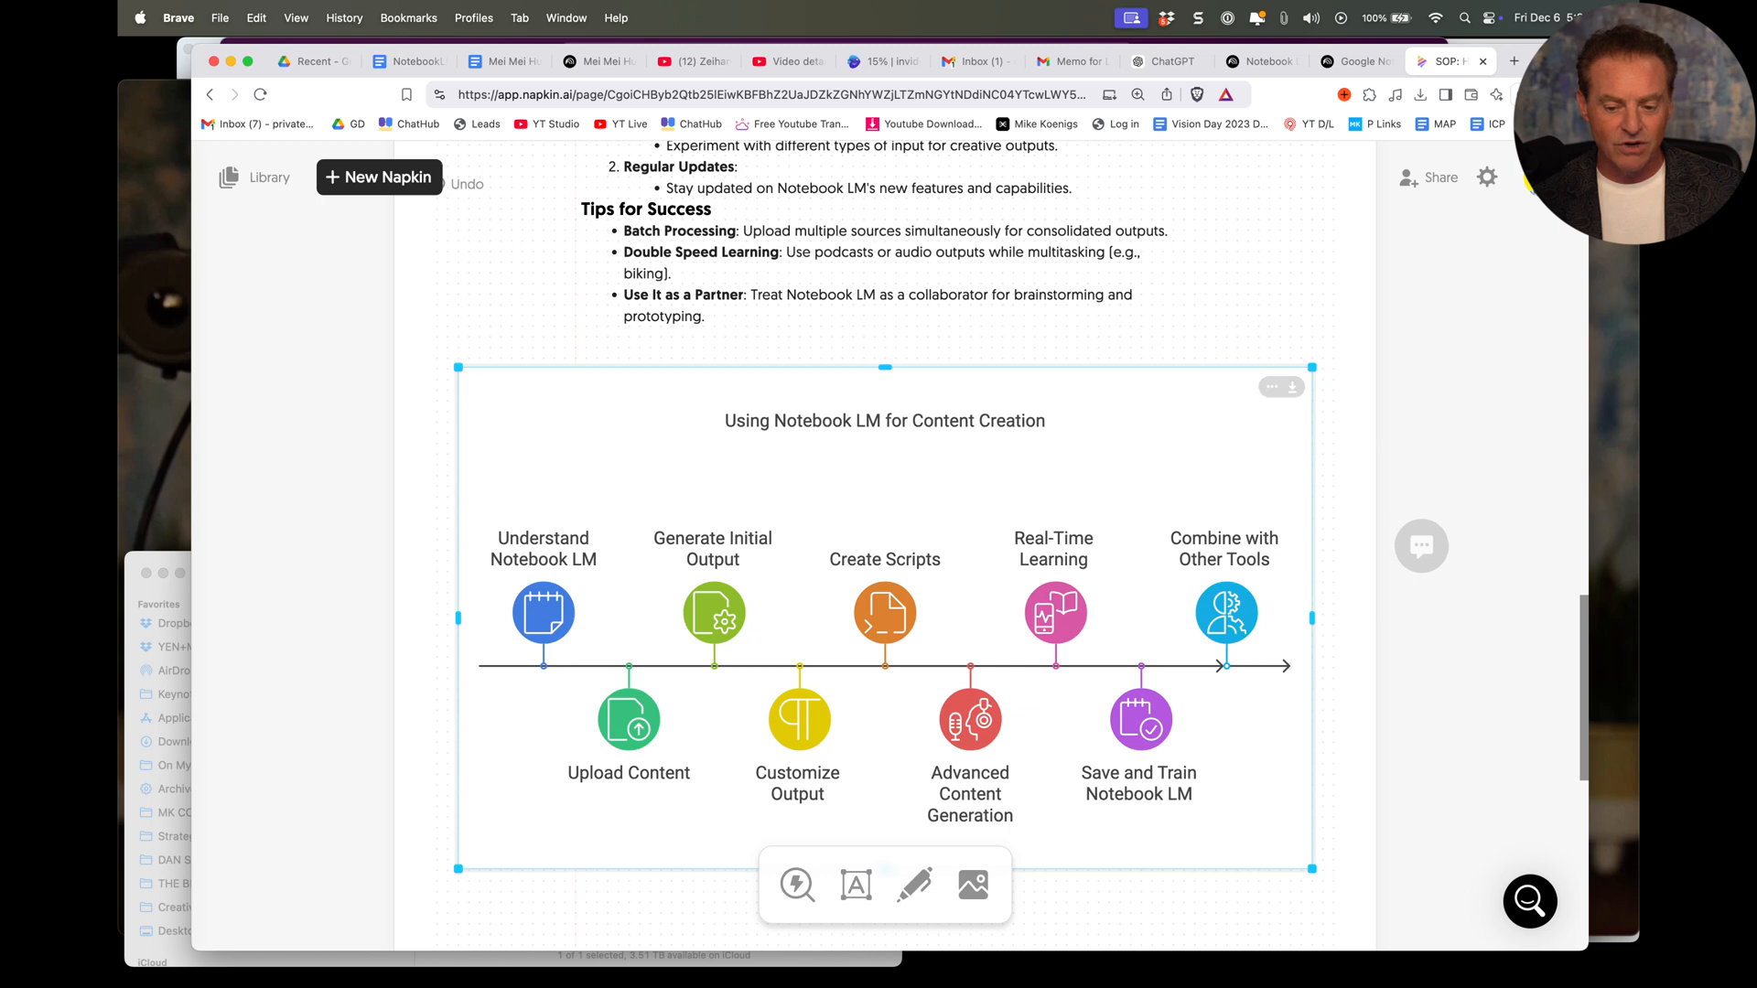
pyautogui.click(1281, 386)
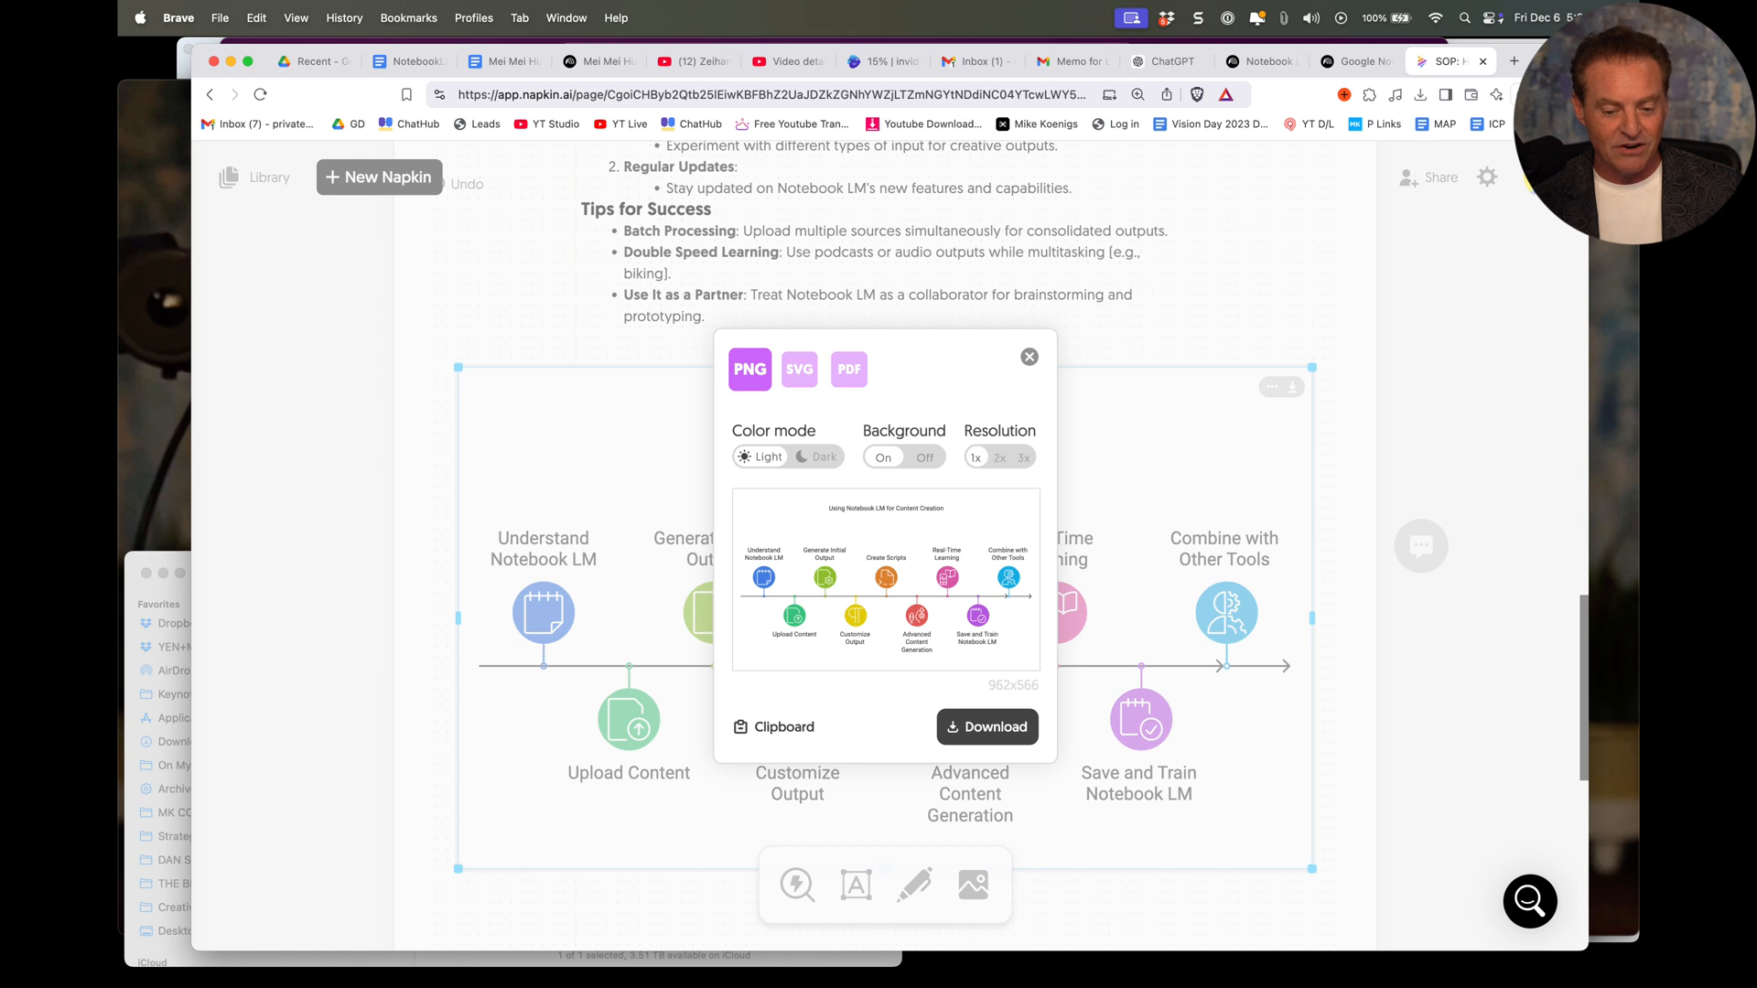
pyautogui.click(997, 458)
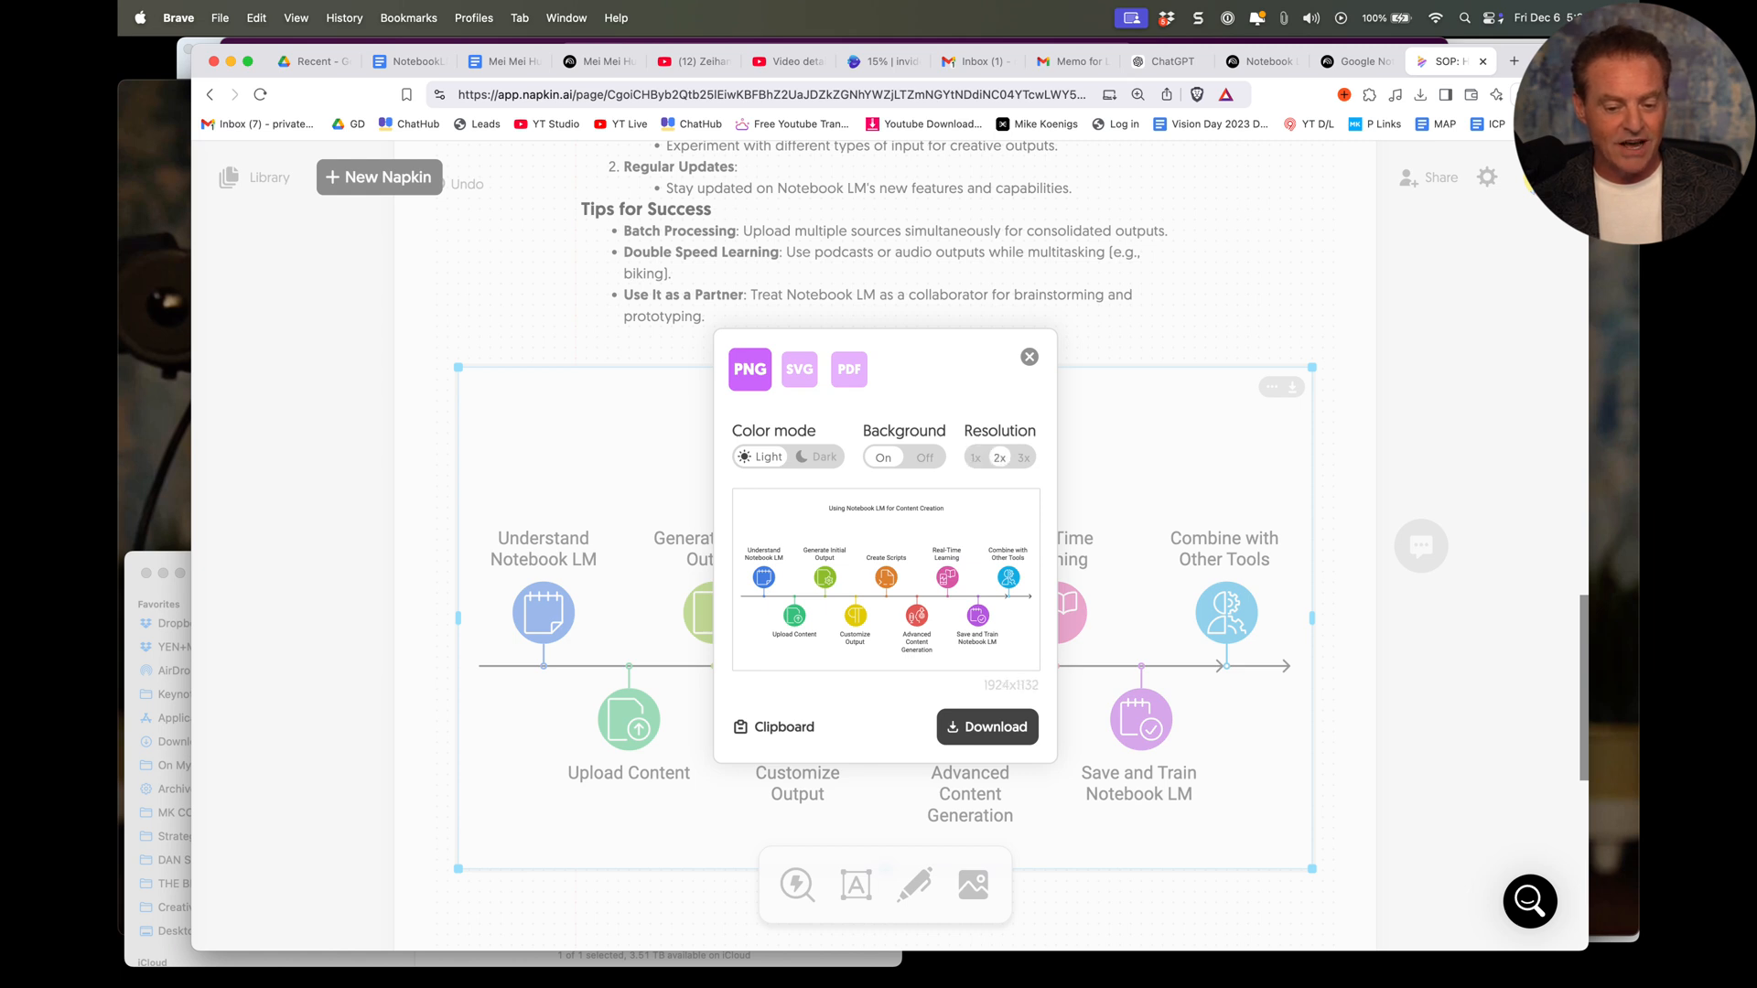
pyautogui.click(774, 726)
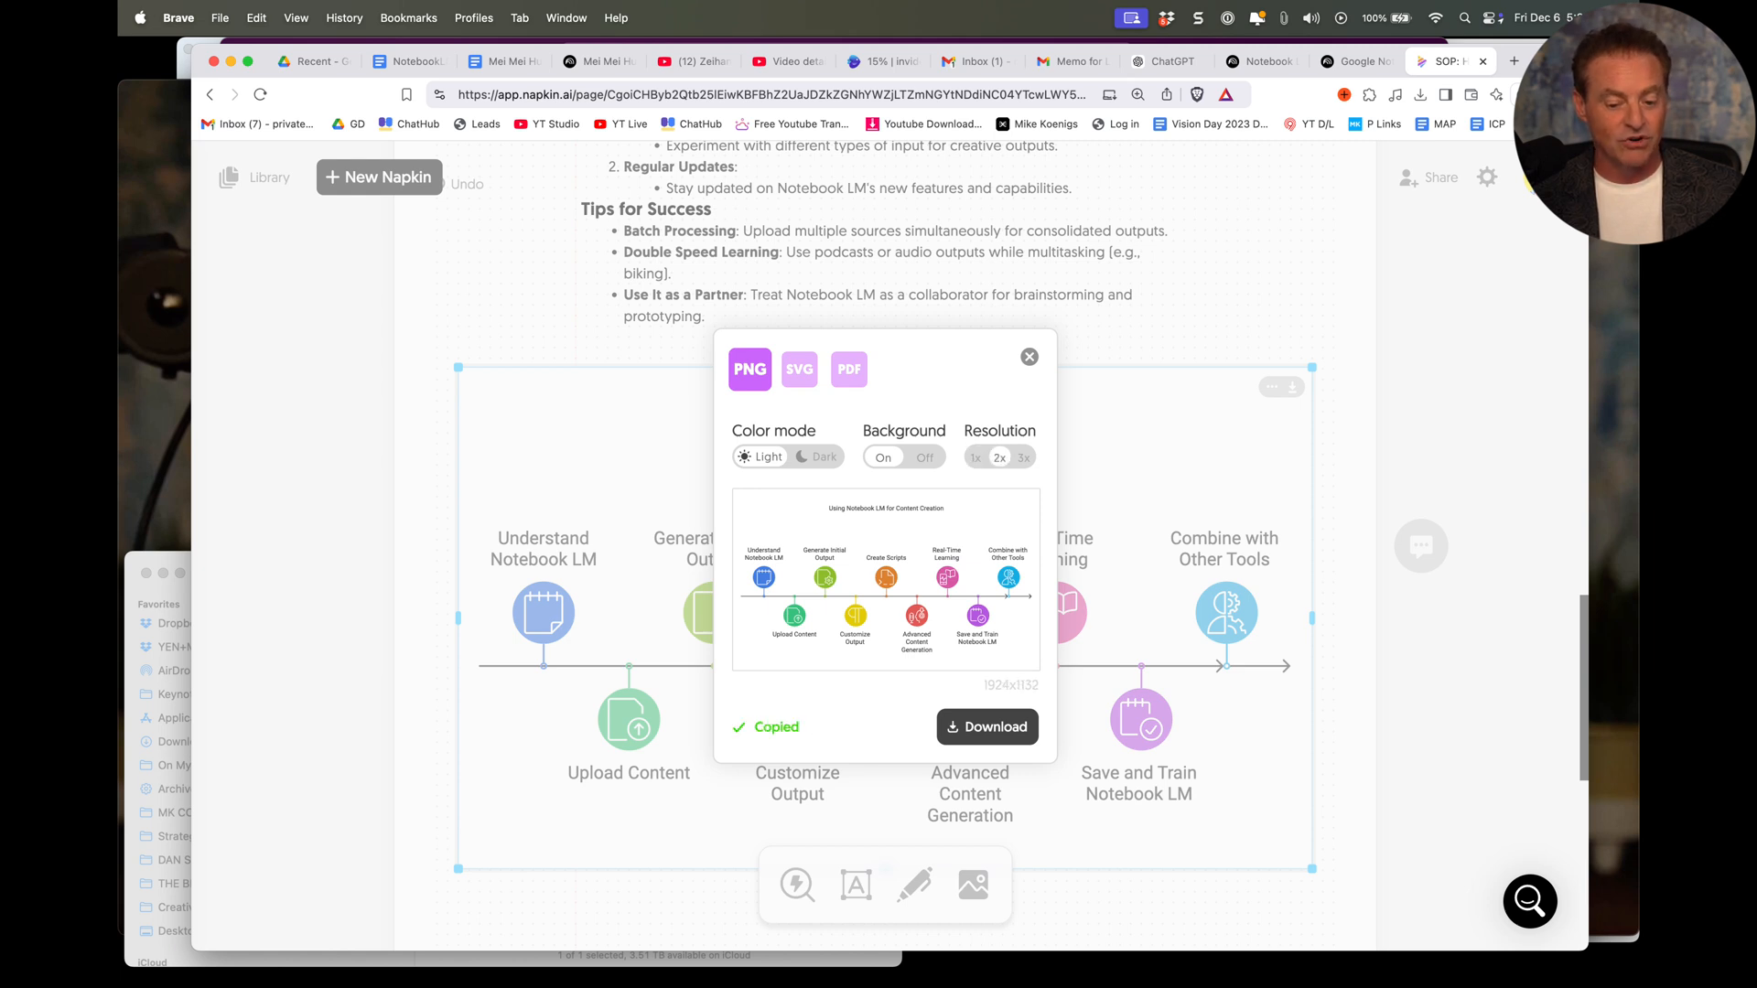
# Step: Download the diagram PNG into the NOTEBOOKLM DEMO folder, keeping the .png extension
pyautogui.click(986, 726)
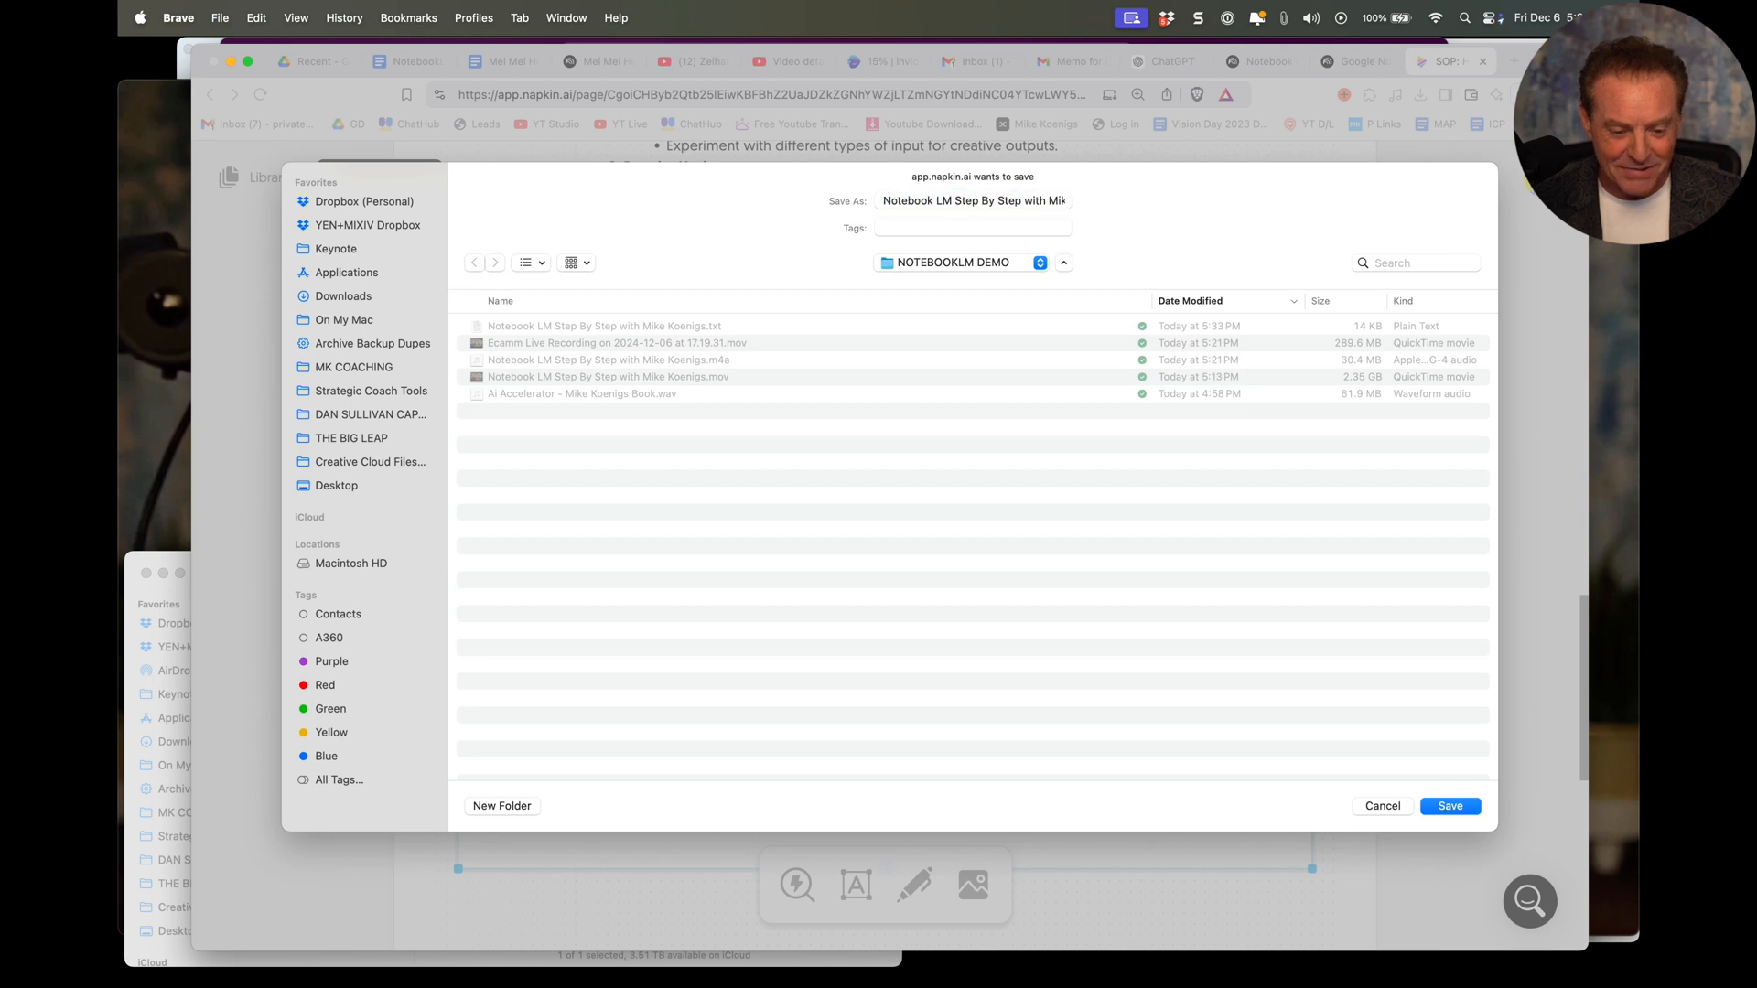
pyautogui.click(1448, 805)
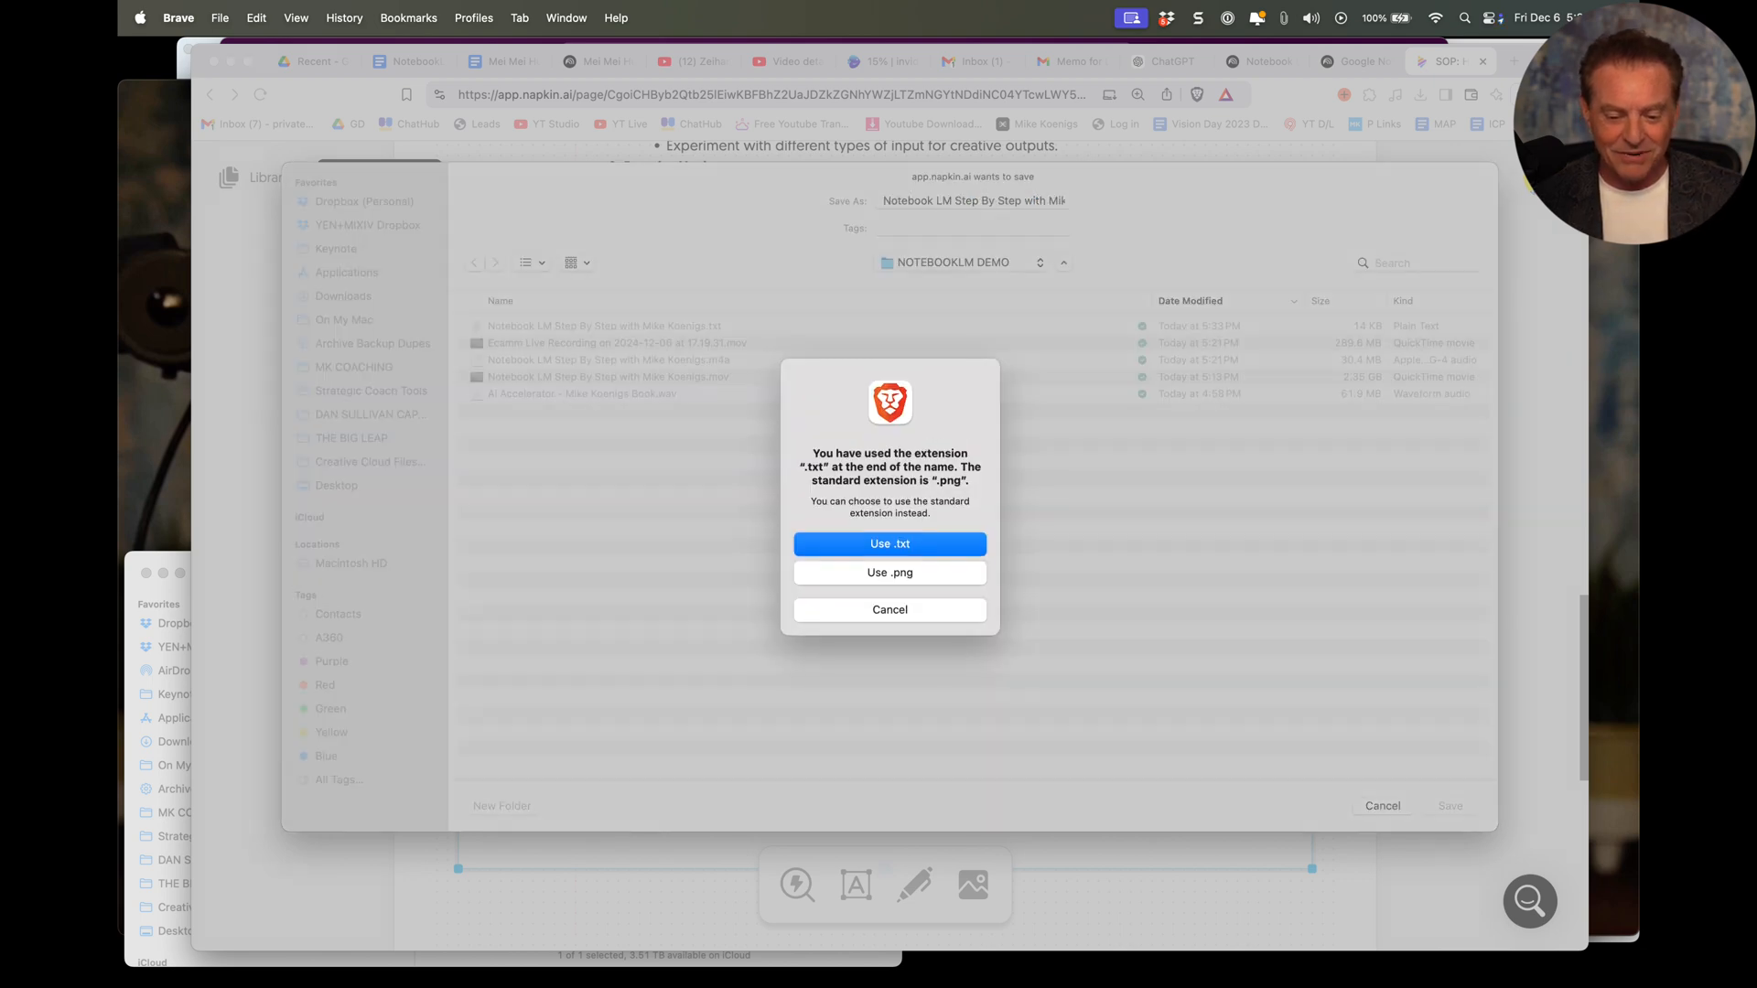
pyautogui.click(889, 572)
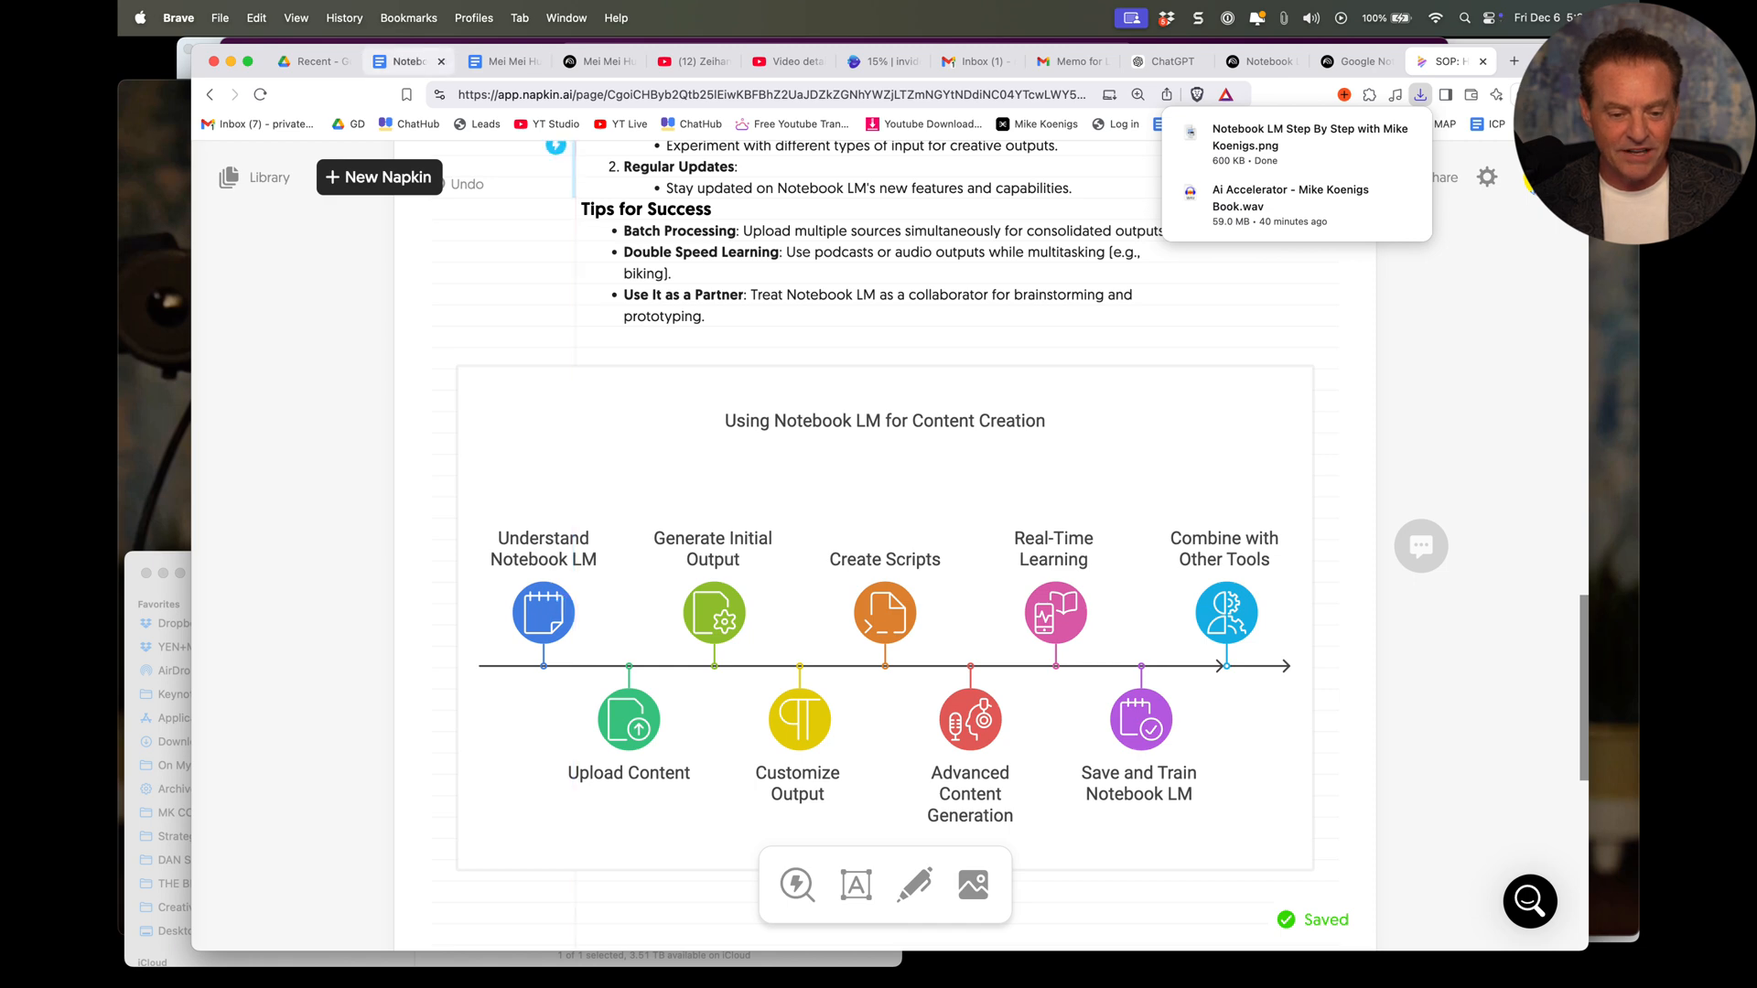
# Step: Return to the SOP document and browse the AI book summary, sizzle reel script and Transcript sections
pyautogui.click(407, 60)
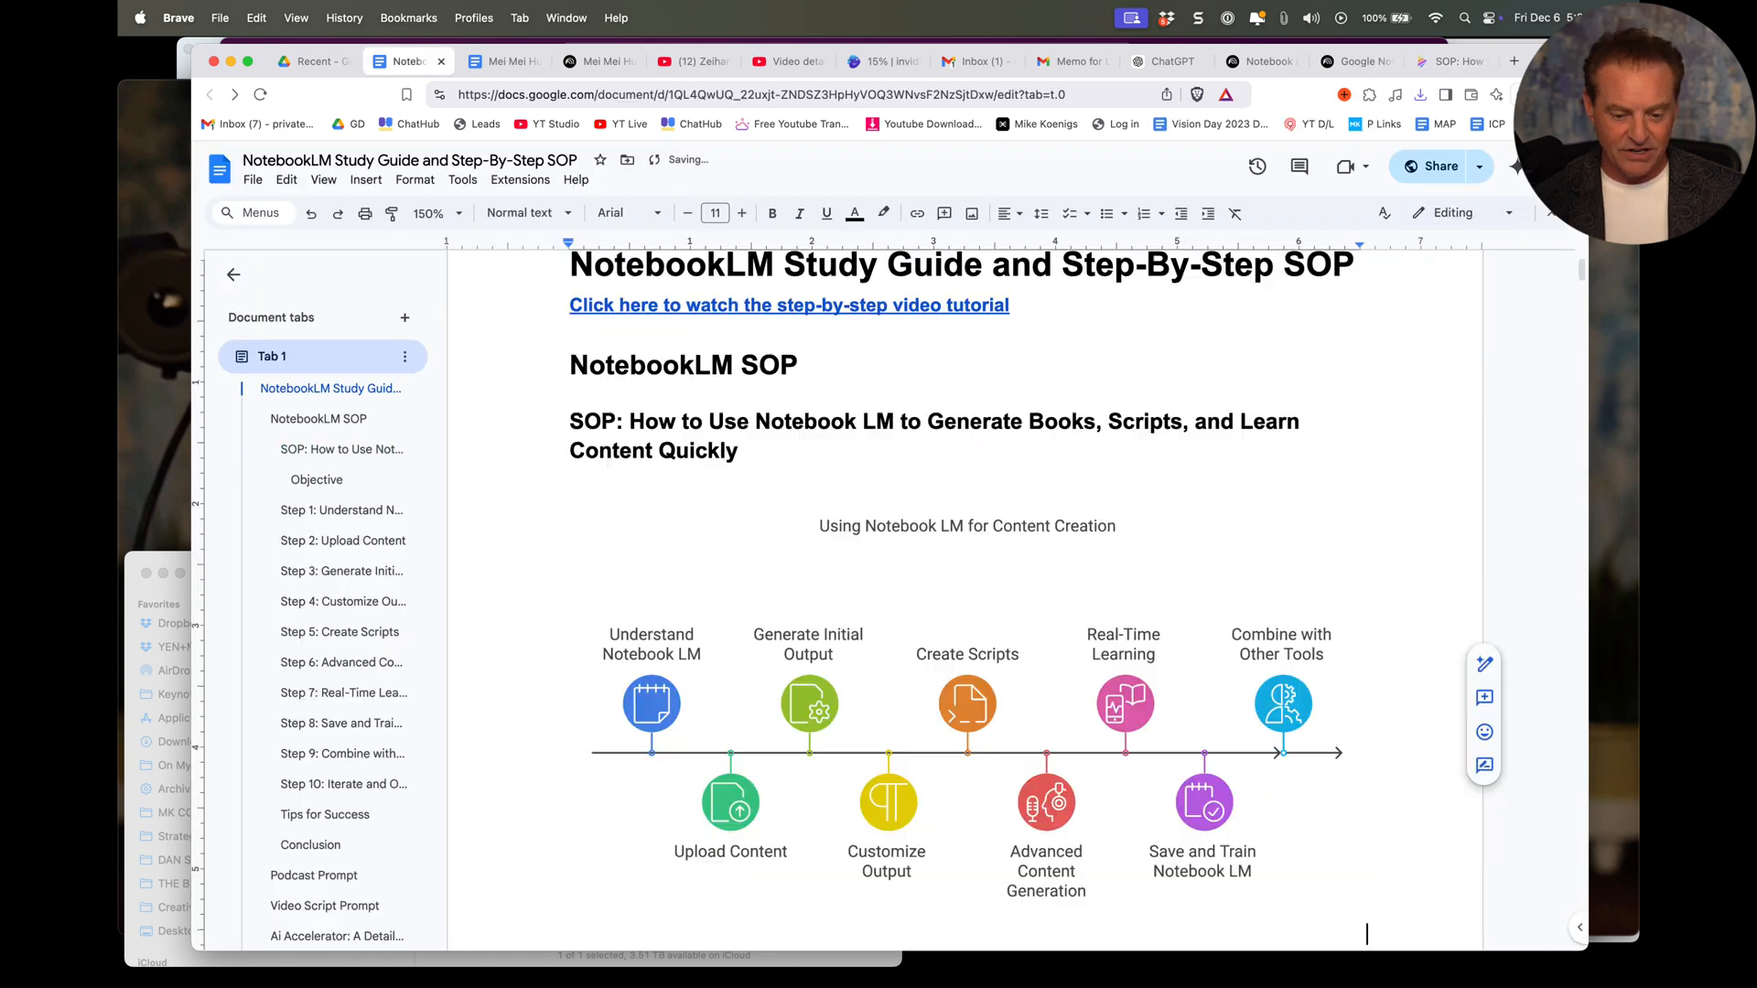
pyautogui.scroll(-3)
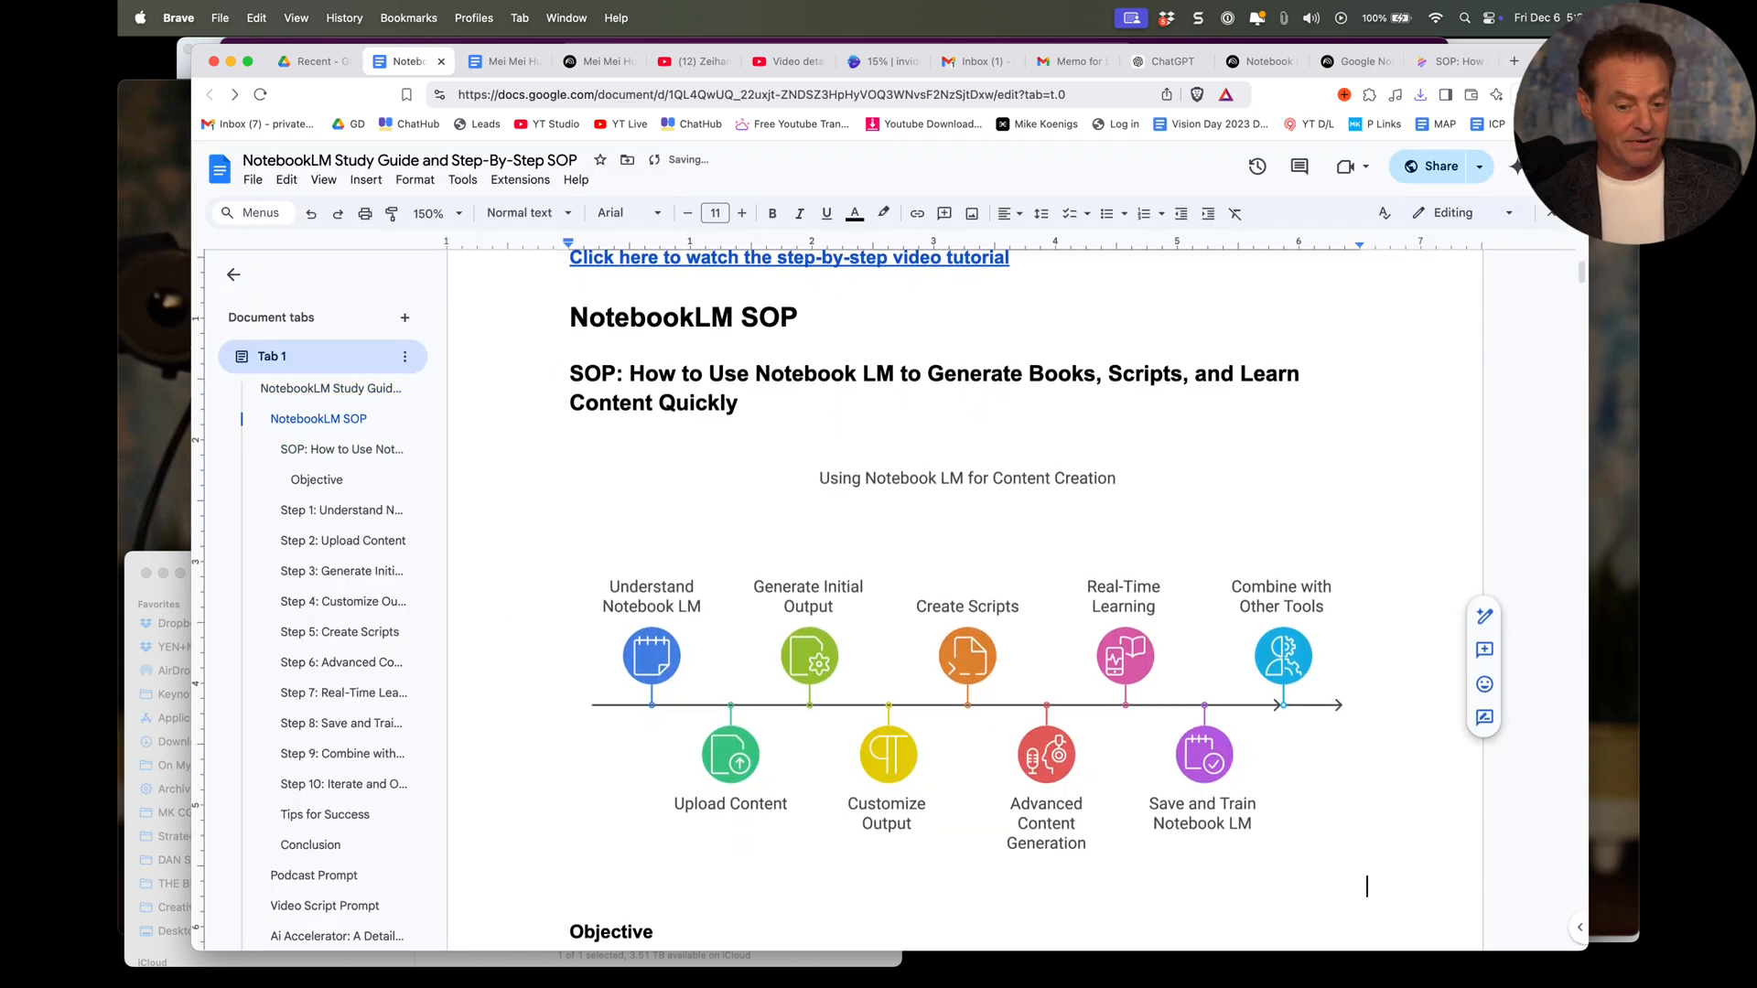
pyautogui.scroll(-3)
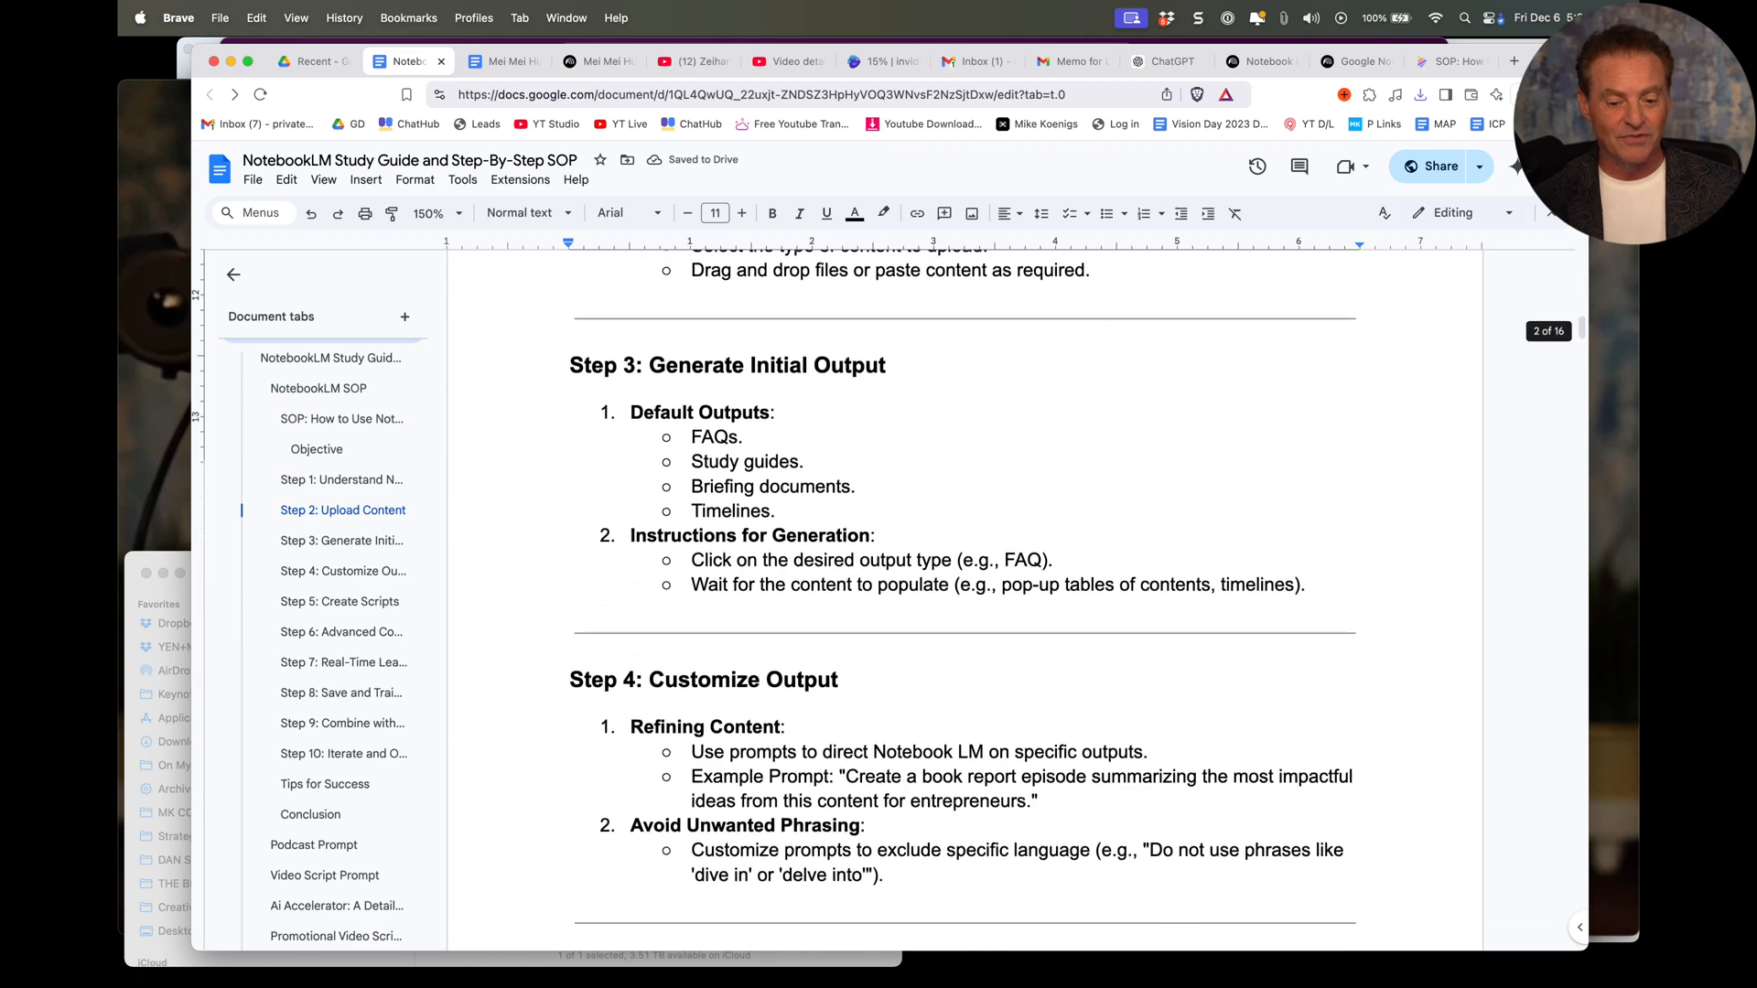
pyautogui.click(336, 773)
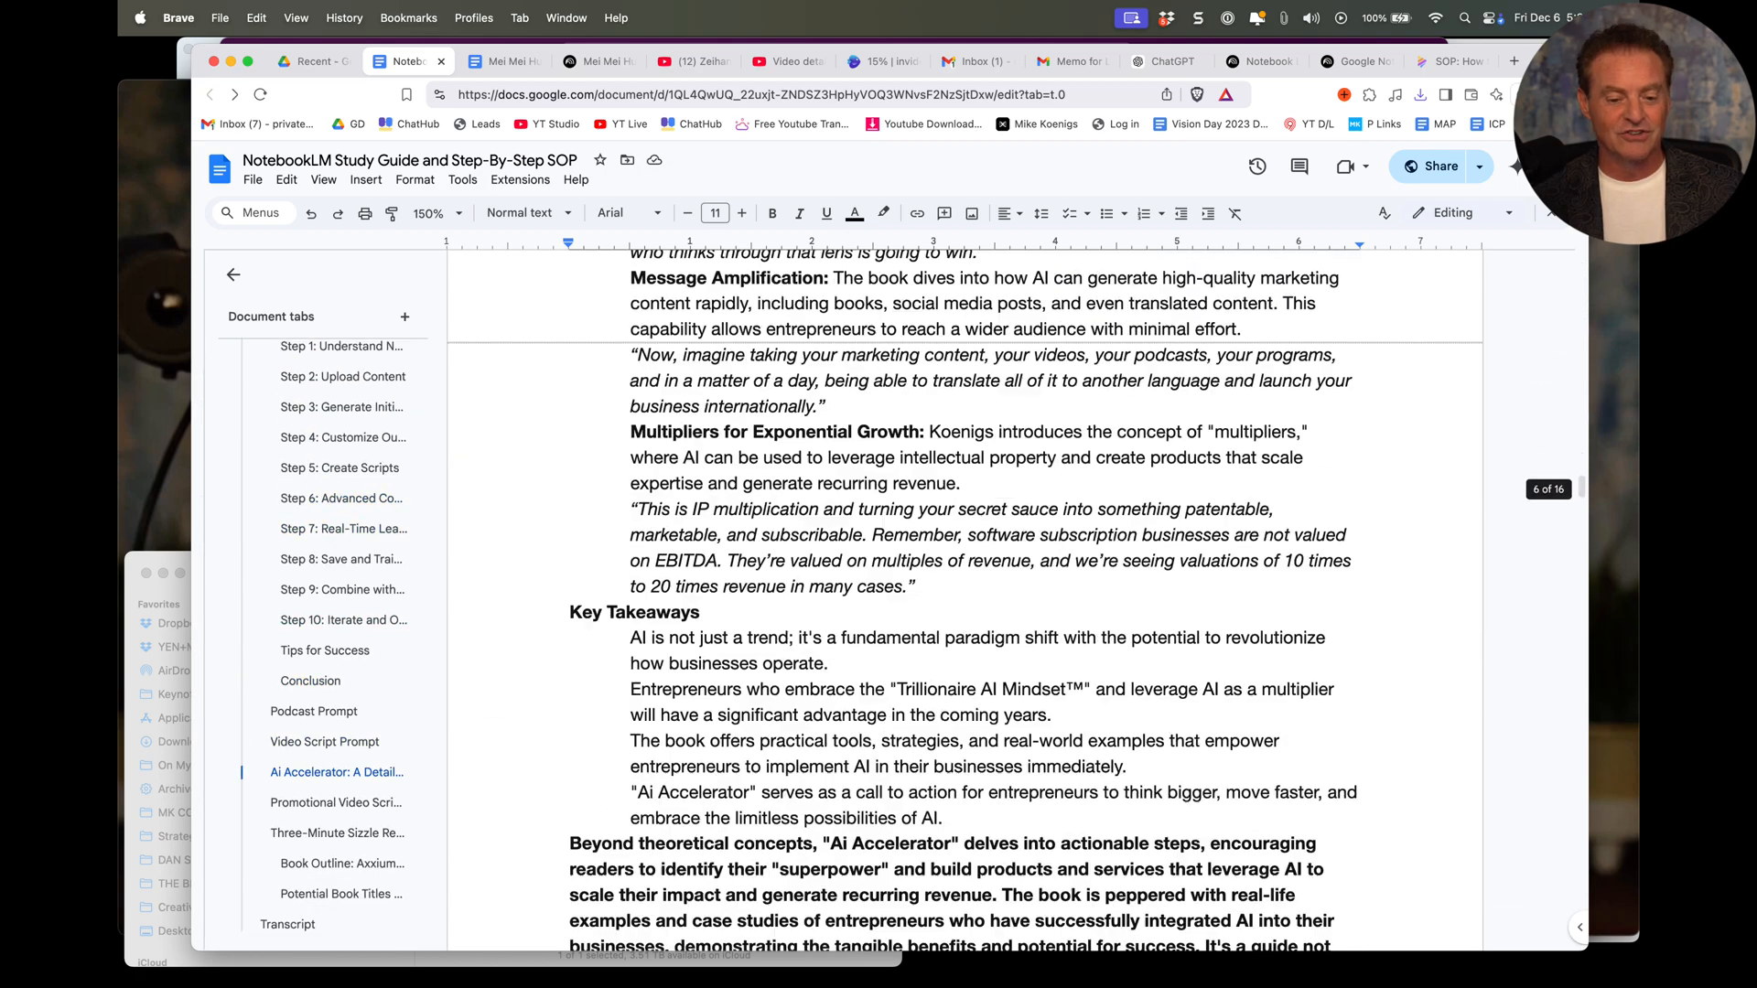
pyautogui.click(337, 832)
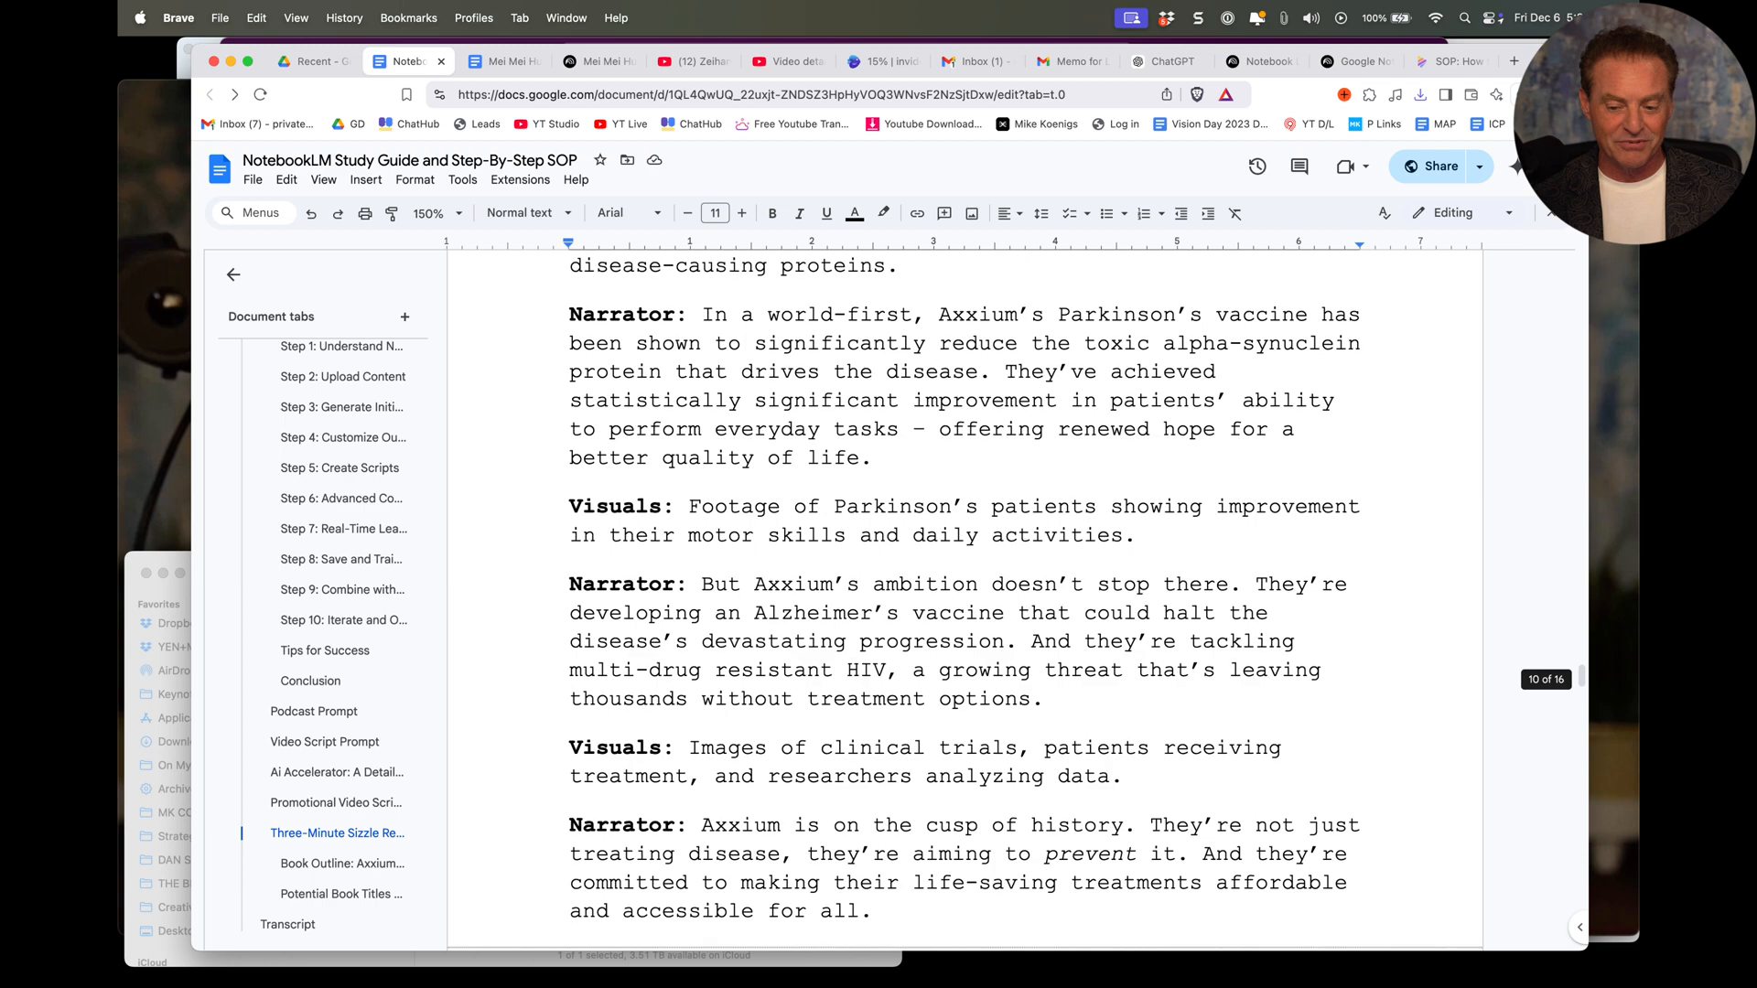
pyautogui.click(288, 924)
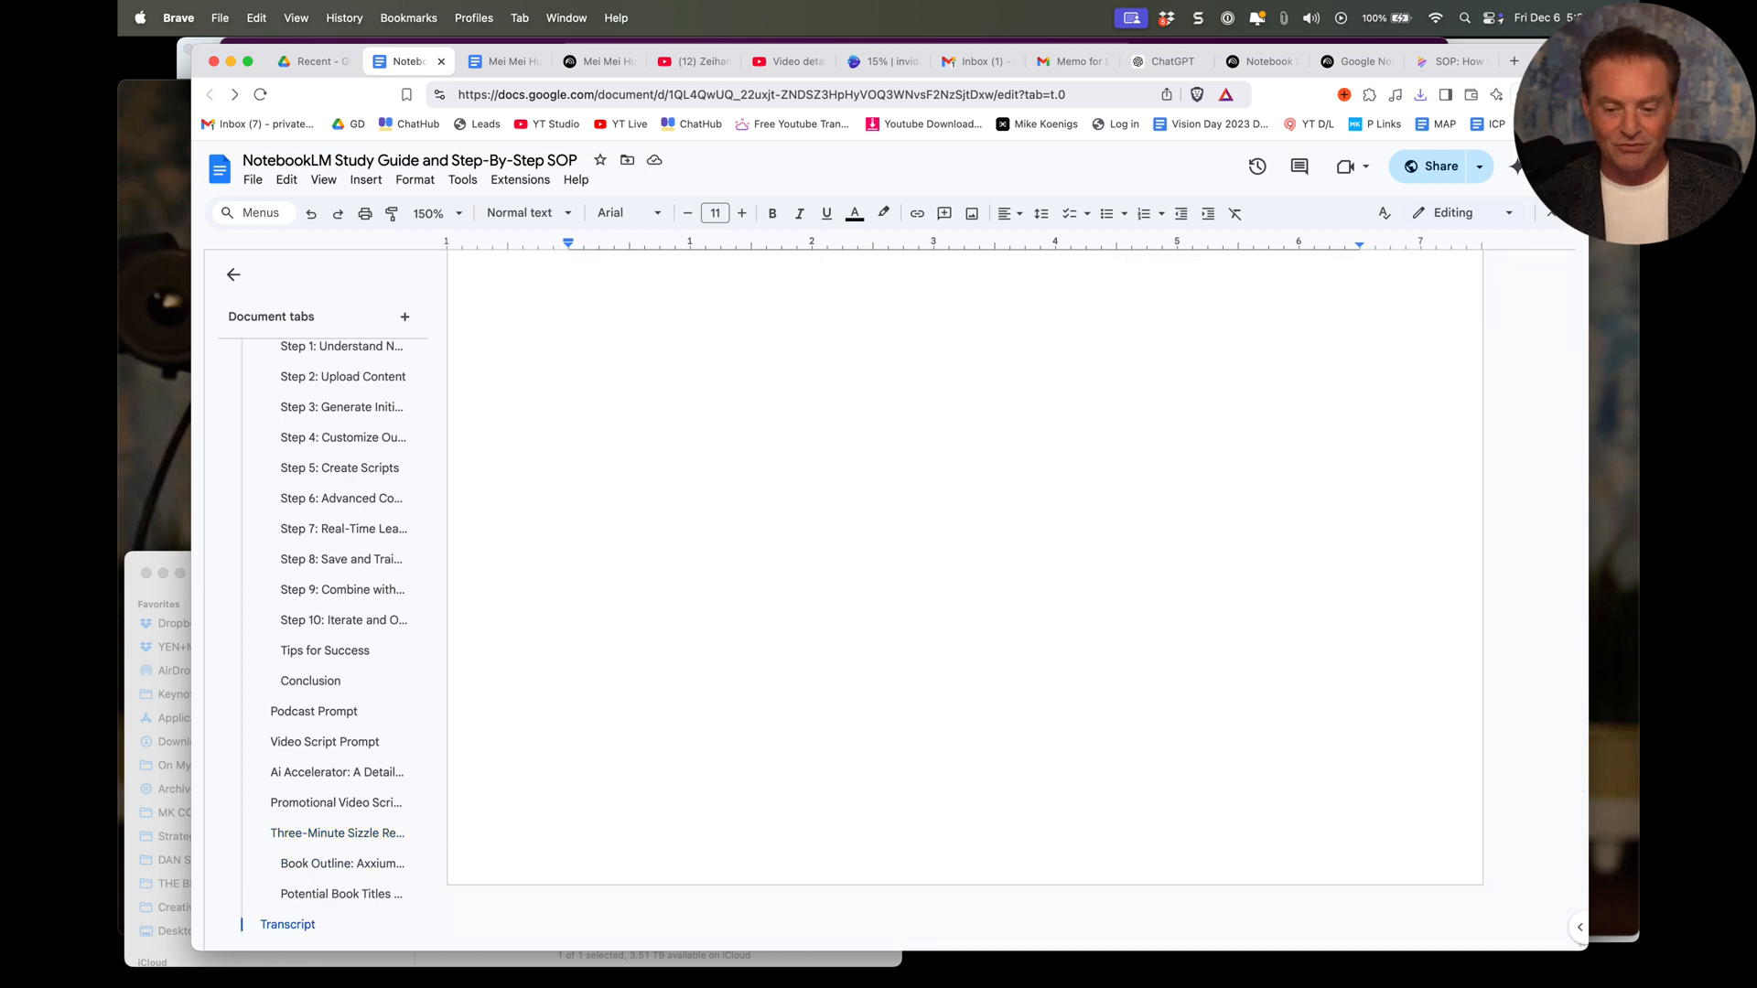
# Step: Copy the SOP prompt from the ChatGPT conversation and return to the document's sizzle reel section
pyautogui.click(1164, 61)
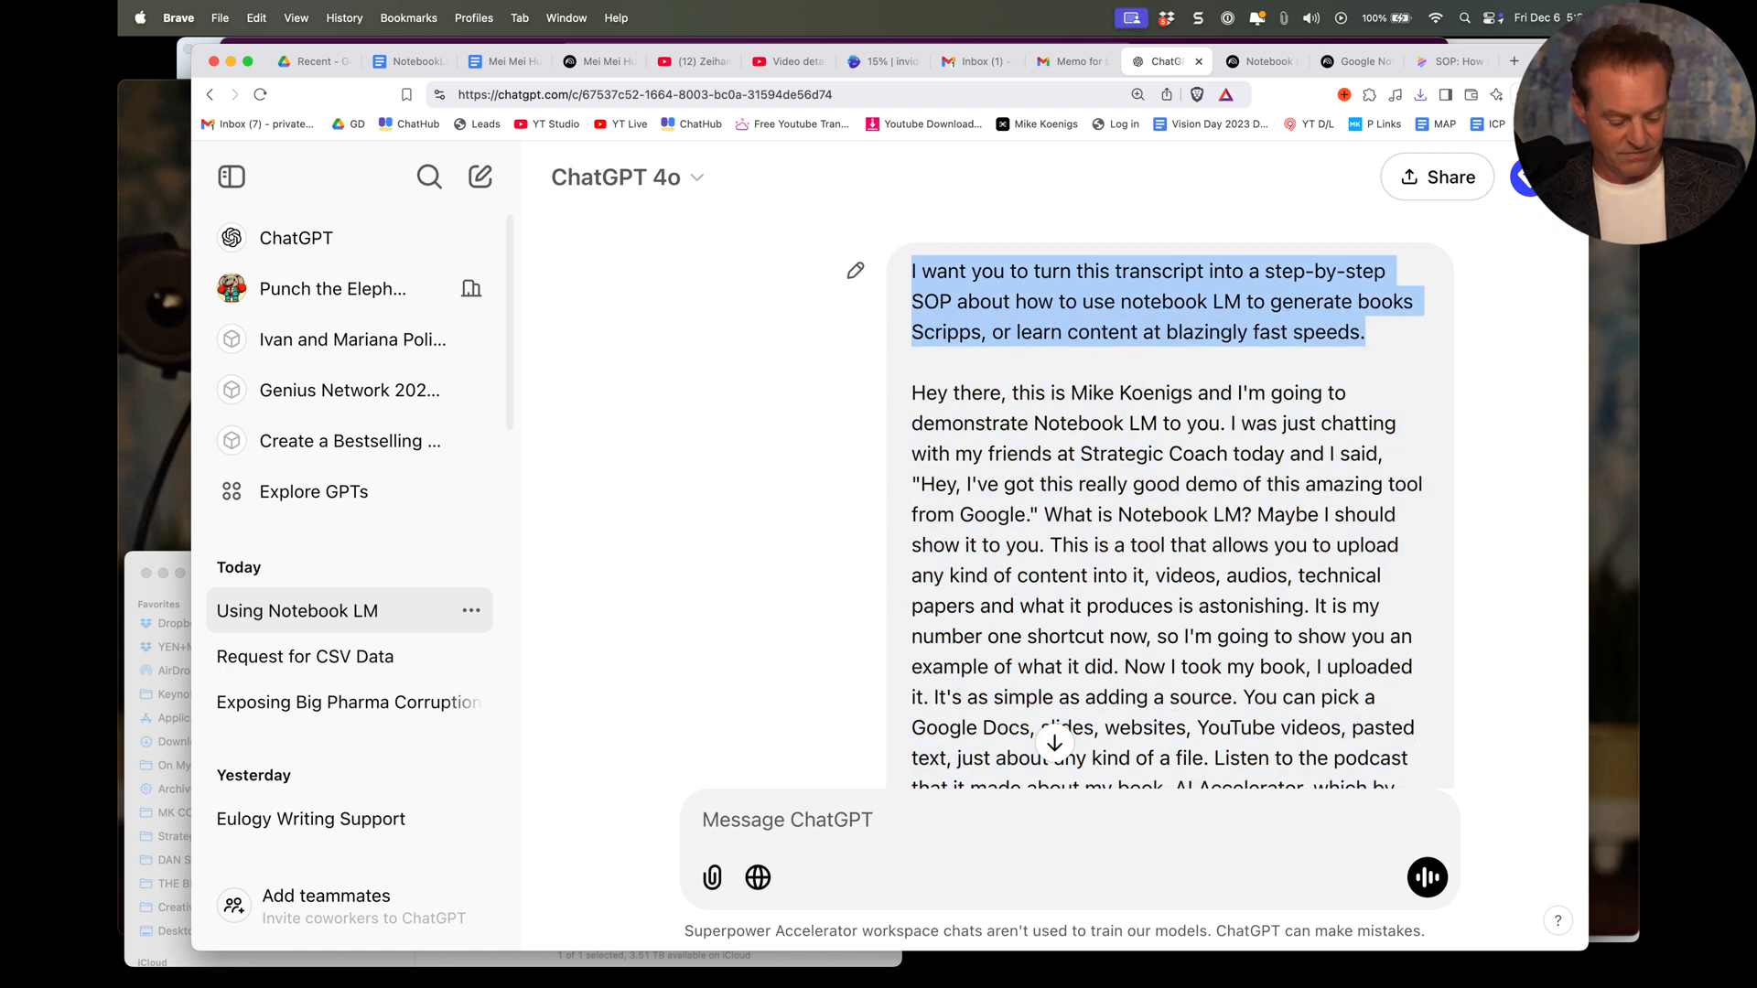
pyautogui.click(407, 60)
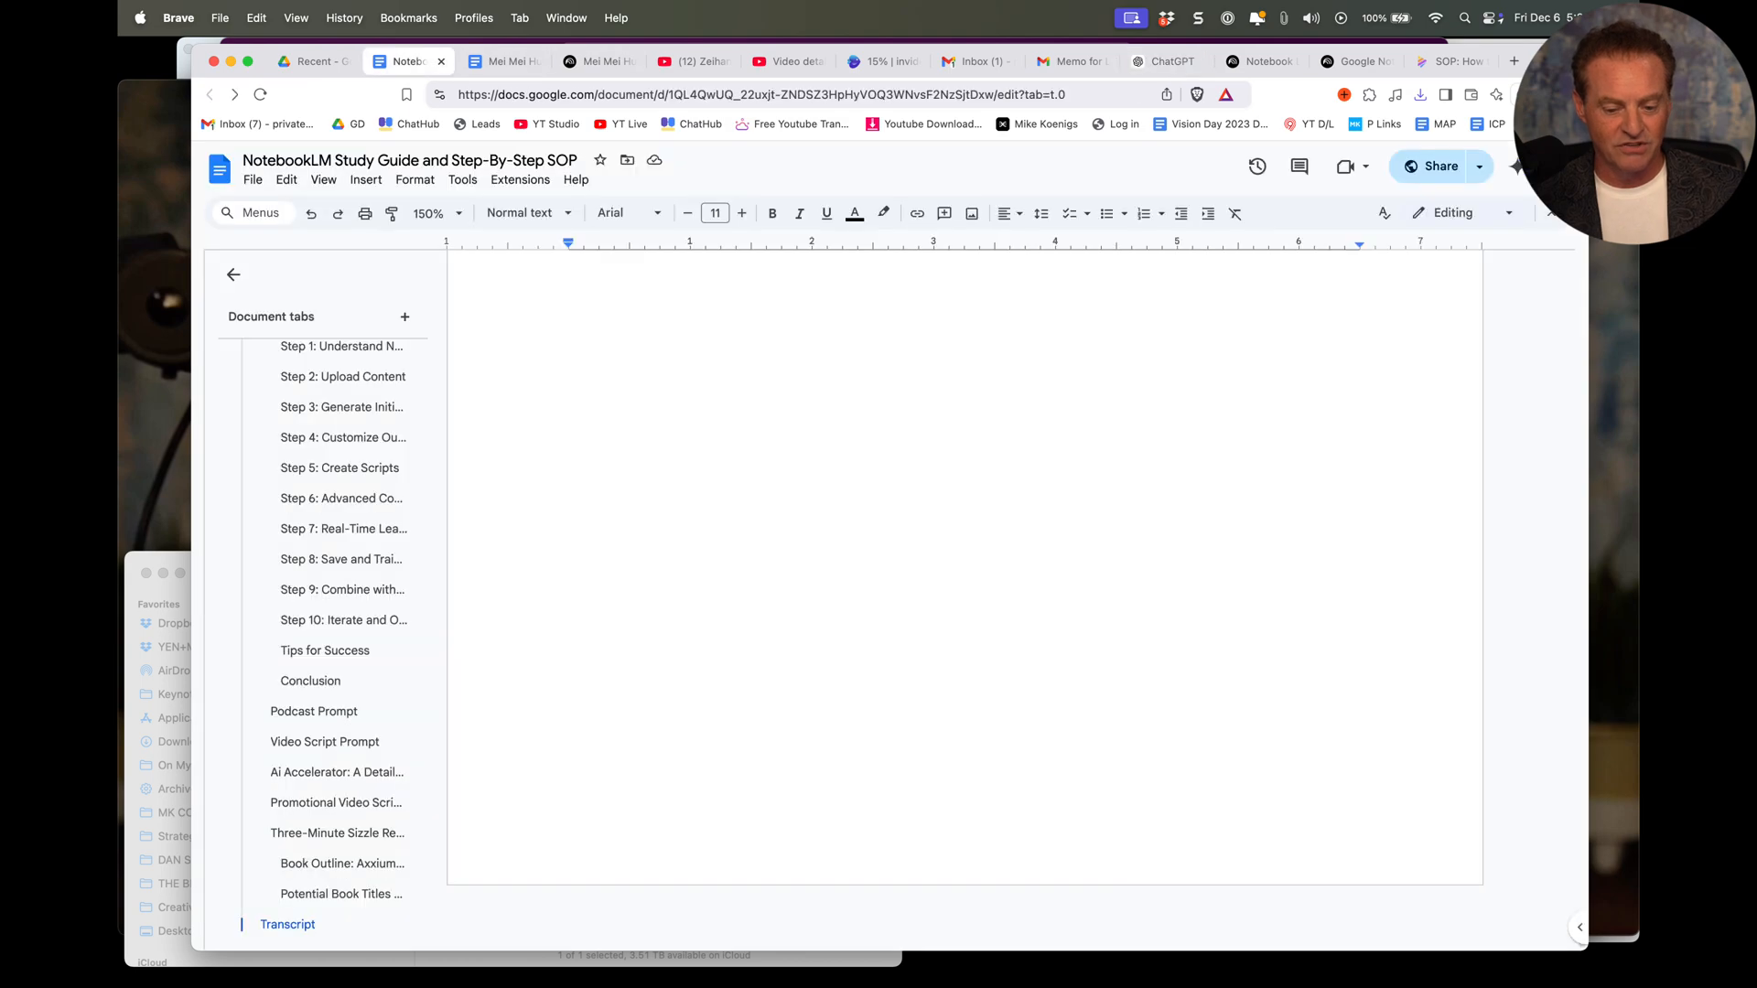
pyautogui.click(335, 833)
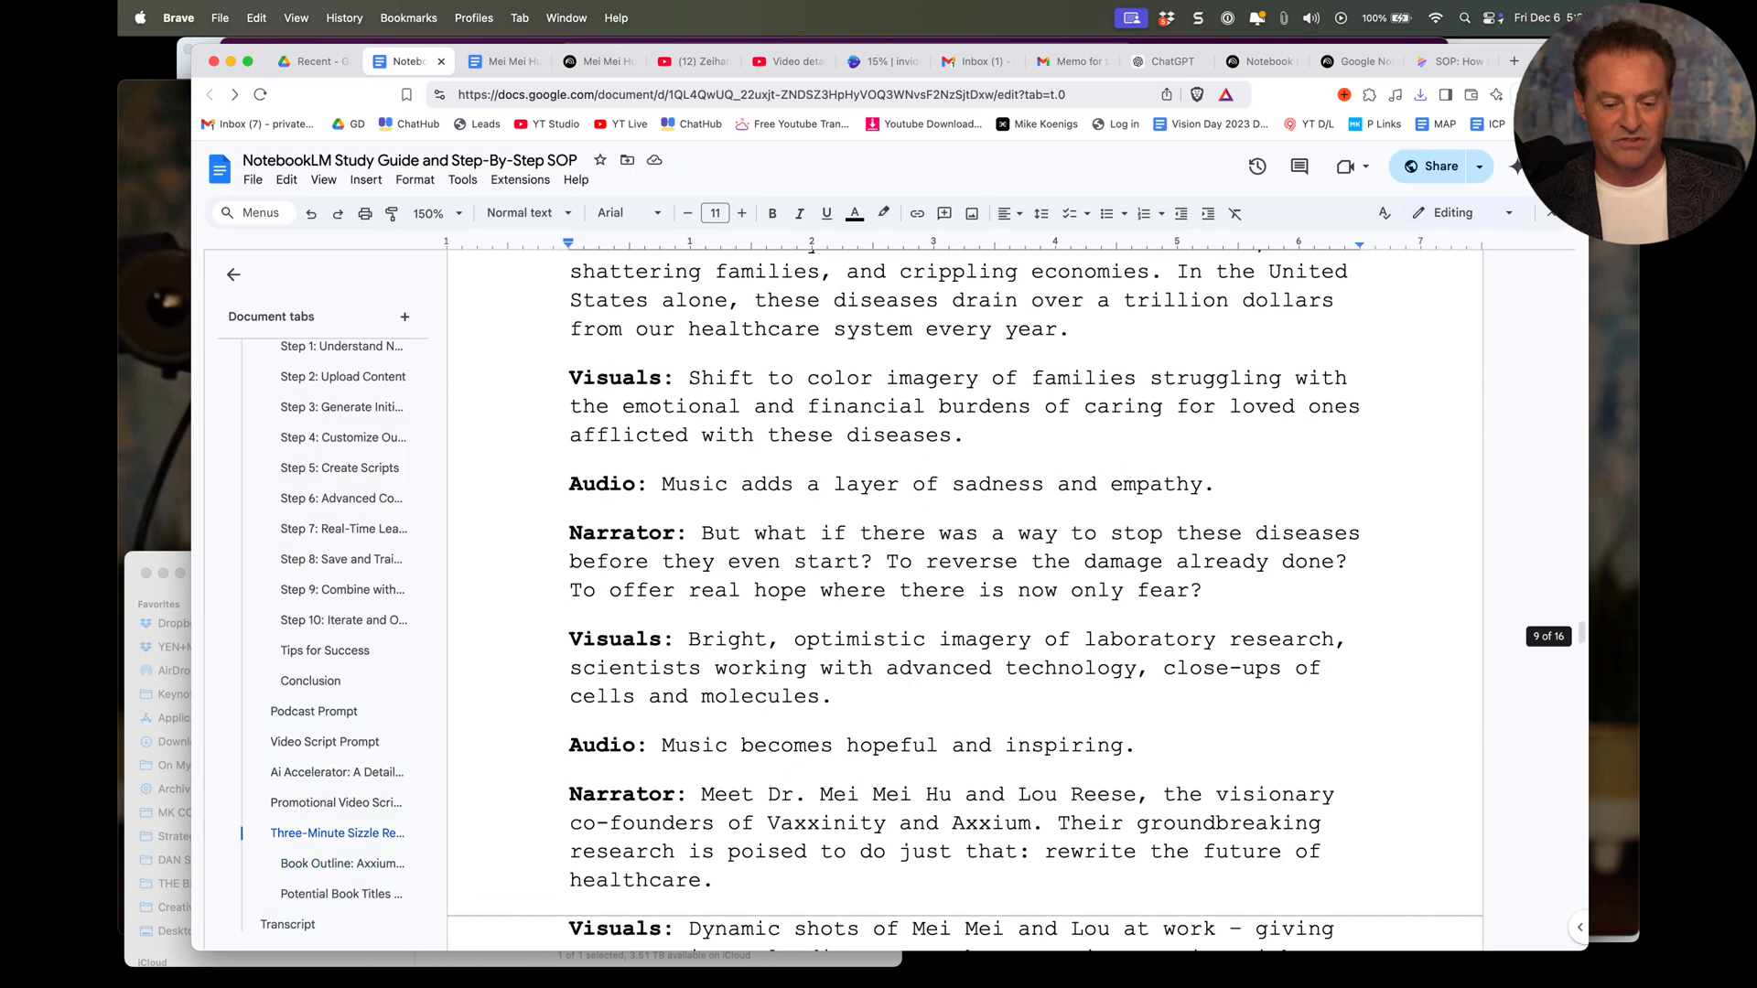
# Step: Type a "Here's the ChatGPT Prompt" heading above Objective and set the pasted prompt to Courier New, size 13
pyautogui.click(341, 509)
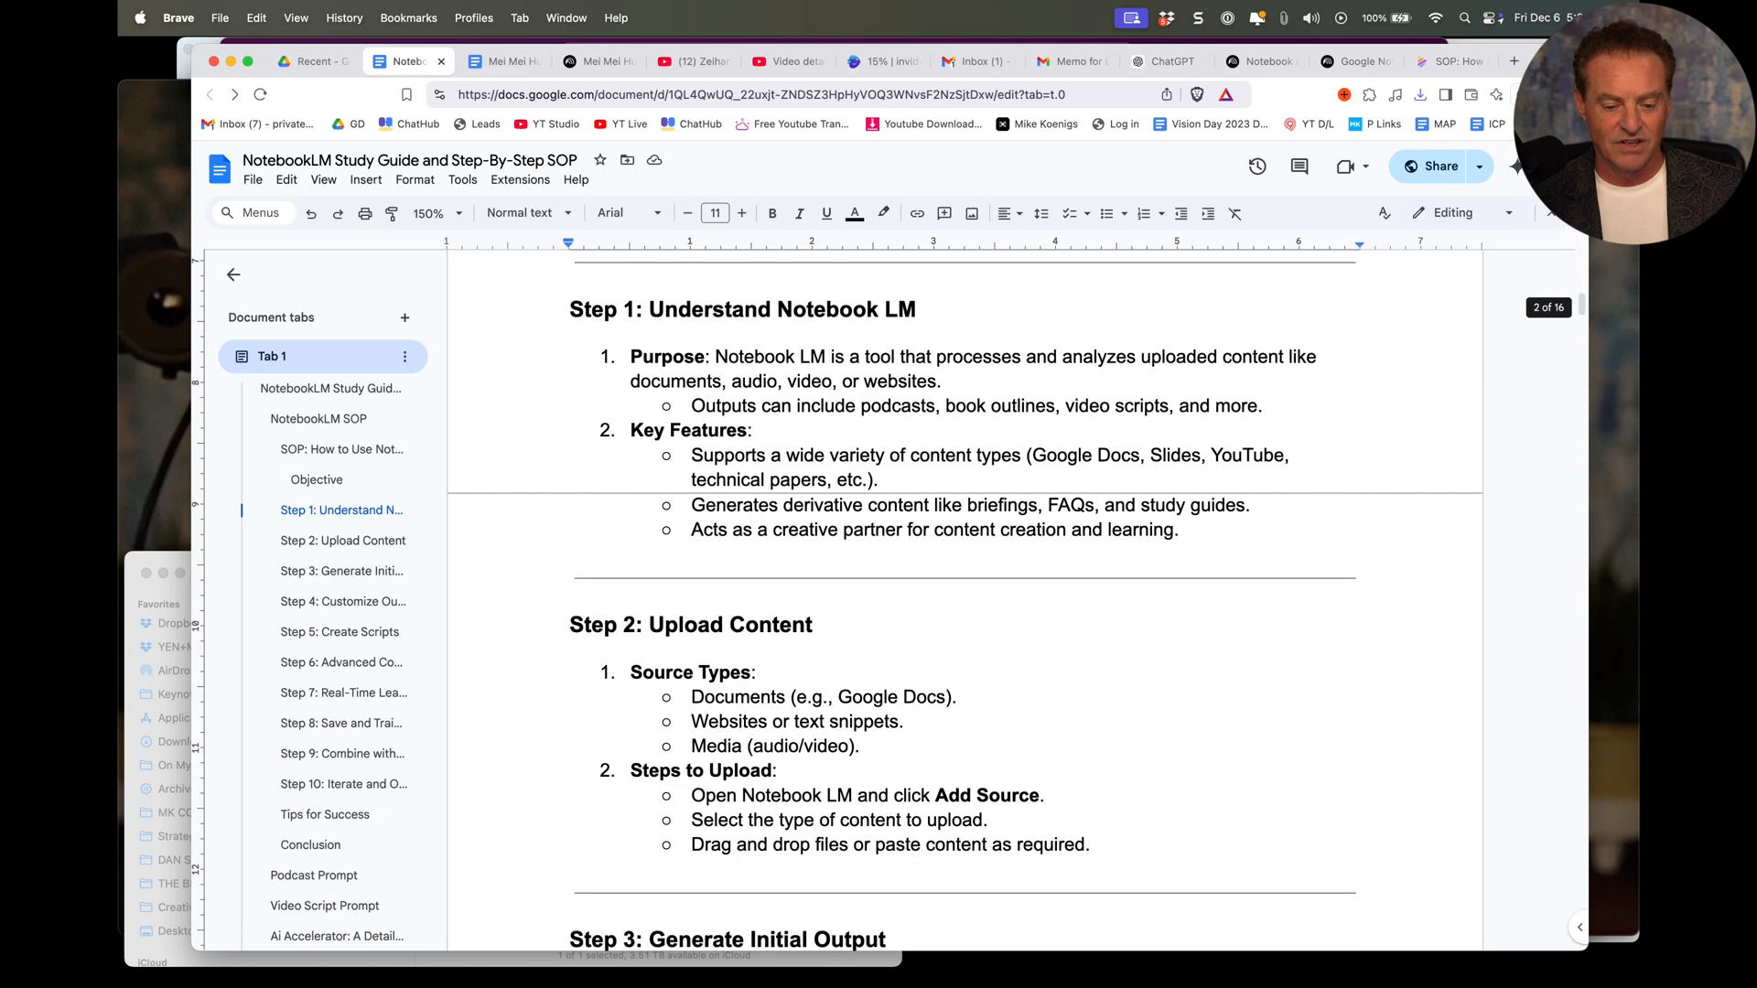
pyautogui.scroll(-3)
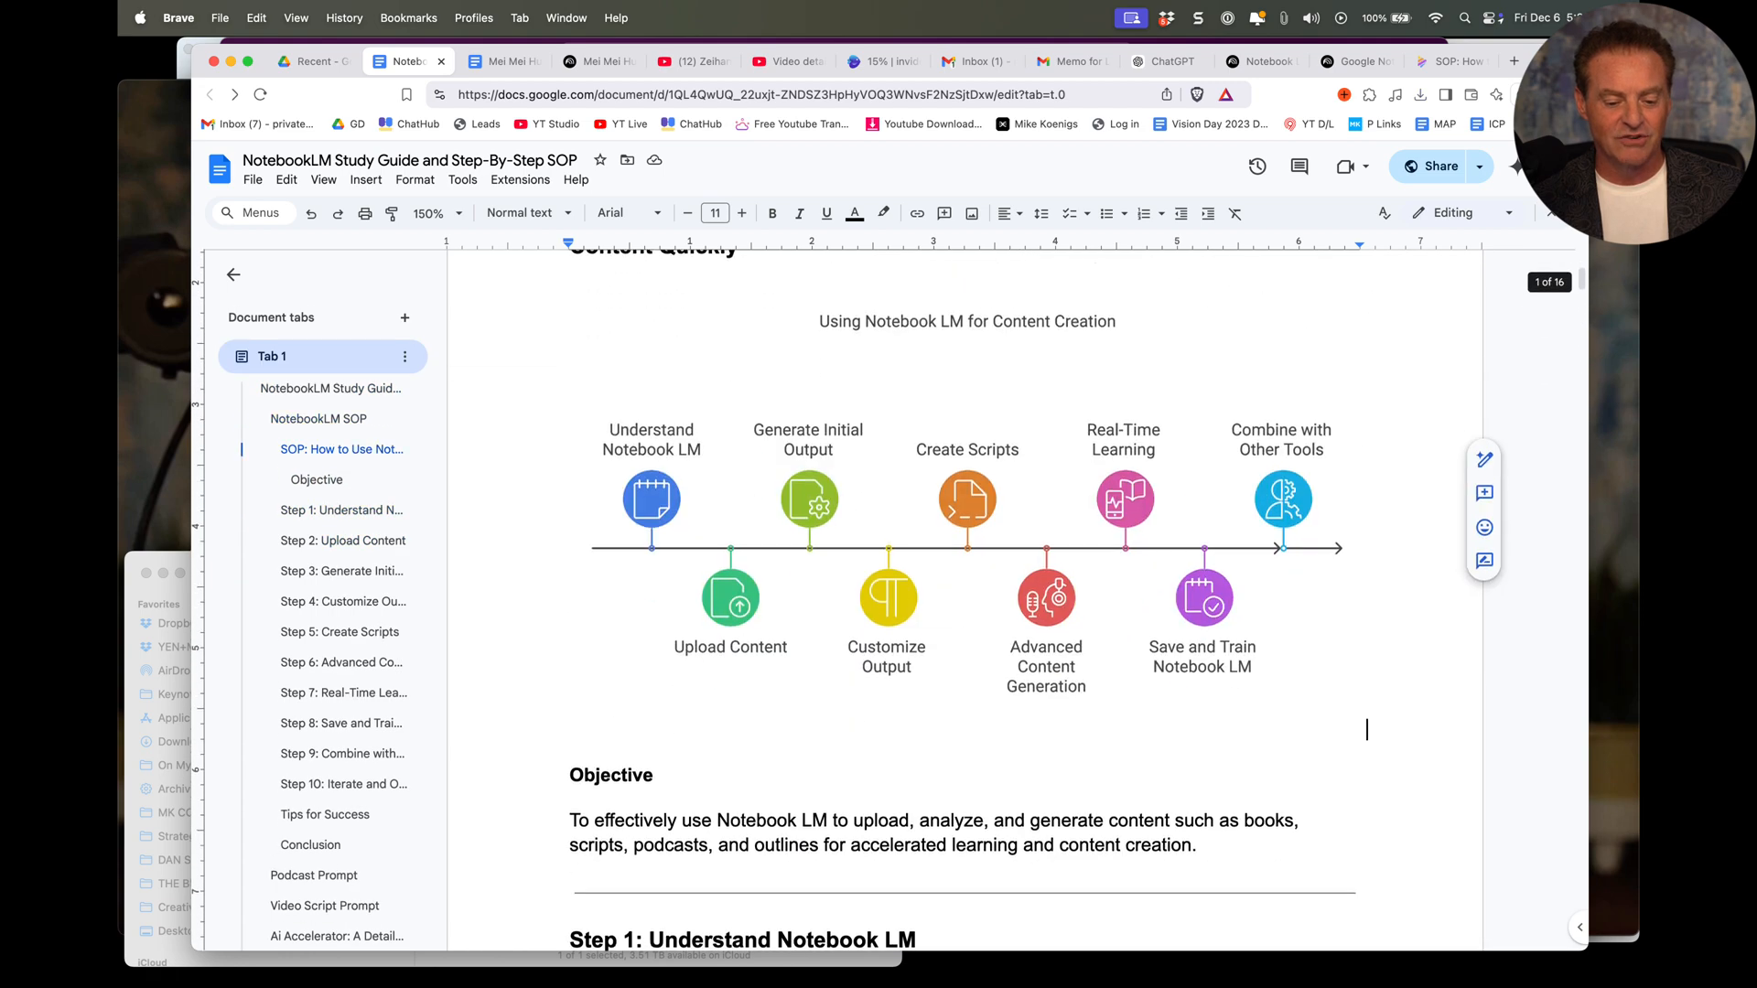
pyautogui.scroll(-3)
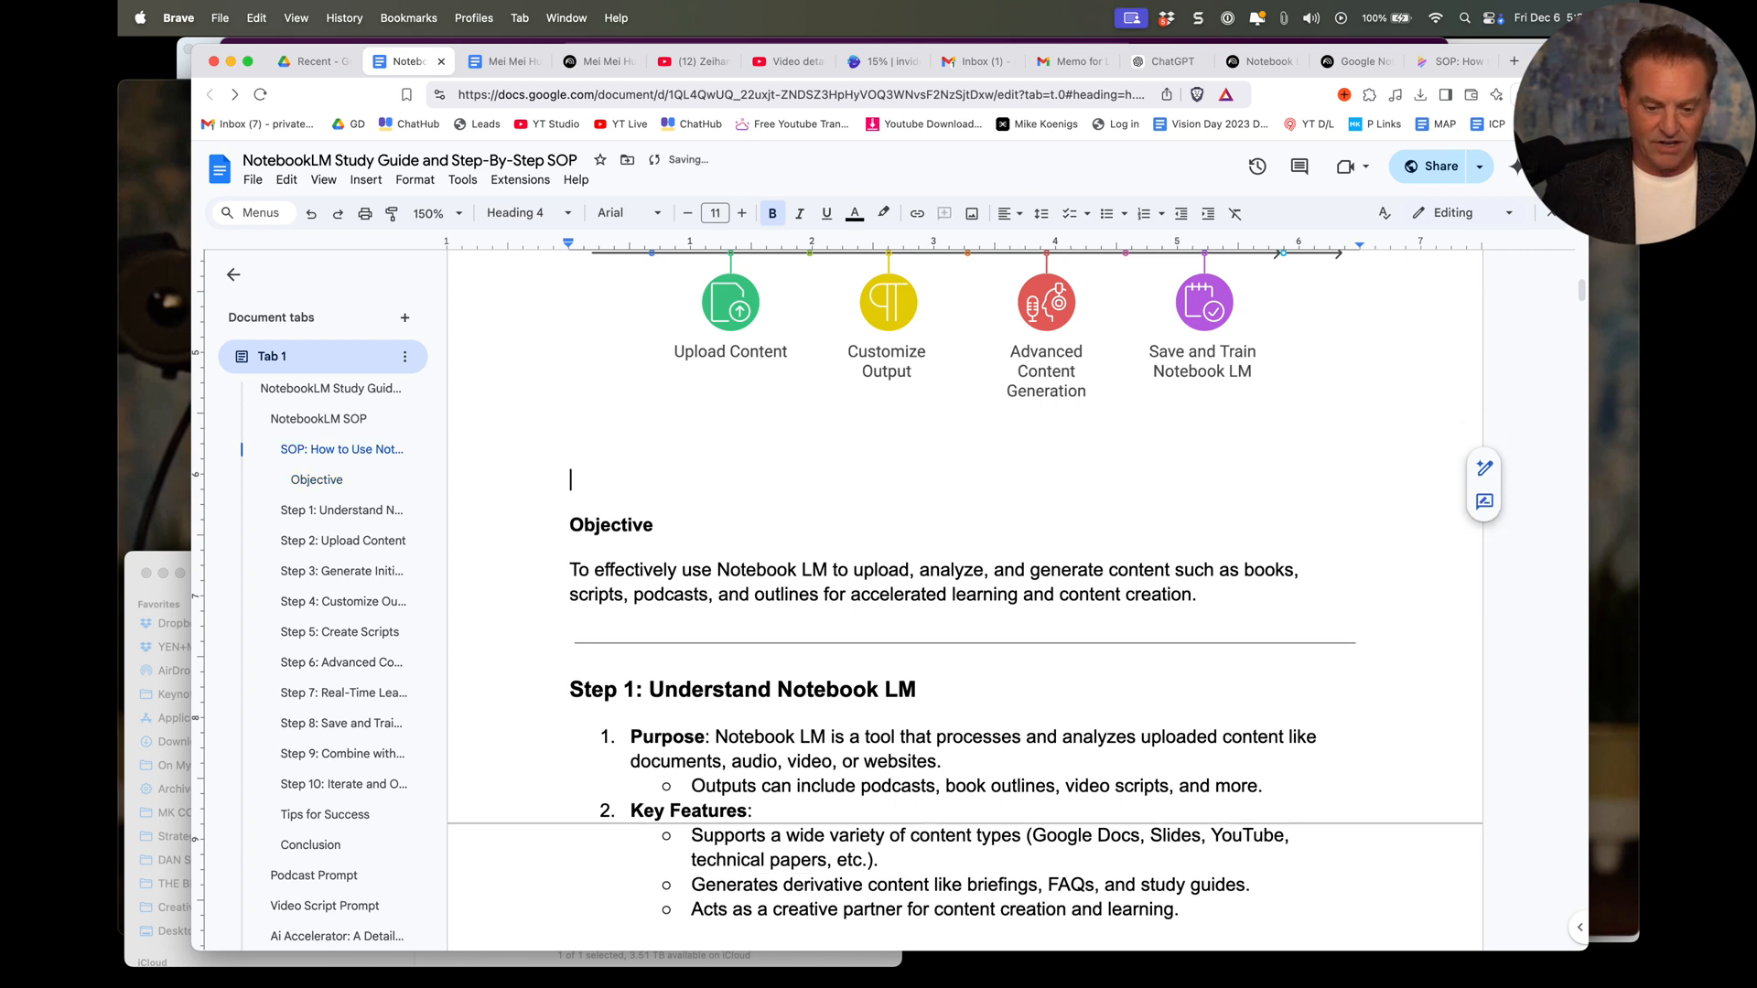
pyautogui.write("Here's hte")
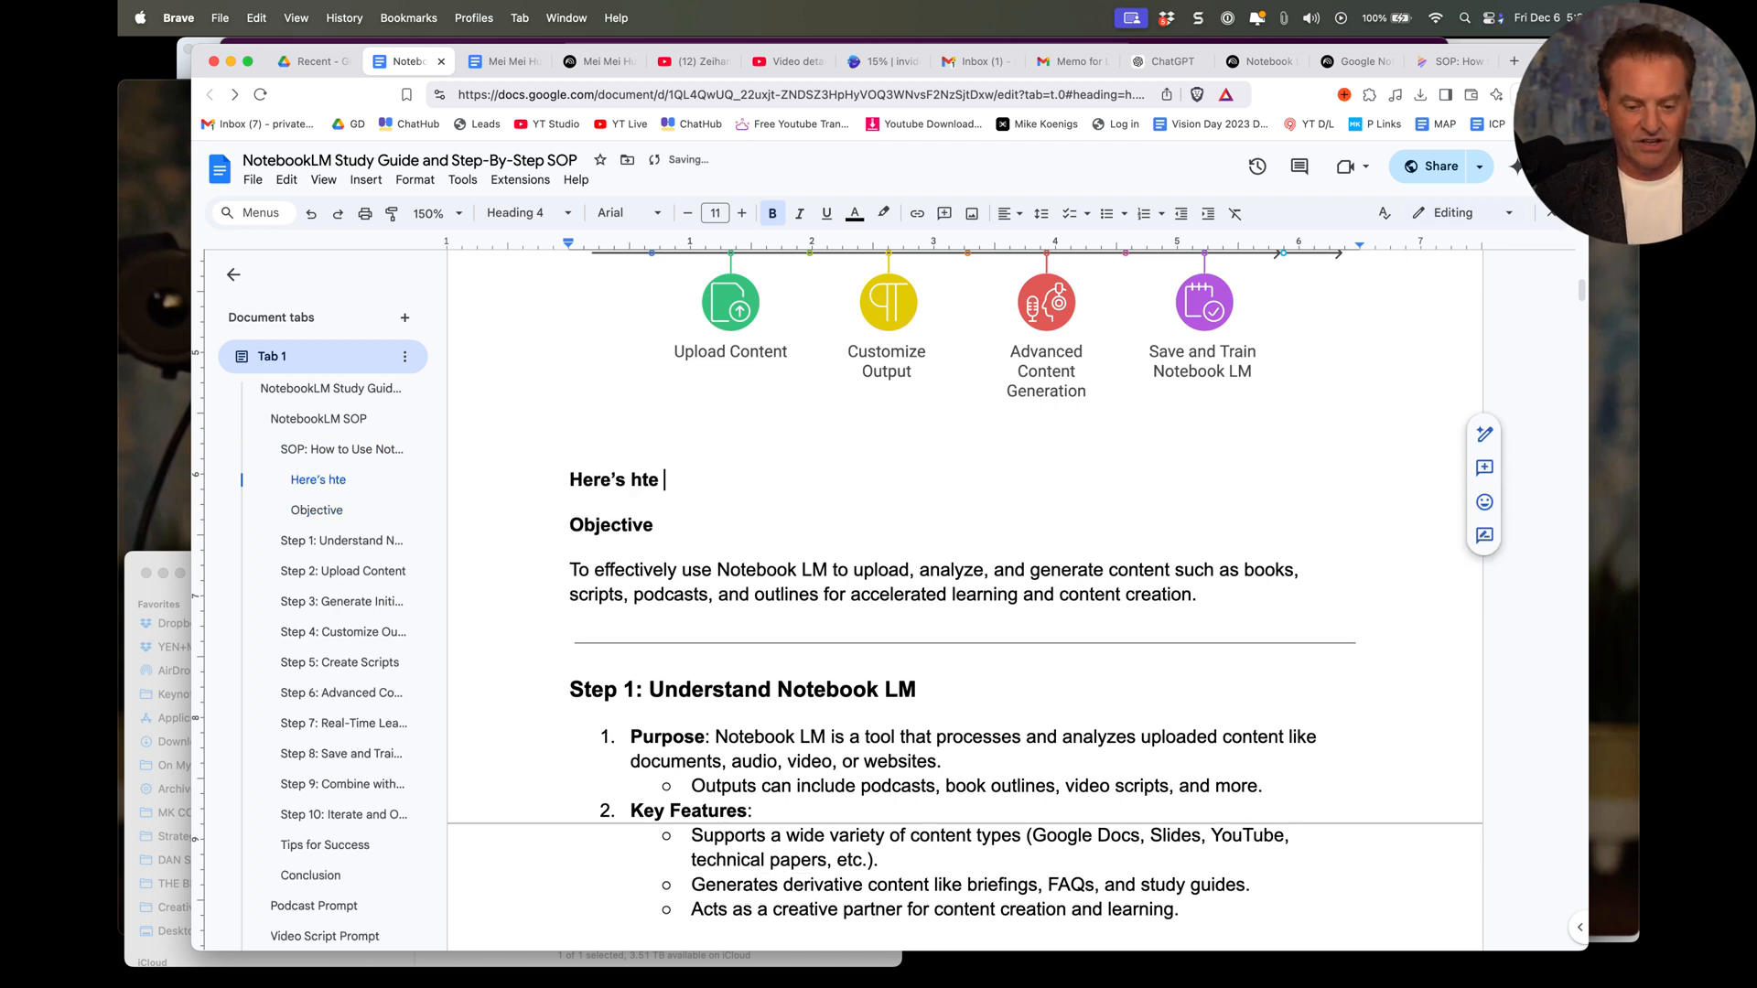
pyautogui.write('the')
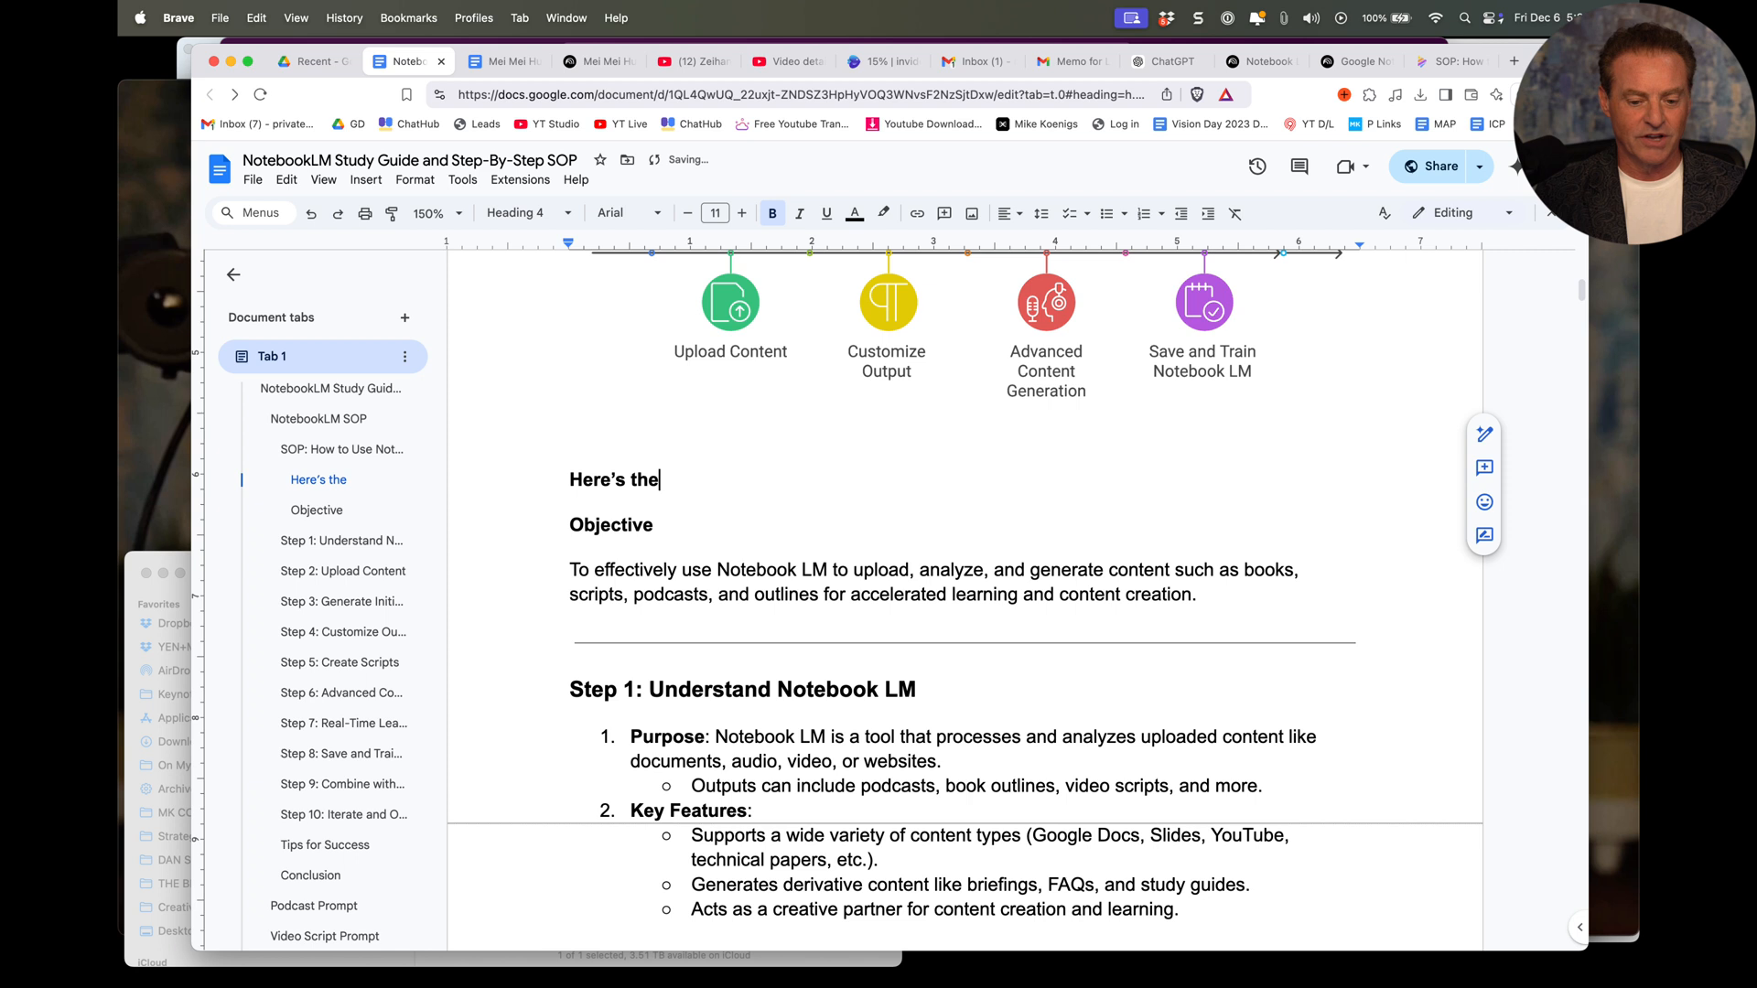
pyautogui.write('ChatGPT Prompt')
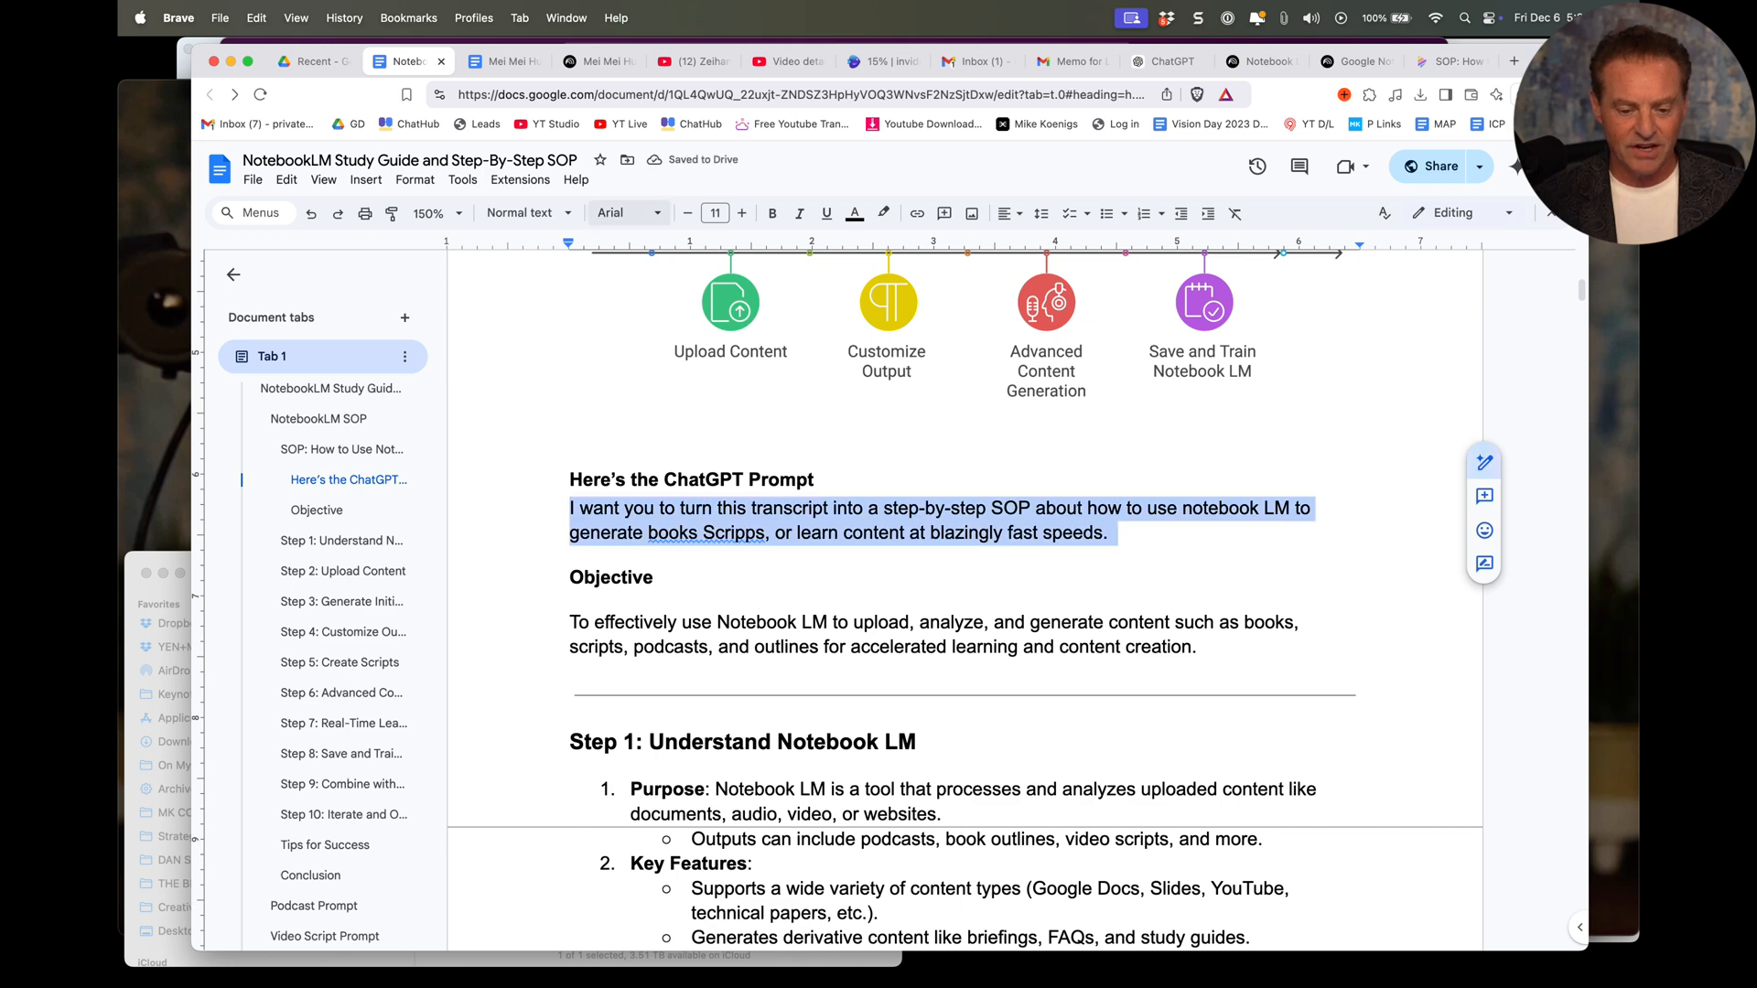
pyautogui.click(623, 213)
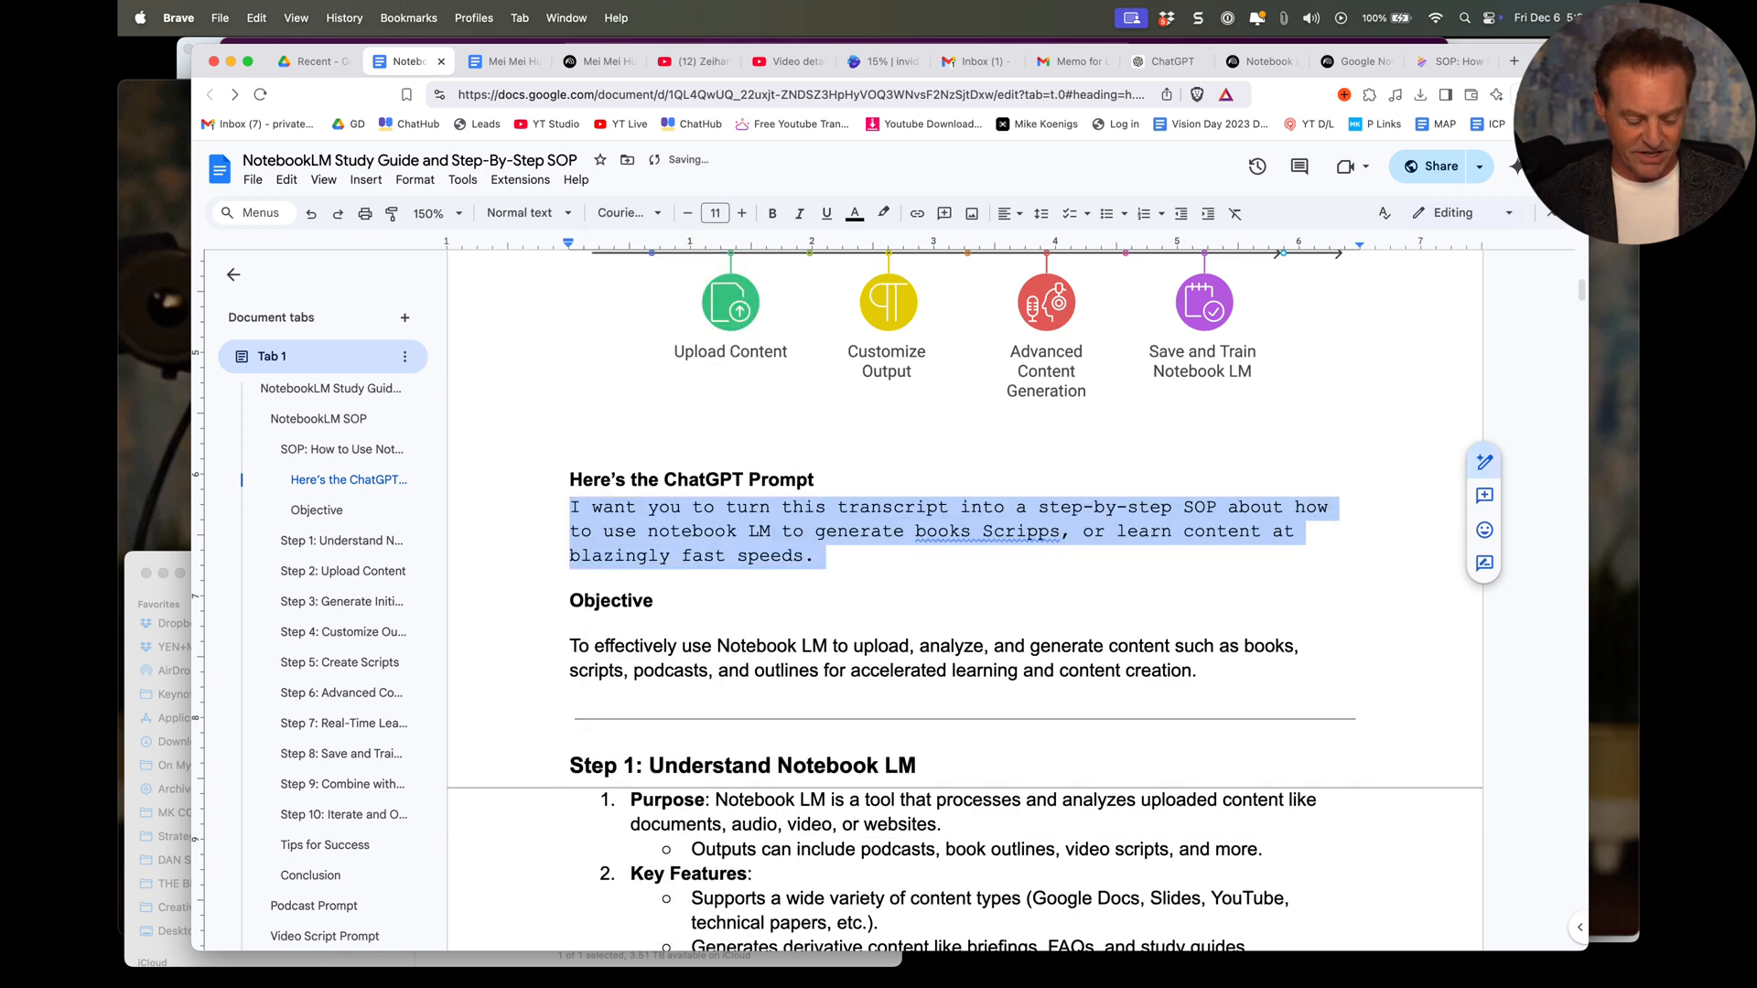
pyautogui.click(714, 213)
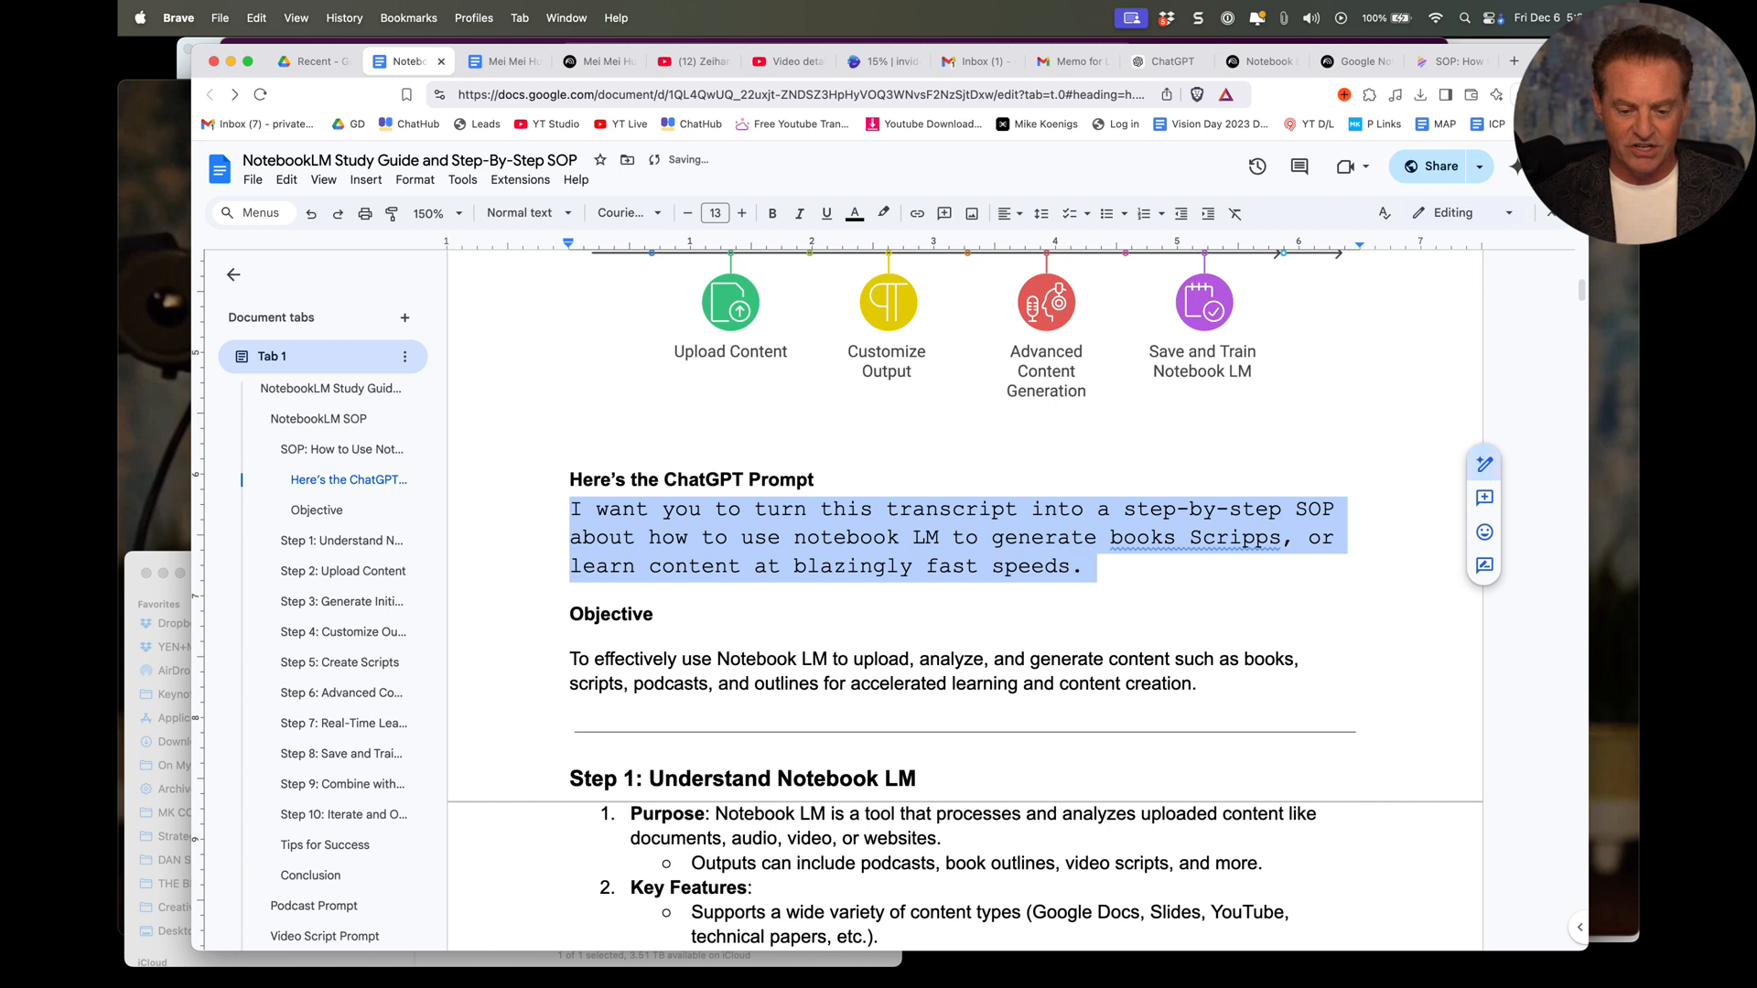